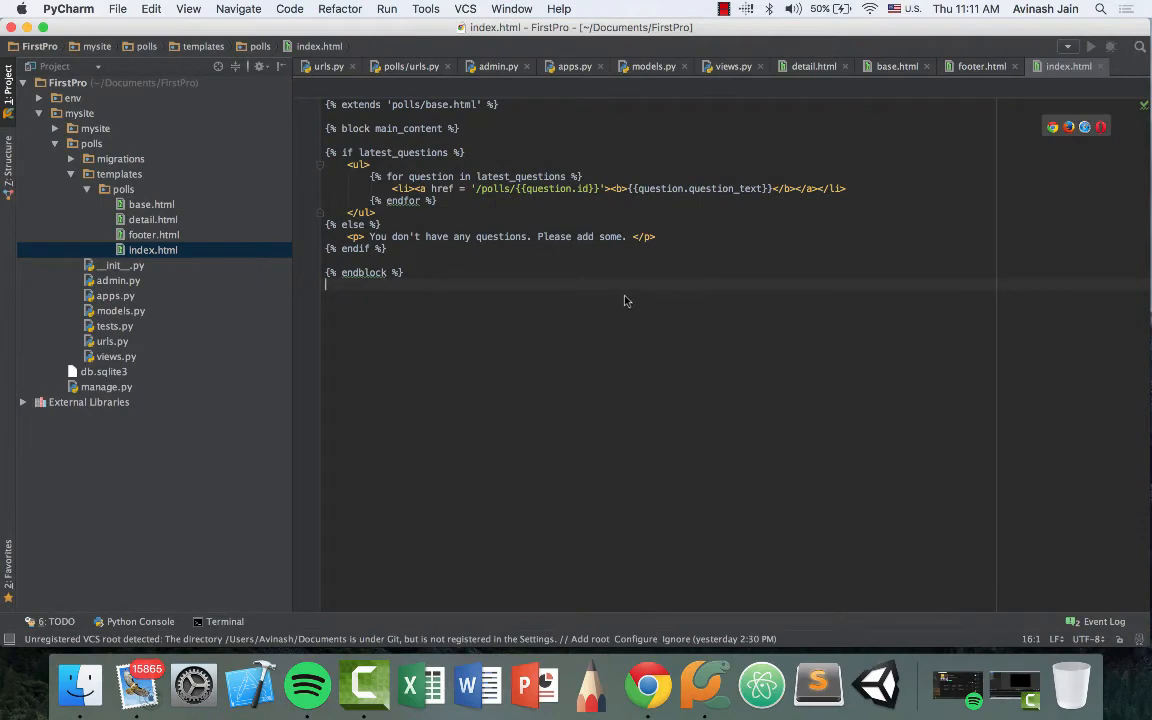
pyautogui.moveTo(644, 686)
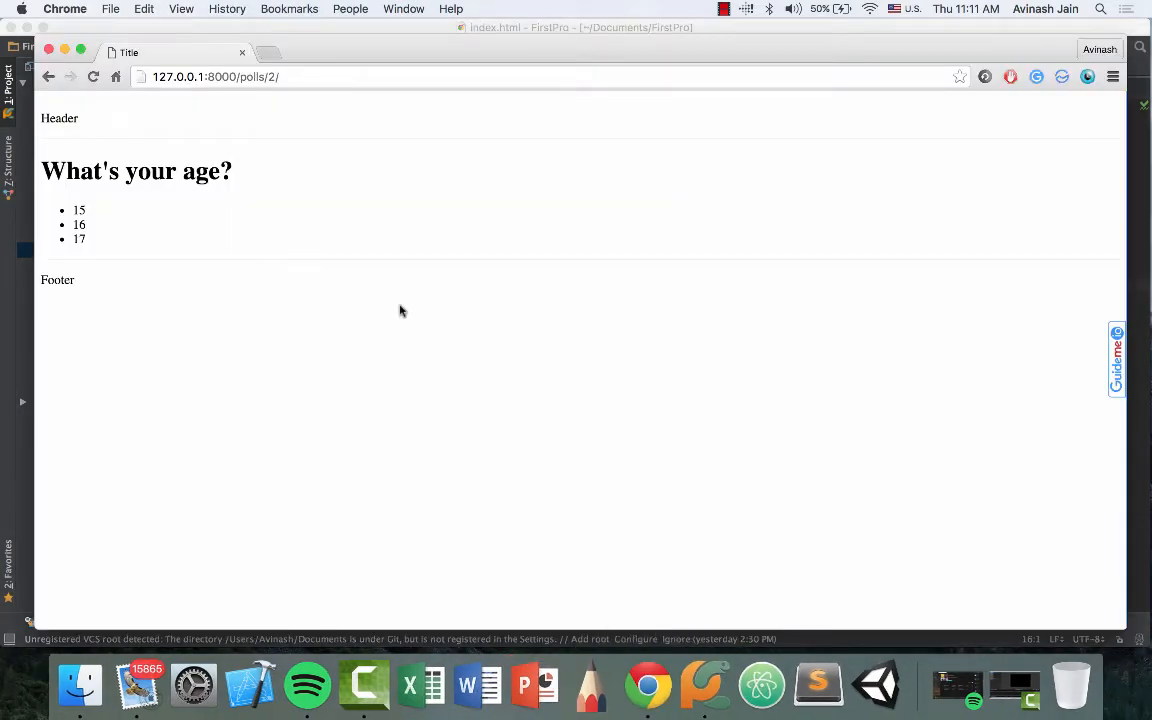
pyautogui.moveTo(138, 310)
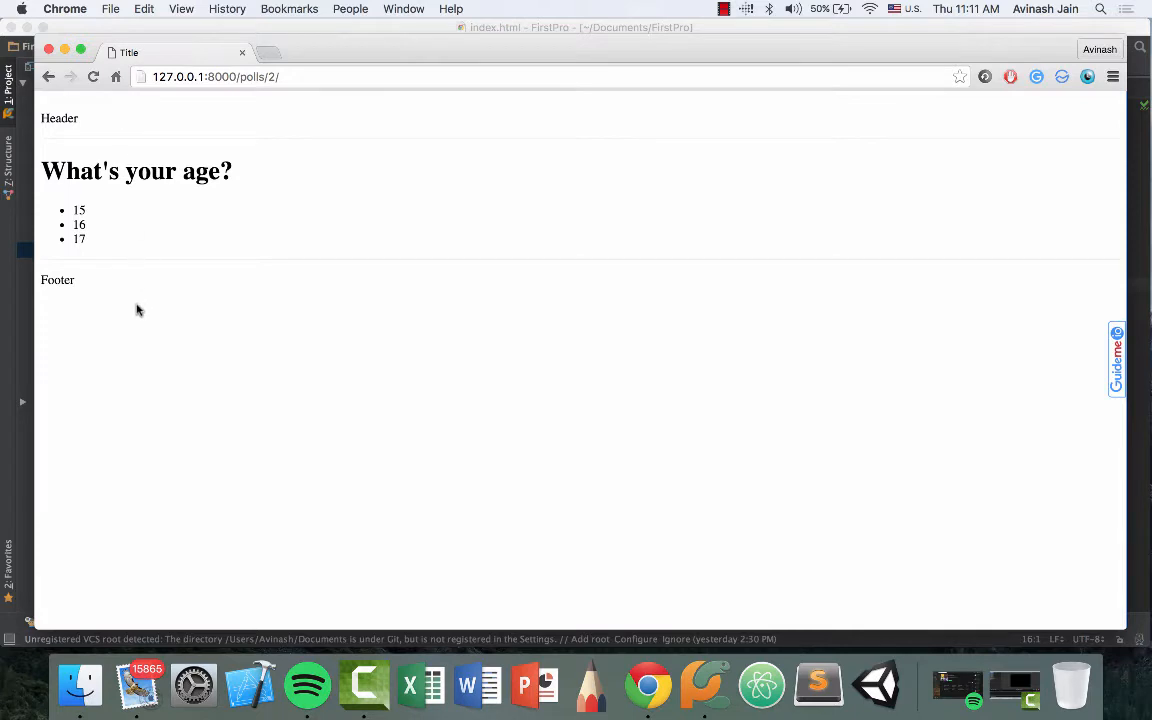
pyautogui.moveTo(87, 202)
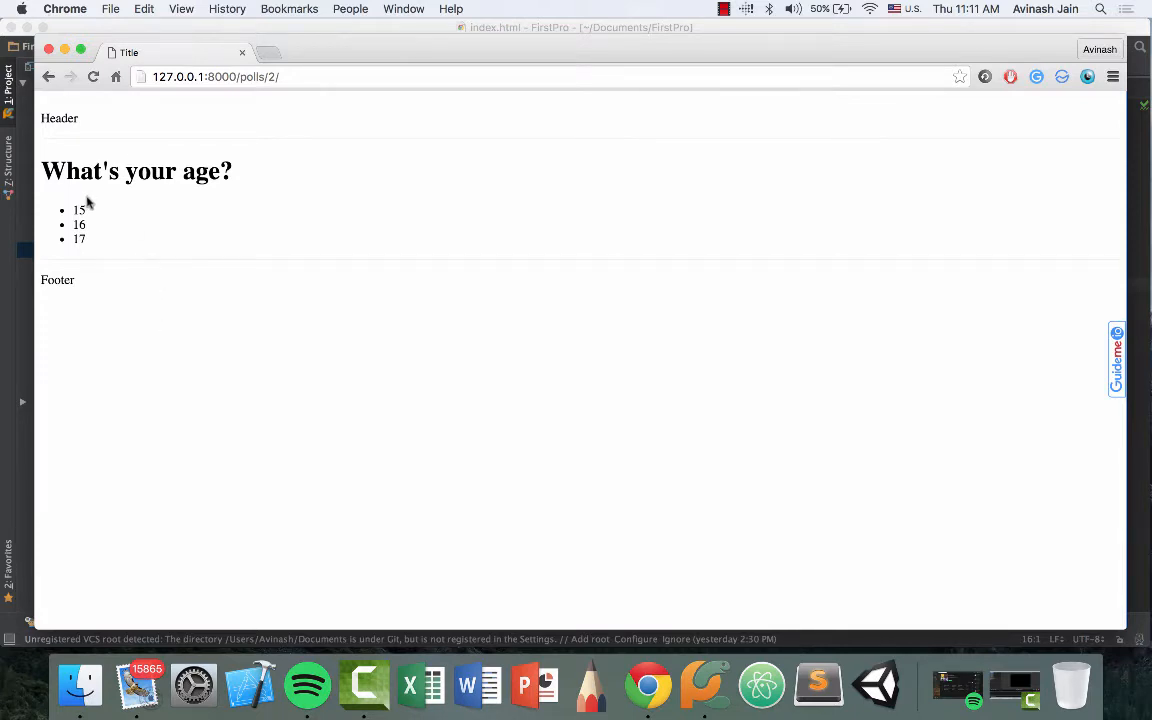
pyautogui.moveTo(79, 194)
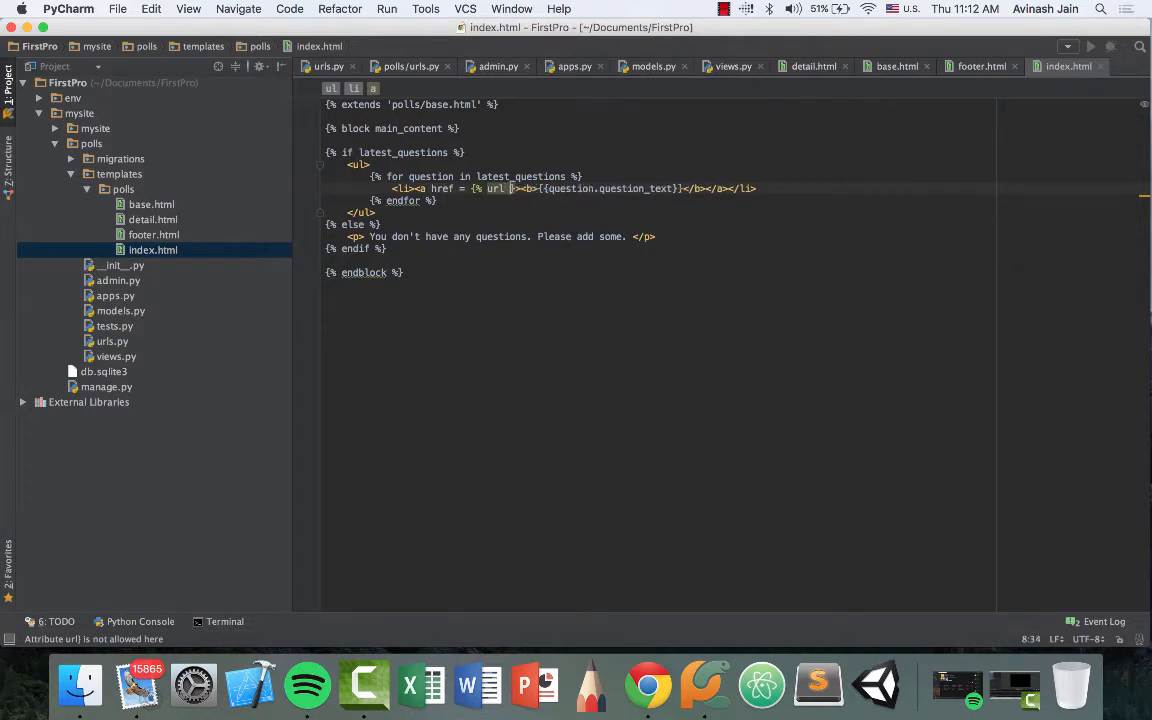
# Step: Replace the hard-coded question href in index.html with {% url "detail" question.id %}
pyautogui.write('"')
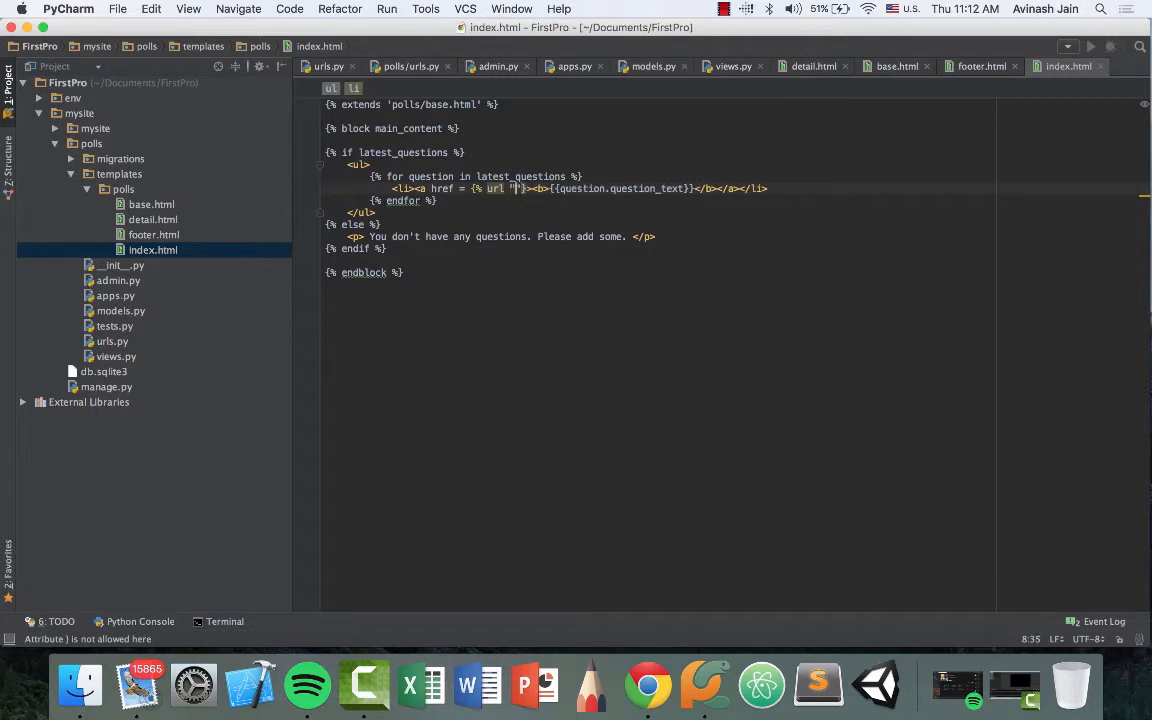
pyautogui.write('deal')
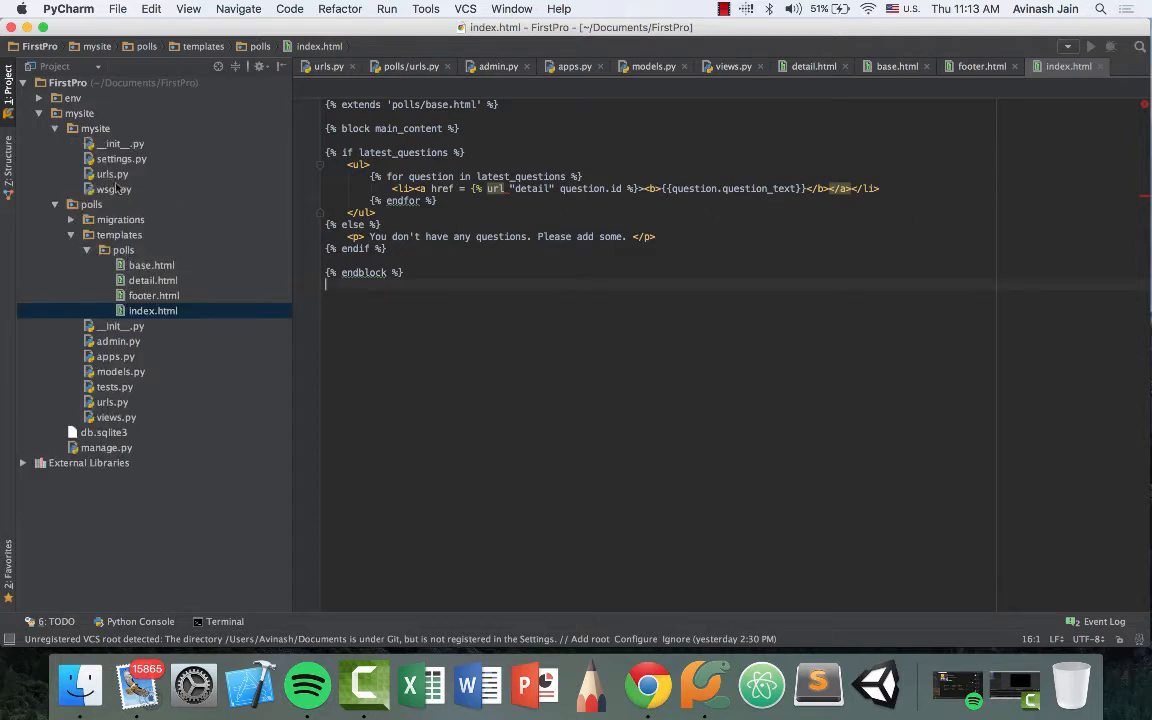
# Step: Add namespace='polls' to include('polls.urls') in mysite/urls.py and point index.html links to "polls:detail"
pyautogui.click(110, 173)
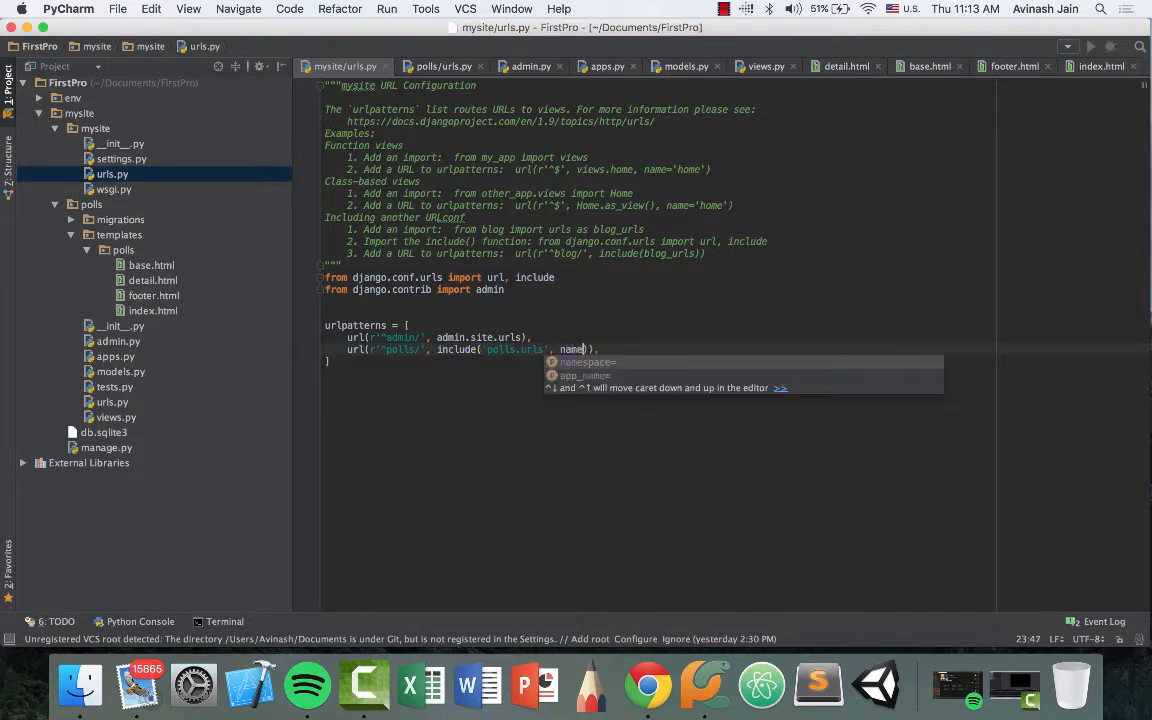
pyautogui.write("namespace='")
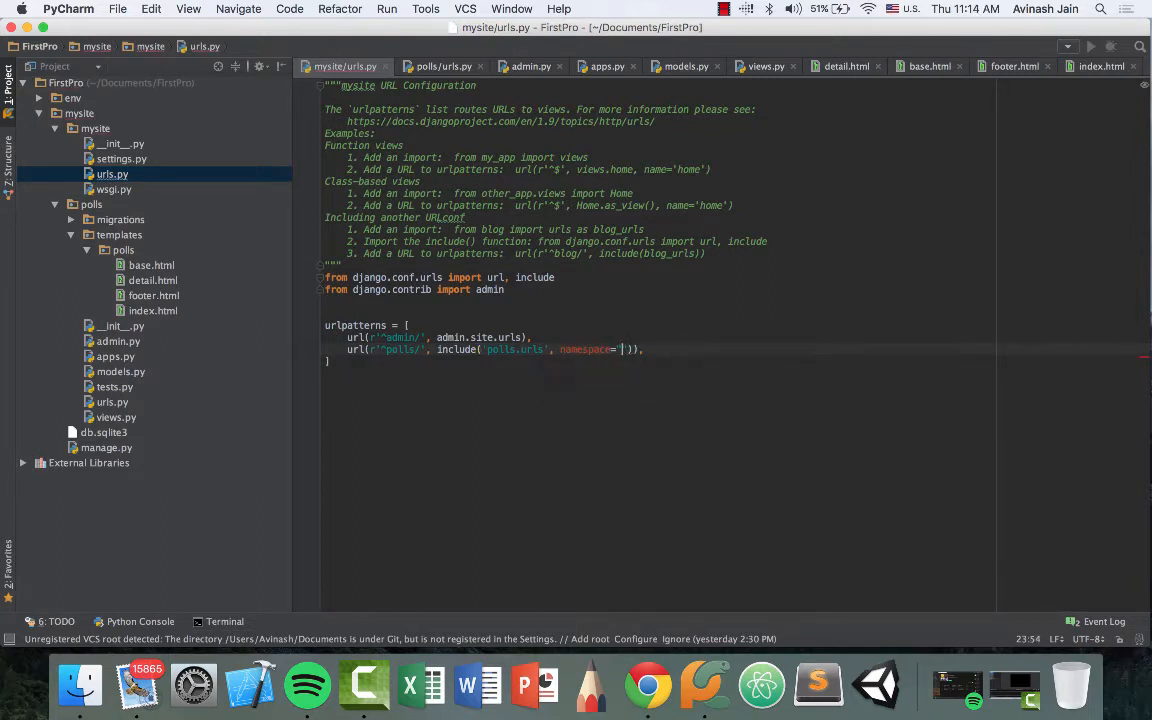
pyautogui.write('polls')
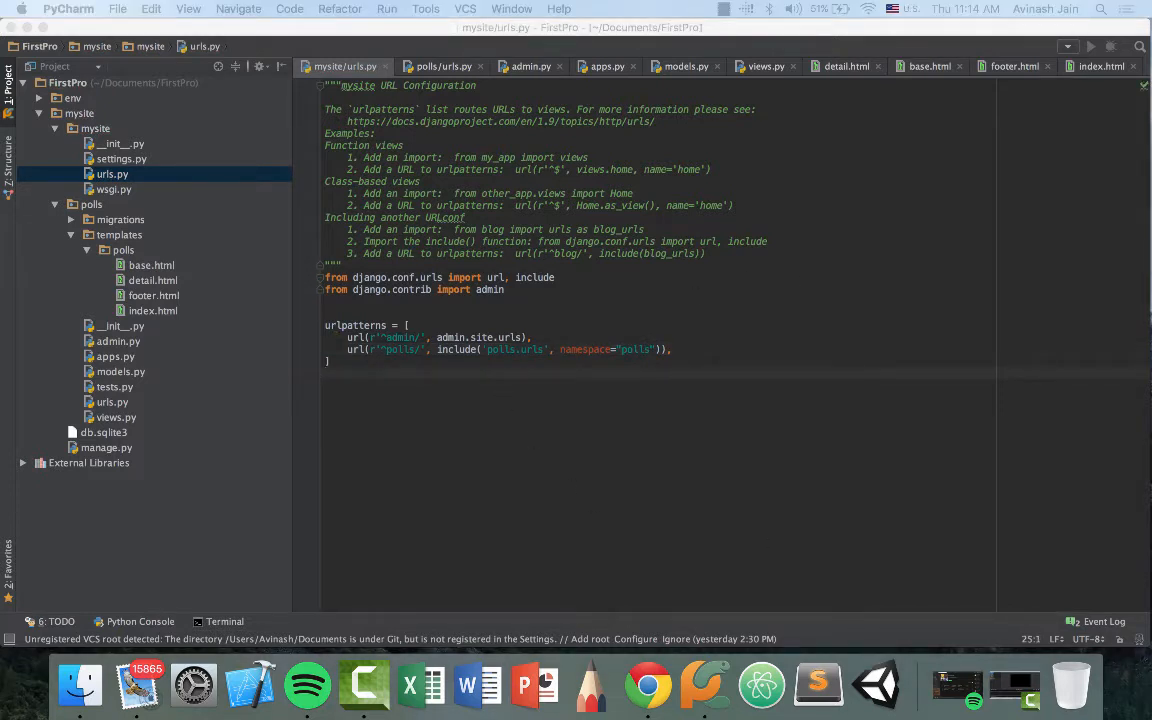
pyautogui.moveTo(235, 299)
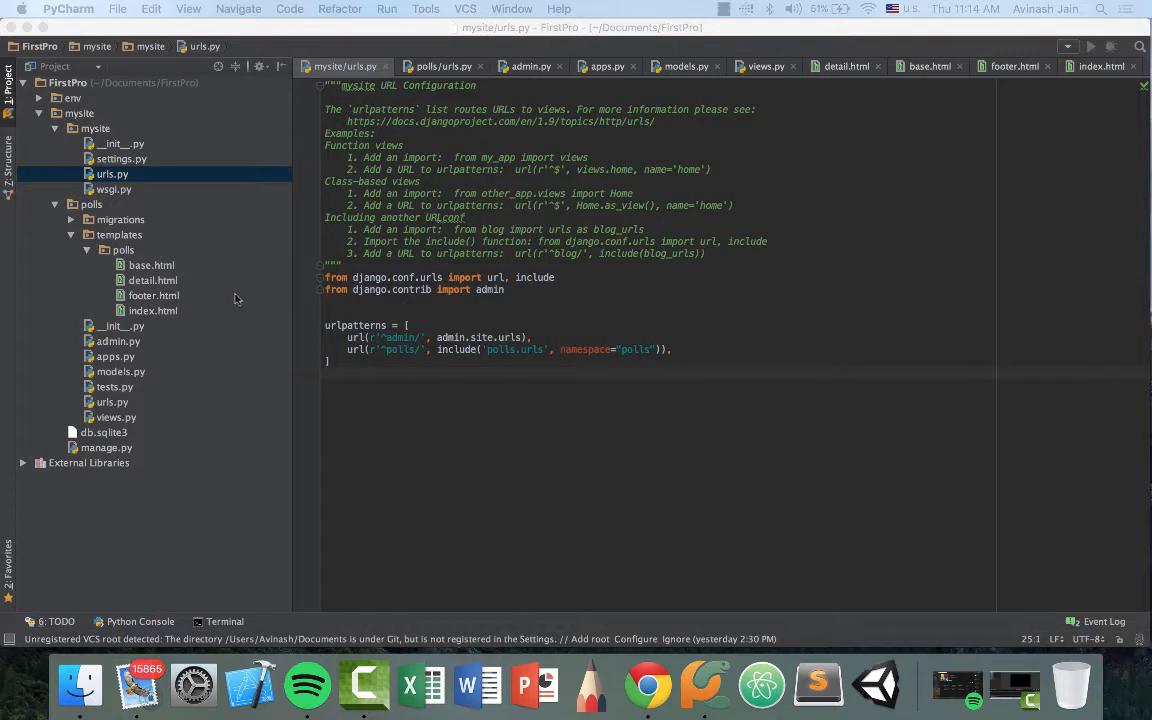
pyautogui.moveTo(178, 311)
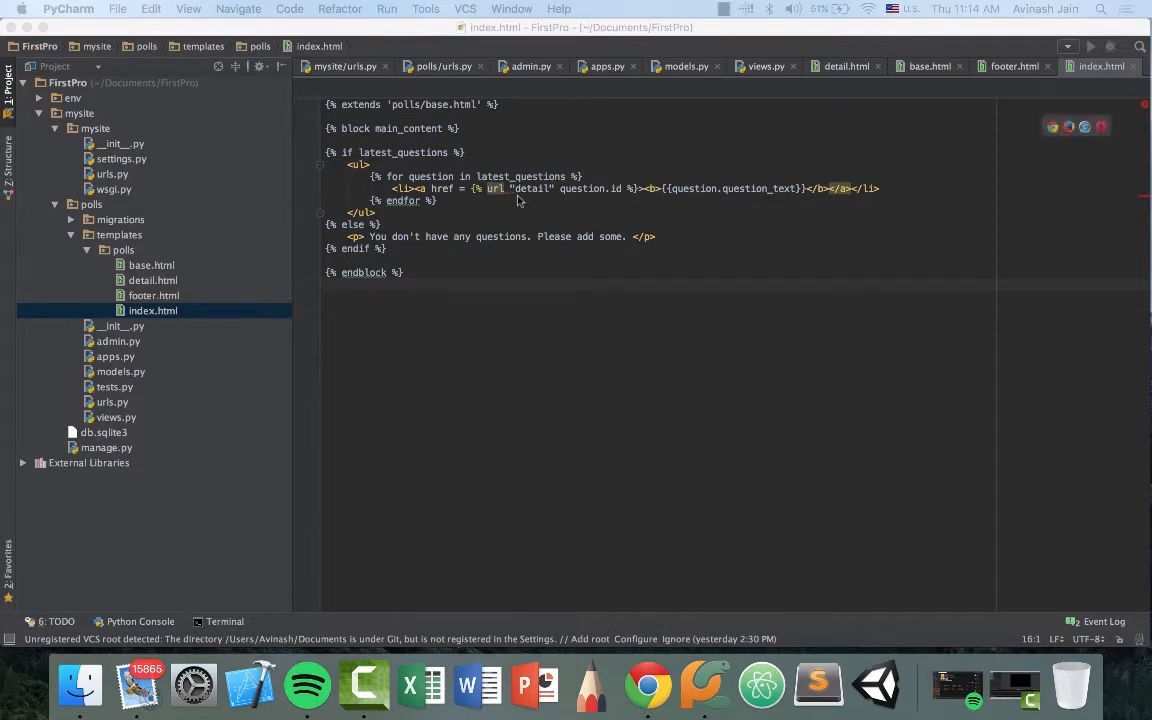
pyautogui.write('polls:')
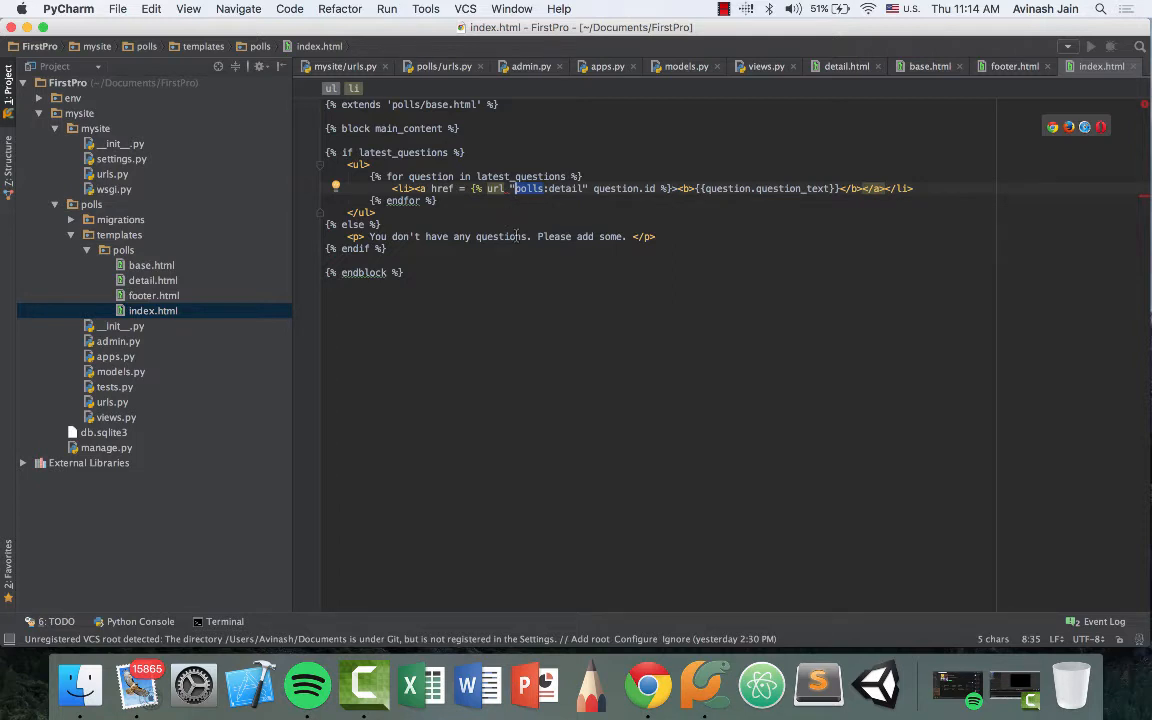
pyautogui.moveTo(697, 613)
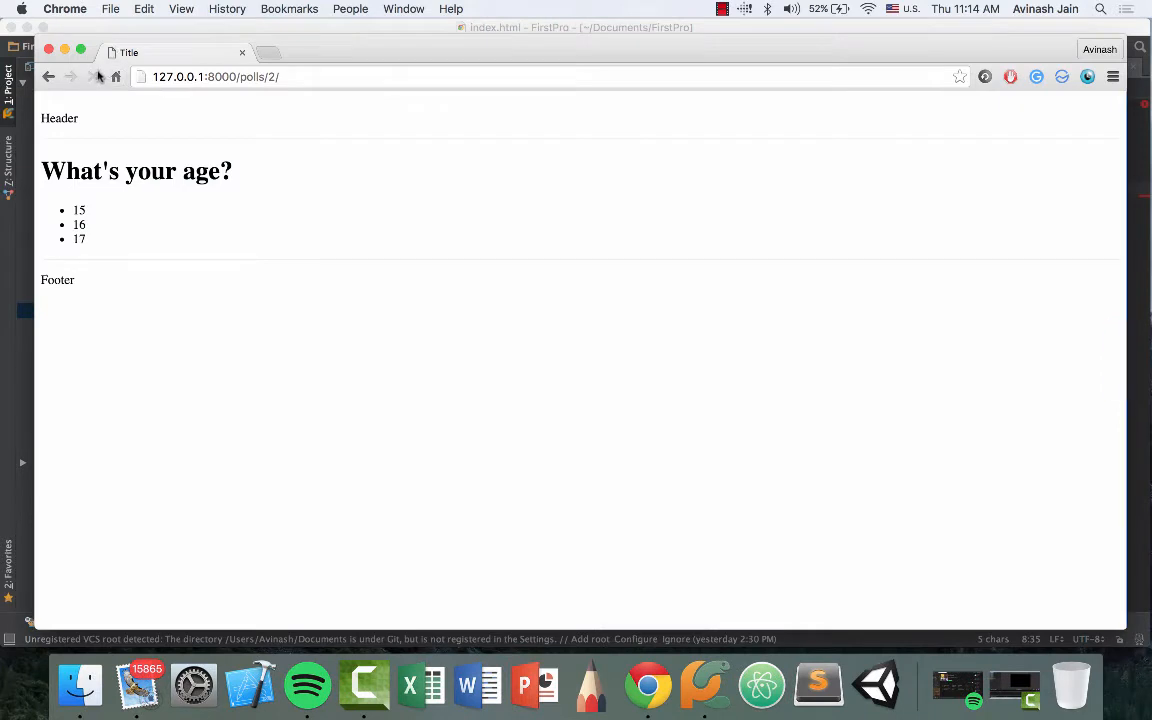
# Step: In Chrome, go back to the polls index and open the "What's your age?" poll
pyautogui.click(48, 76)
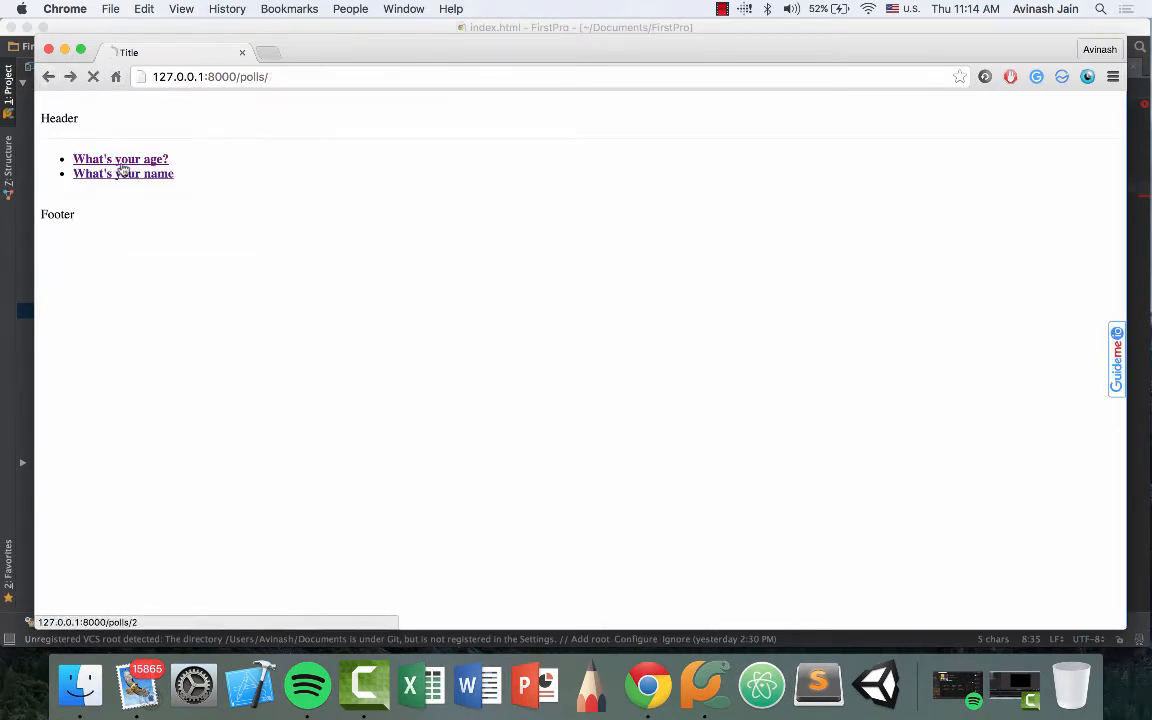
pyautogui.click(120, 159)
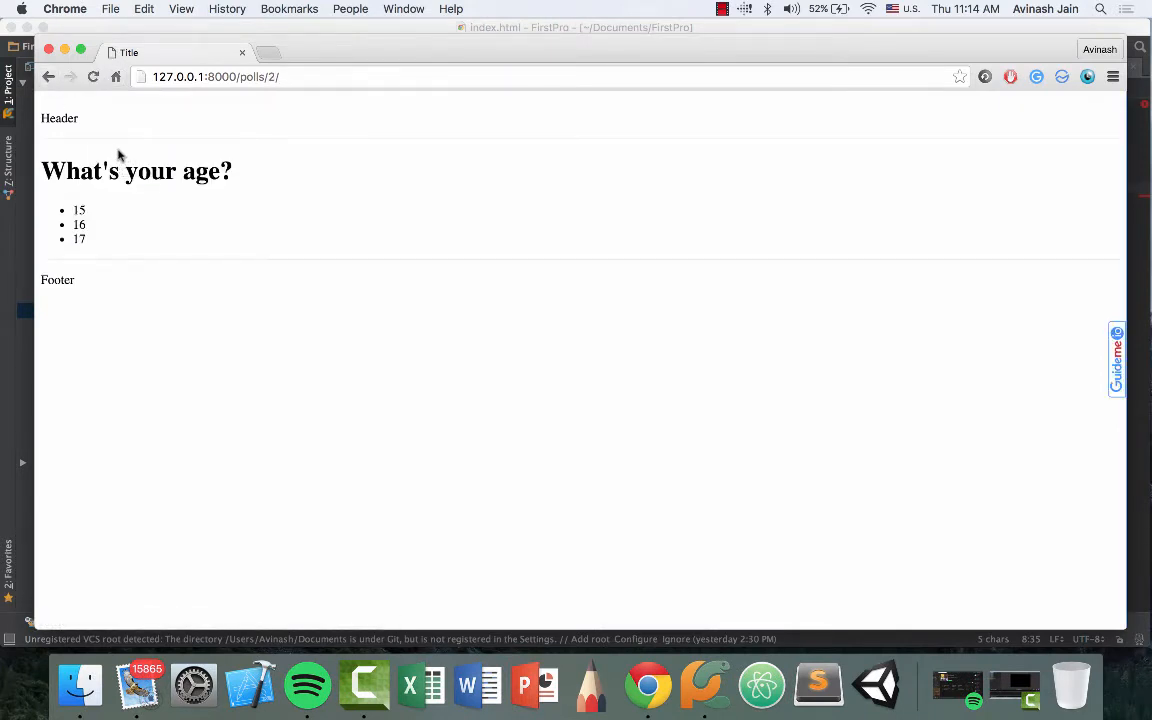
pyautogui.moveTo(116, 110)
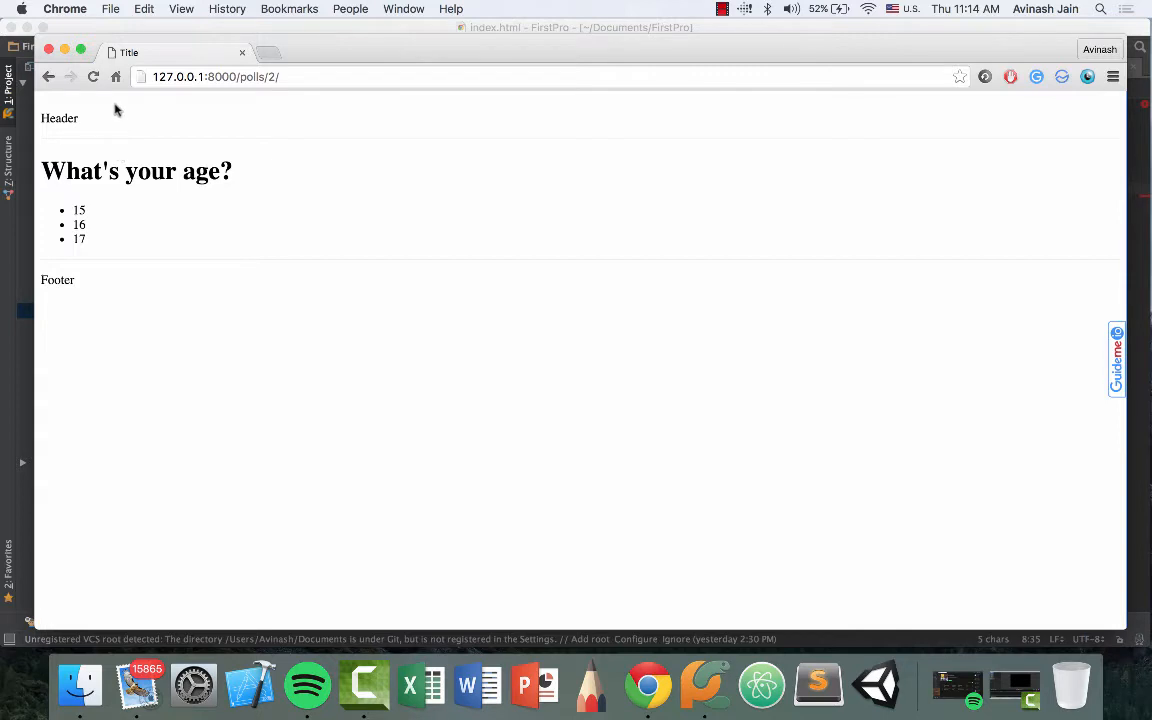
pyautogui.moveTo(105, 110)
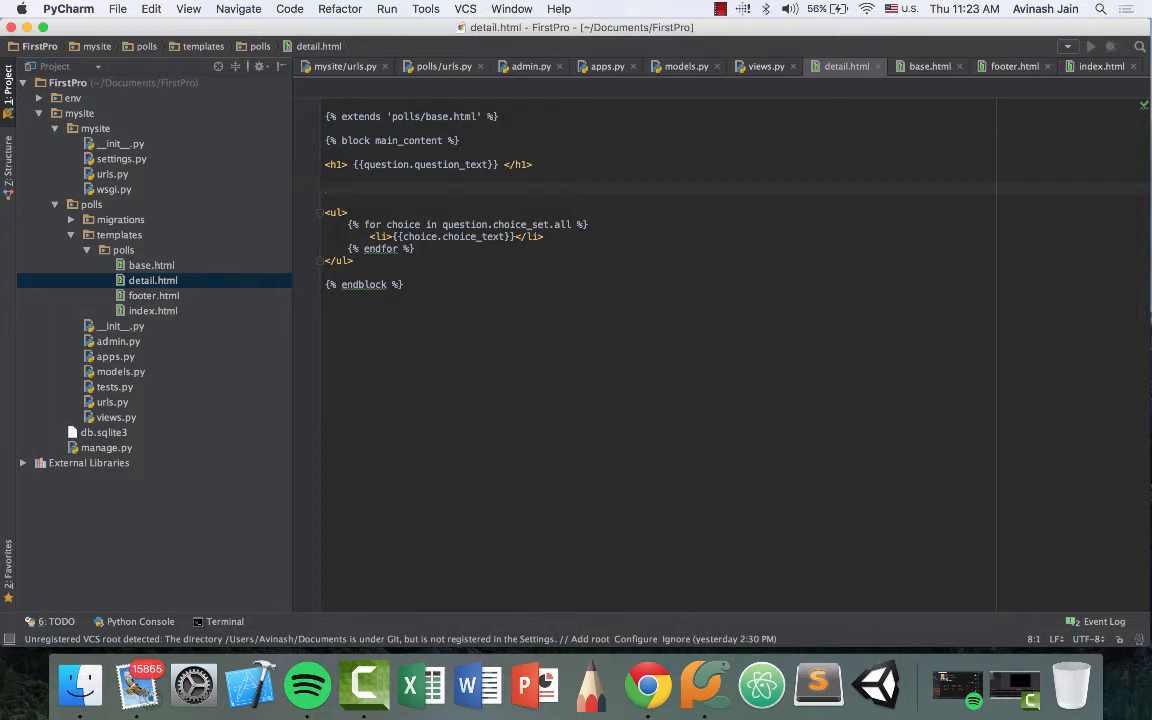
# Step: Add {% if error_message %}<p><strong>{{error_message}}</strong></p>{% endif %} below the h1 in detail.html
pyautogui.write('{% if e')
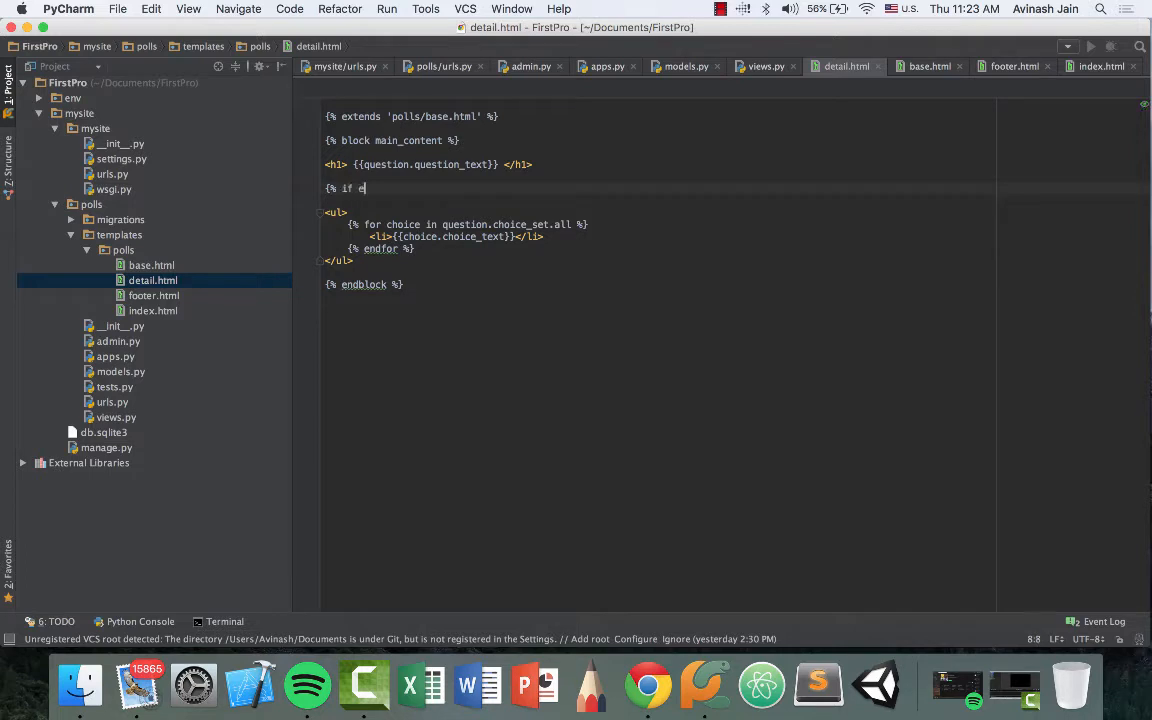
pyautogui.write('rror_message')
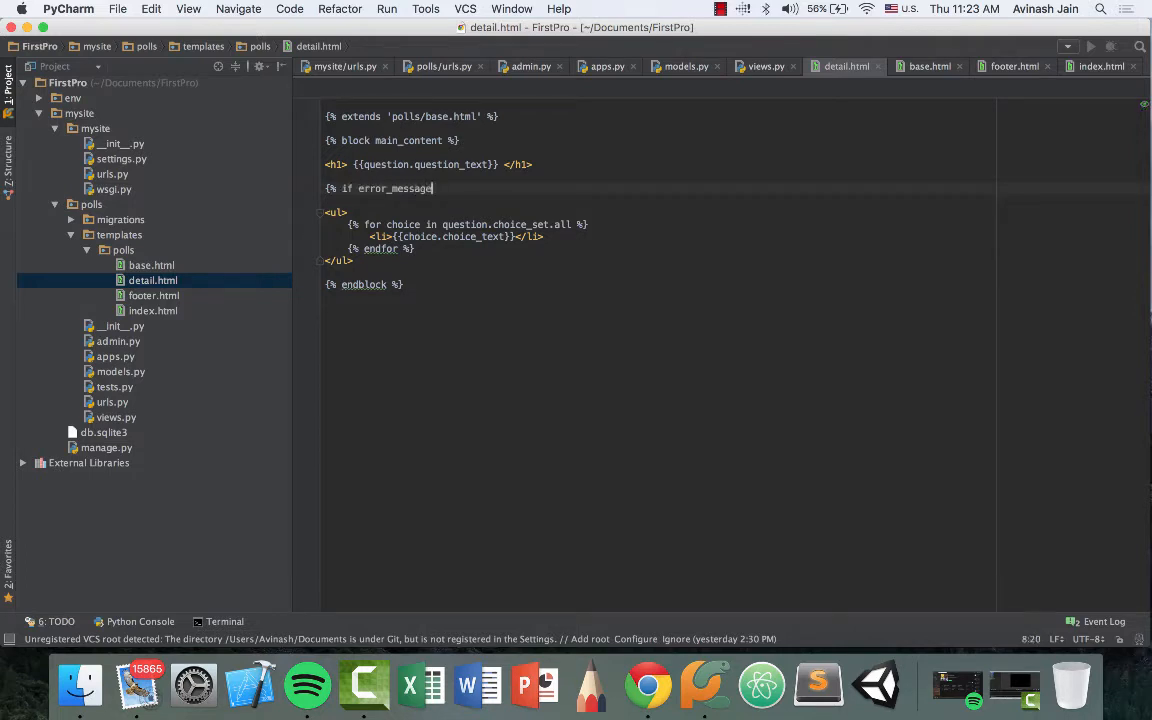
pyautogui.write('%}')
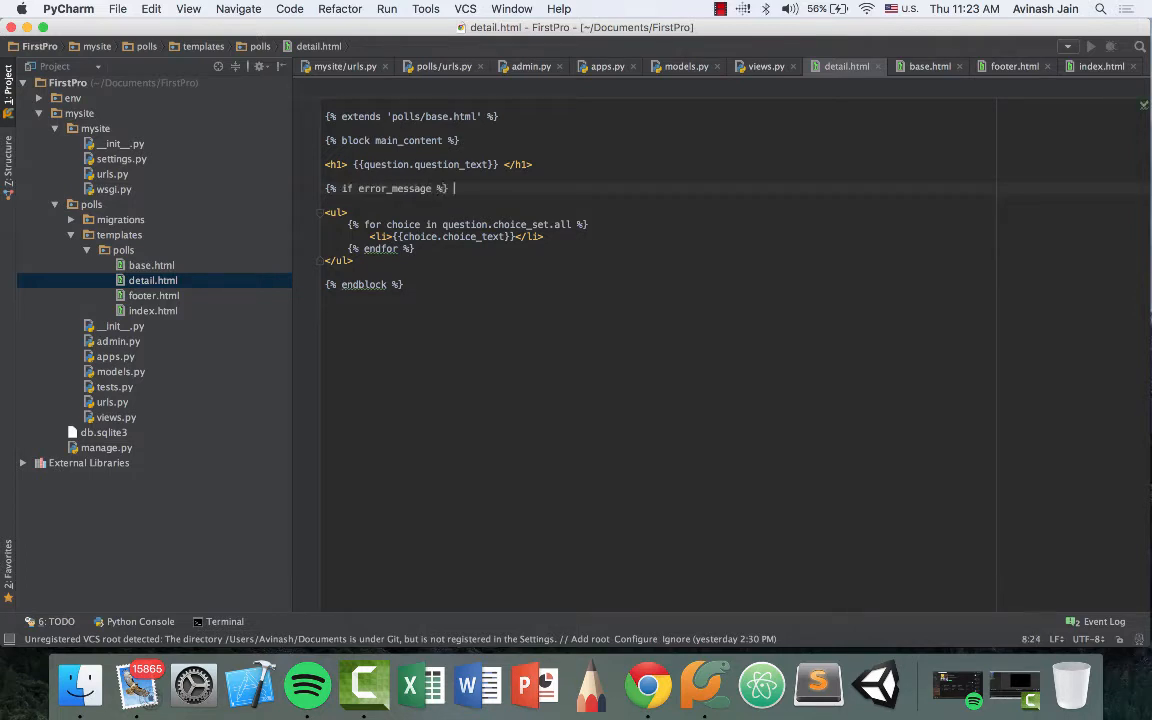
pyautogui.write('<p><strong> </strong></p>')
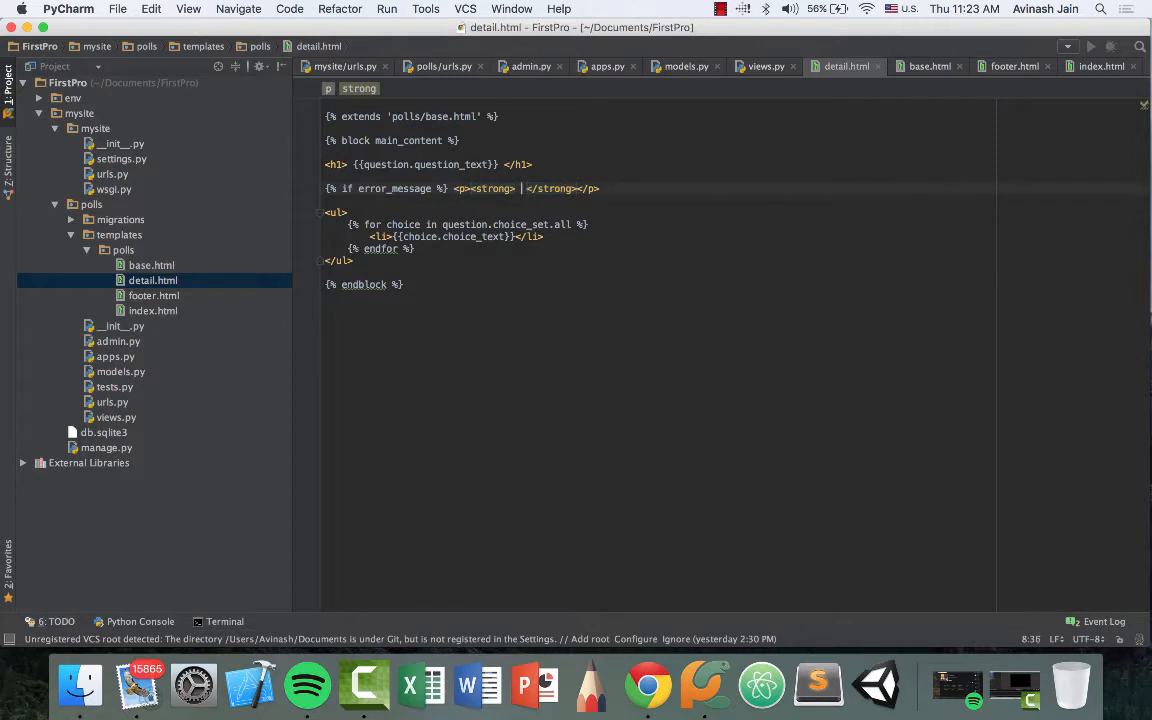
pyautogui.write('{{}}')
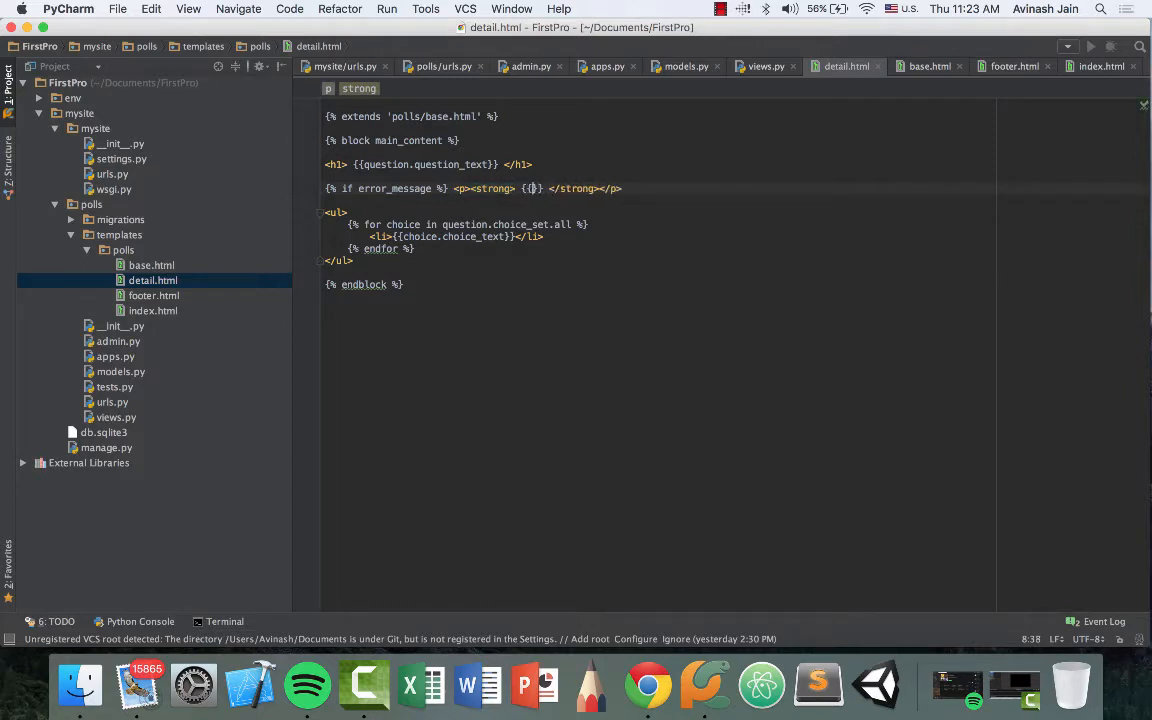
pyautogui.write('error_message')
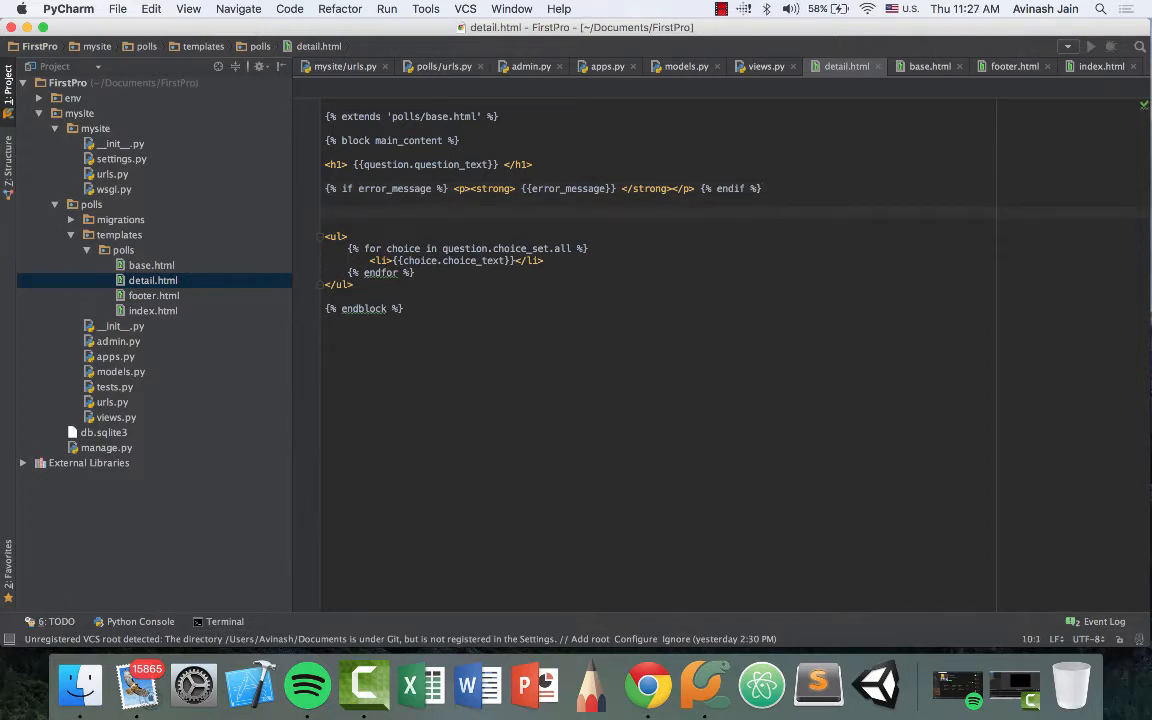
# Step: Start a form in detail.html with action {% url 'polls:vote' question.id %}
pyautogui.write('<form')
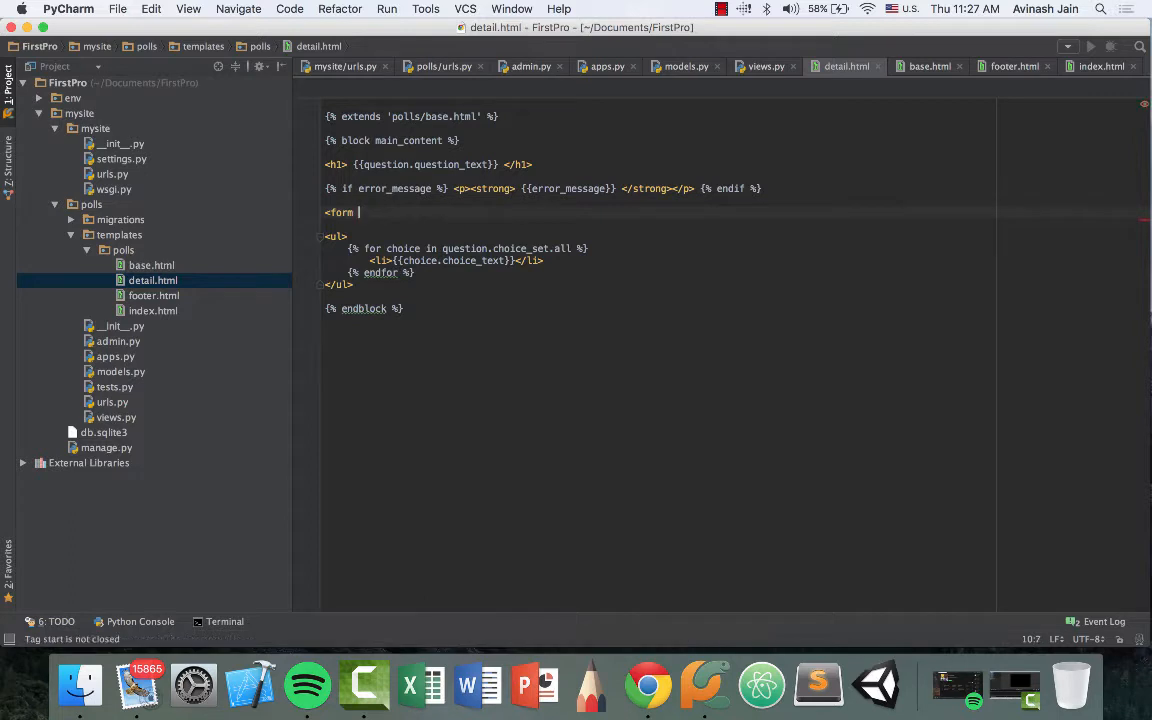
pyautogui.write('action')
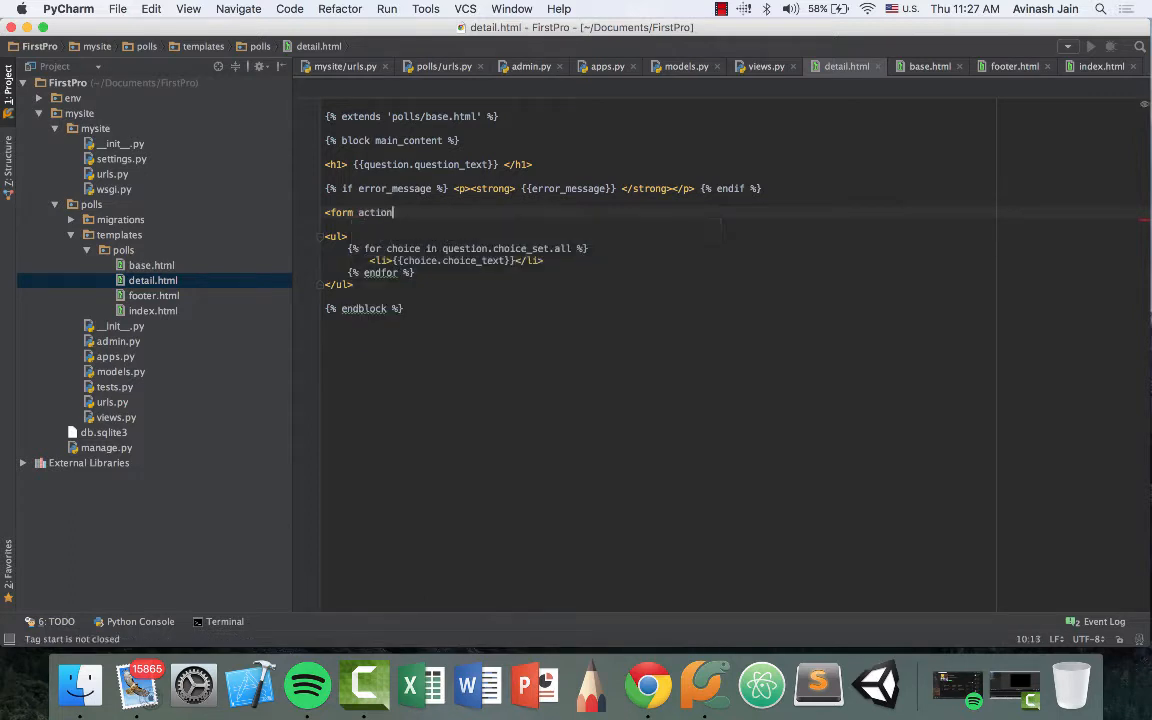
pyautogui.write('= "')
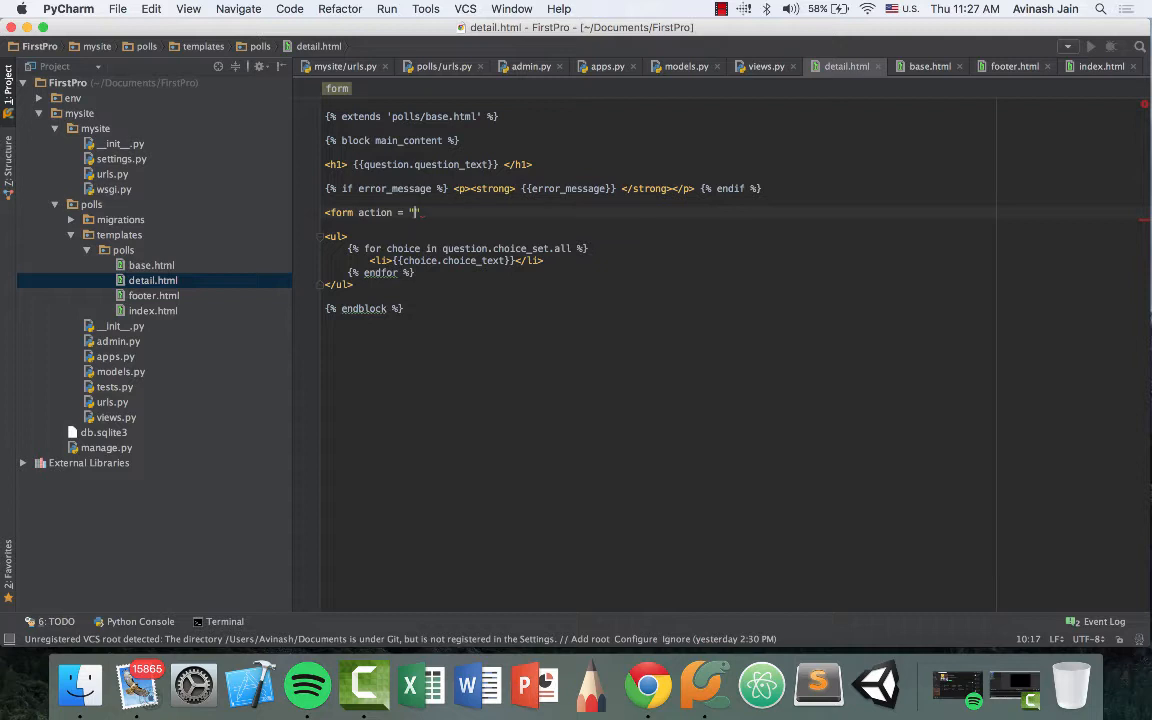
pyautogui.write('{}')
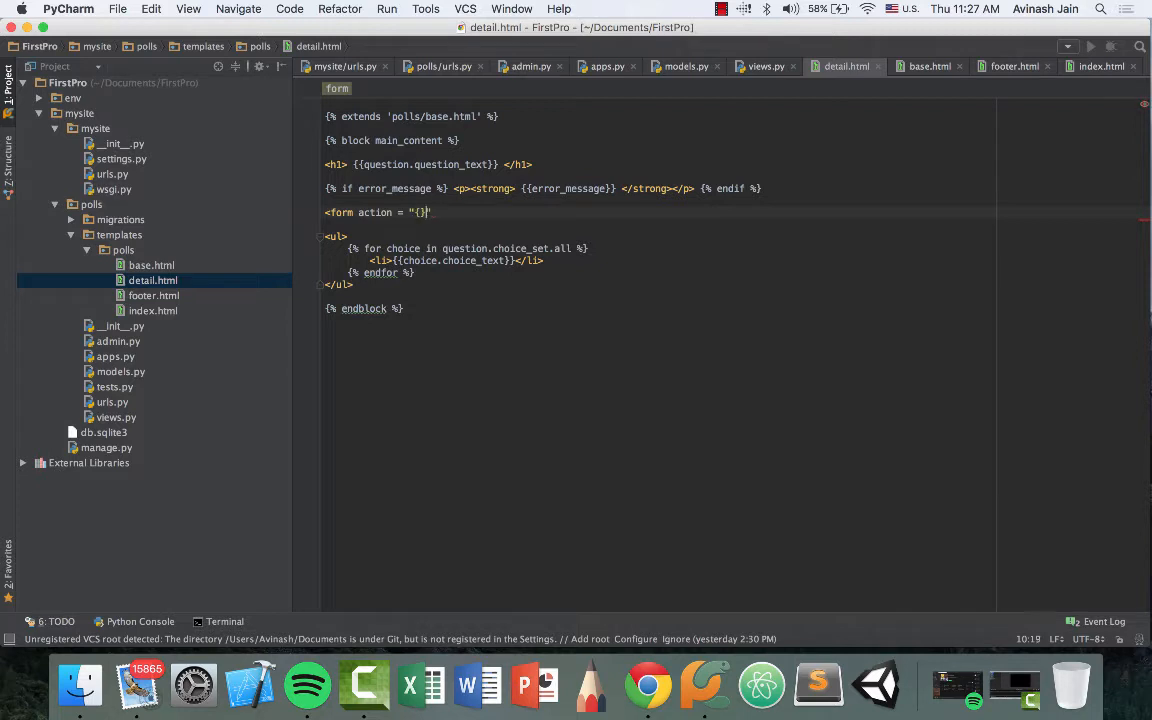
pyautogui.write('{% %}')
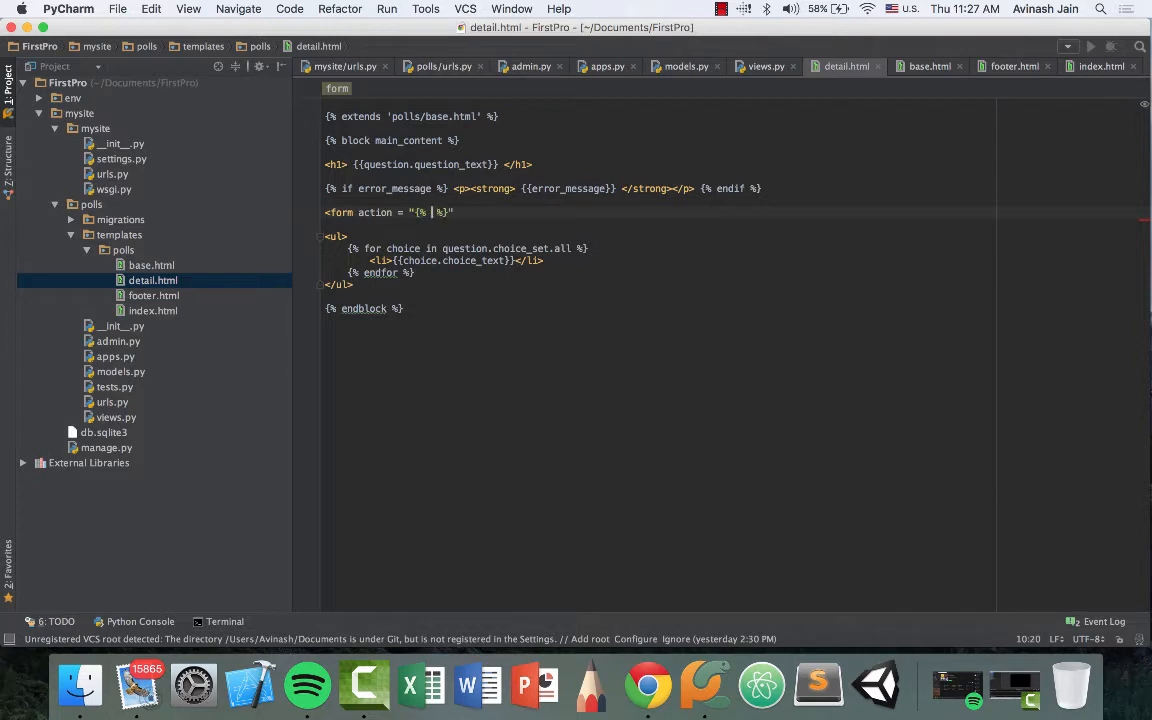
pyautogui.write("url '")
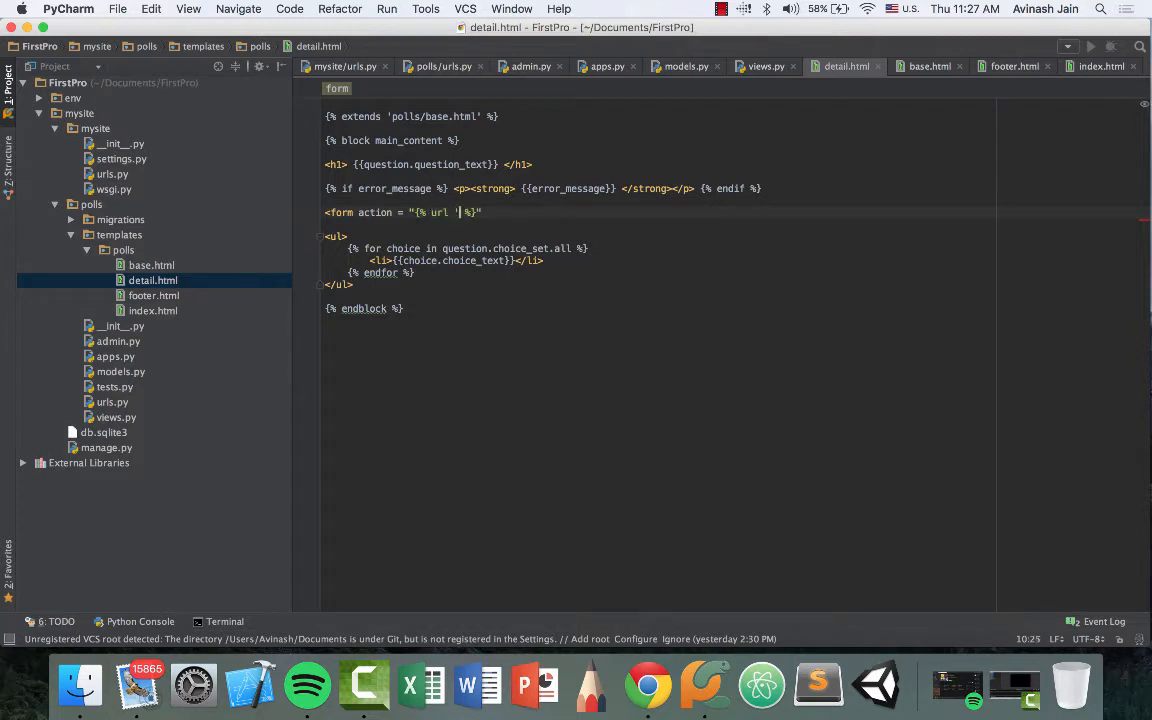
pyautogui.write('polls:vot')
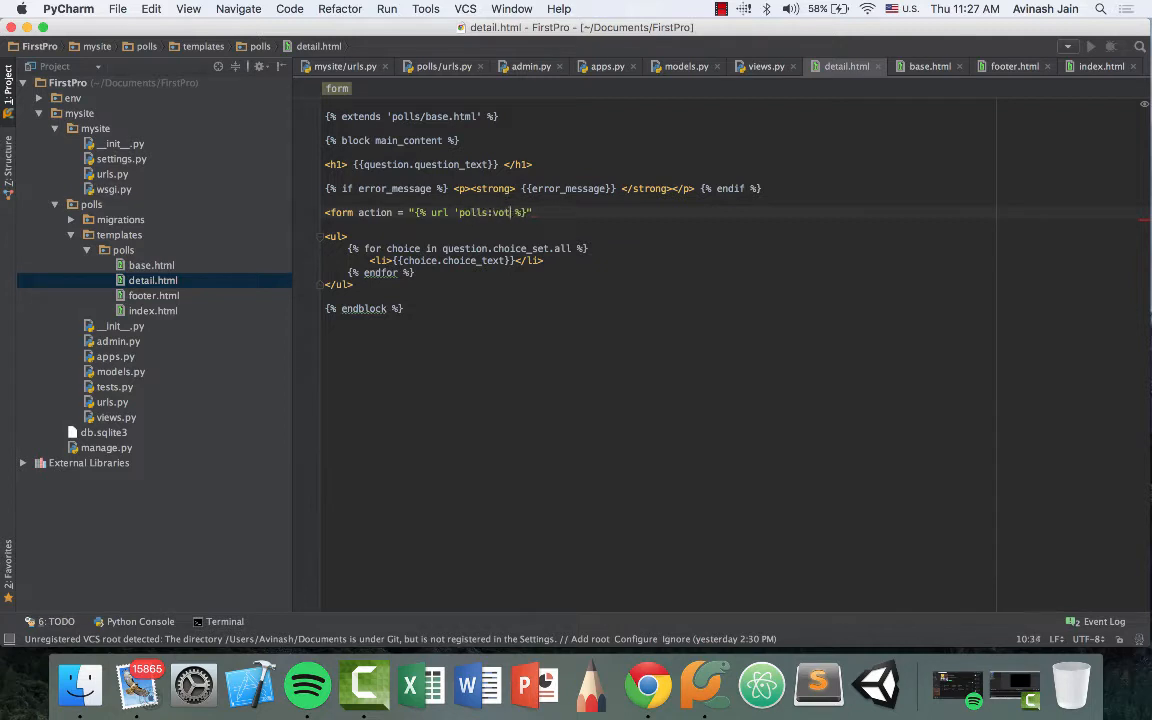
pyautogui.write("e'")
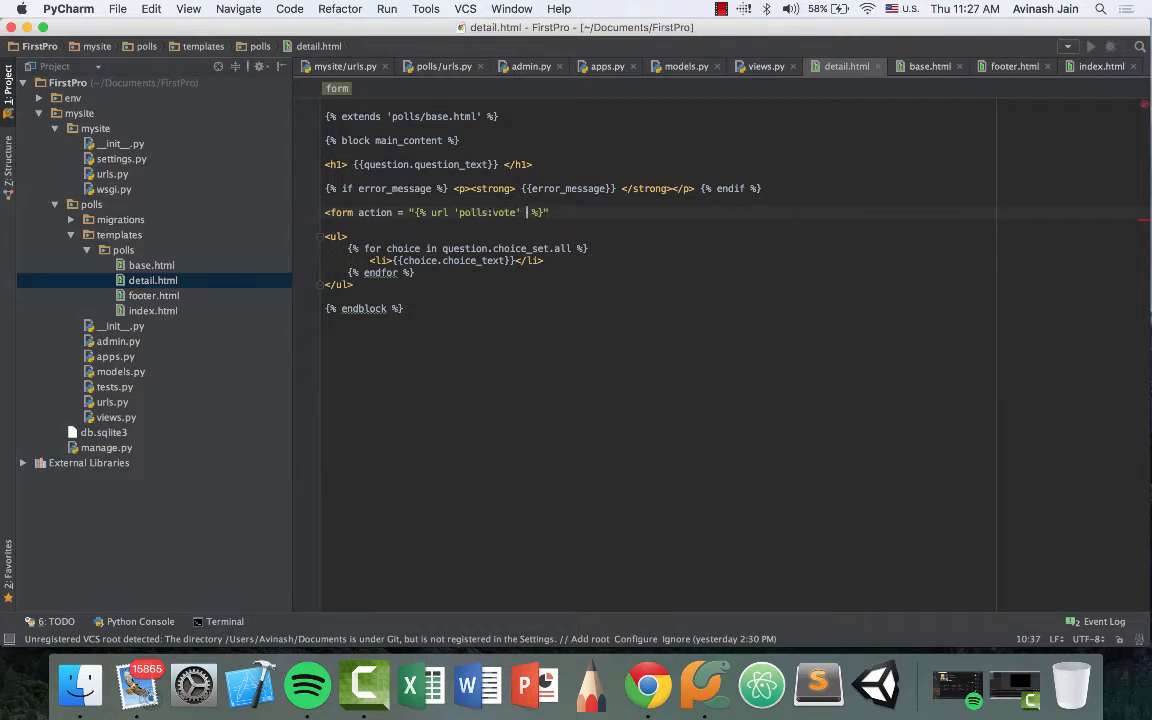
pyautogui.write('question')
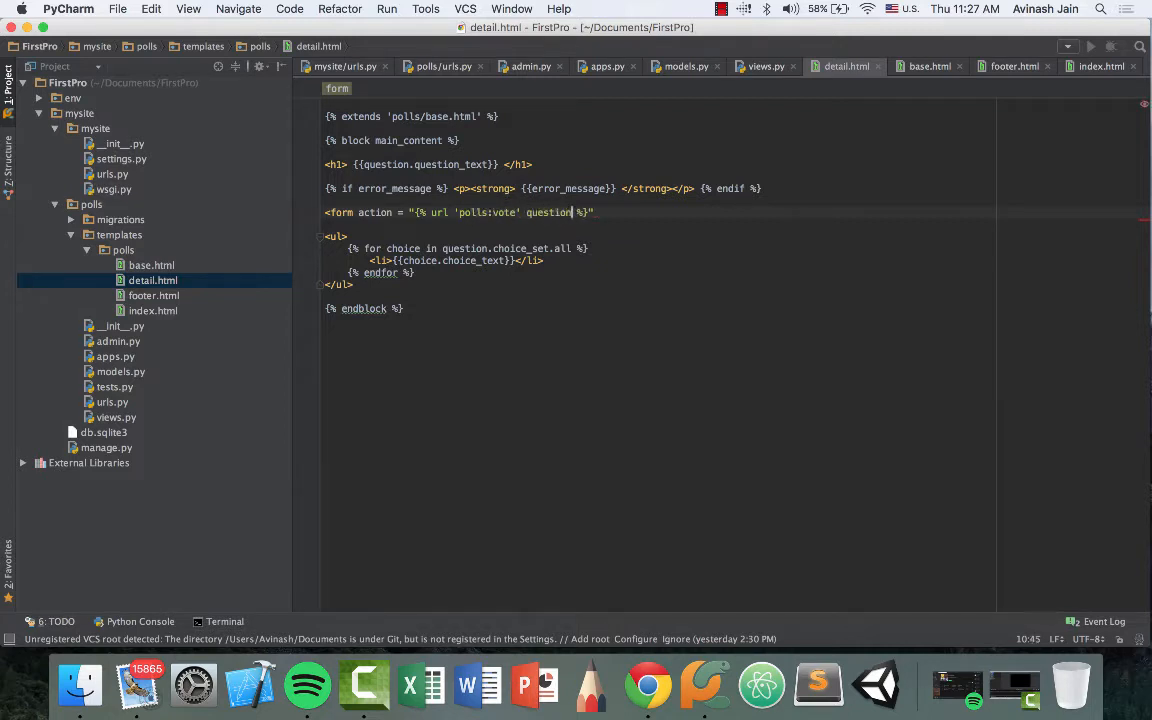
pyautogui.write('.id')
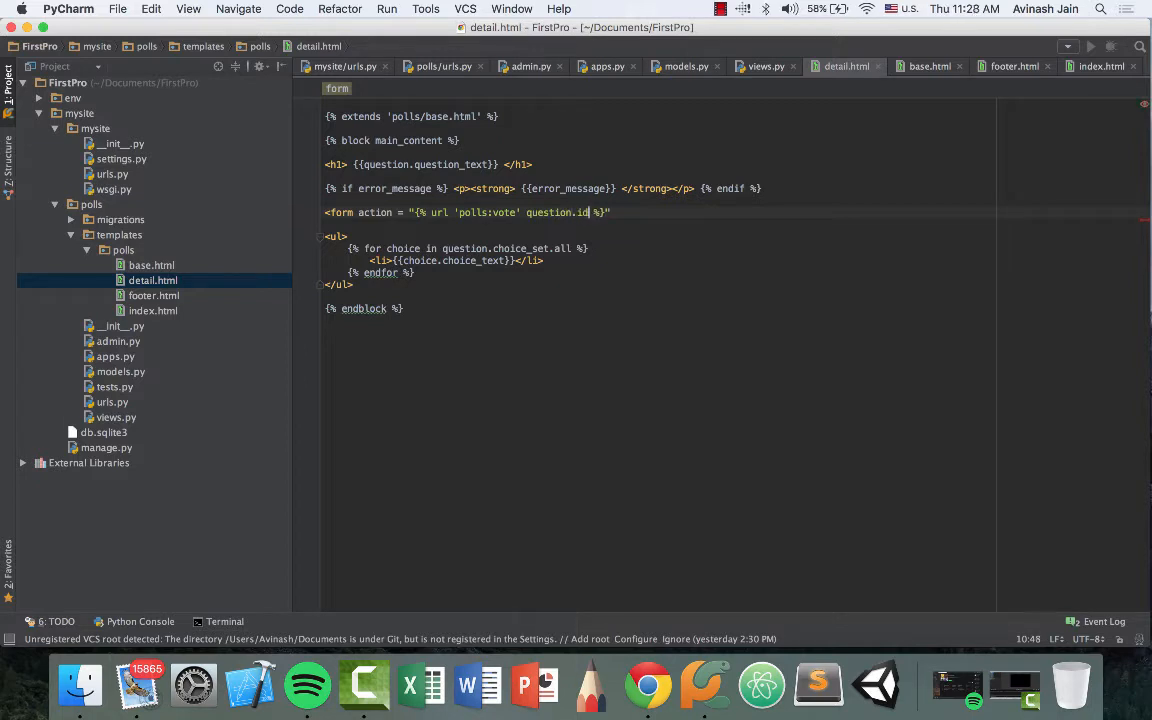
# Step: Add method="post", {% csrf_token %}, and {% for choice in question.choice_set.all %}
pyautogui.click(618, 212)
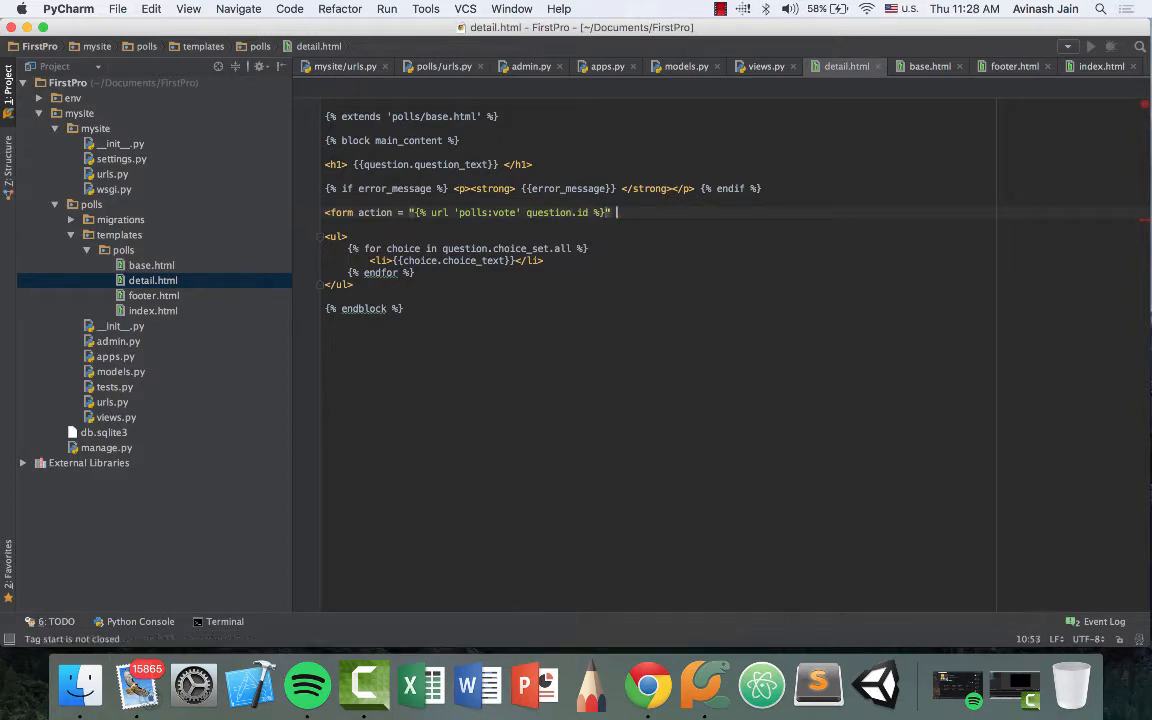
pyautogui.write('method="post">')
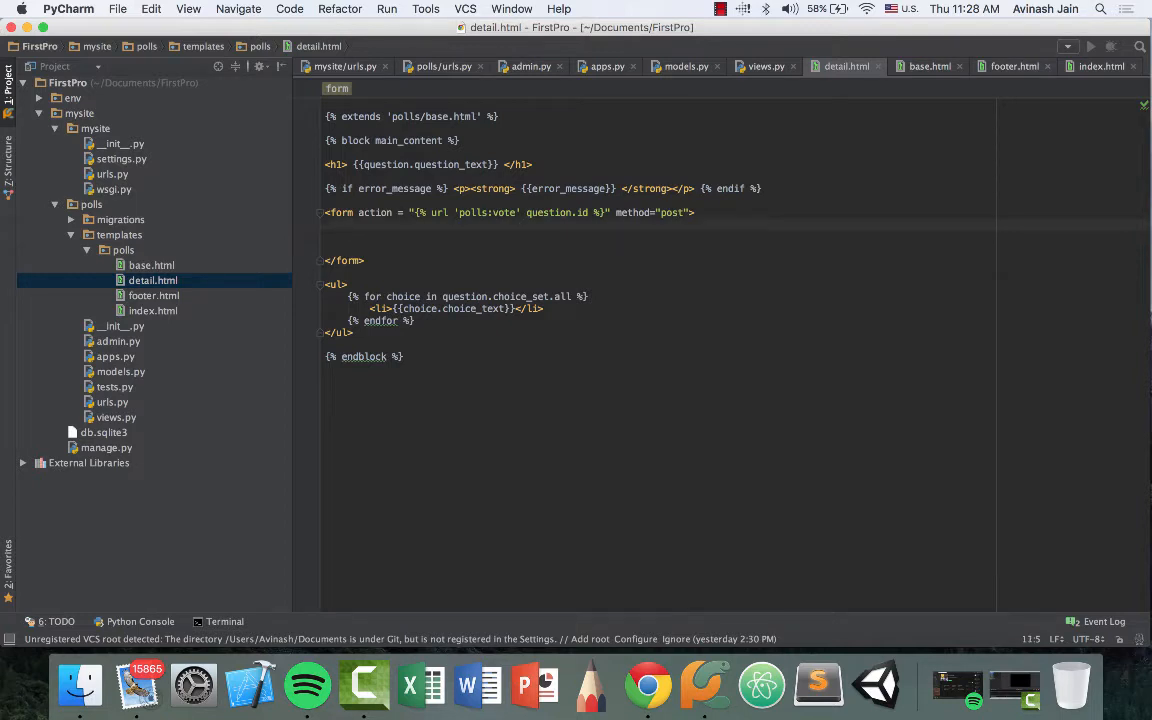
pyautogui.write('p')
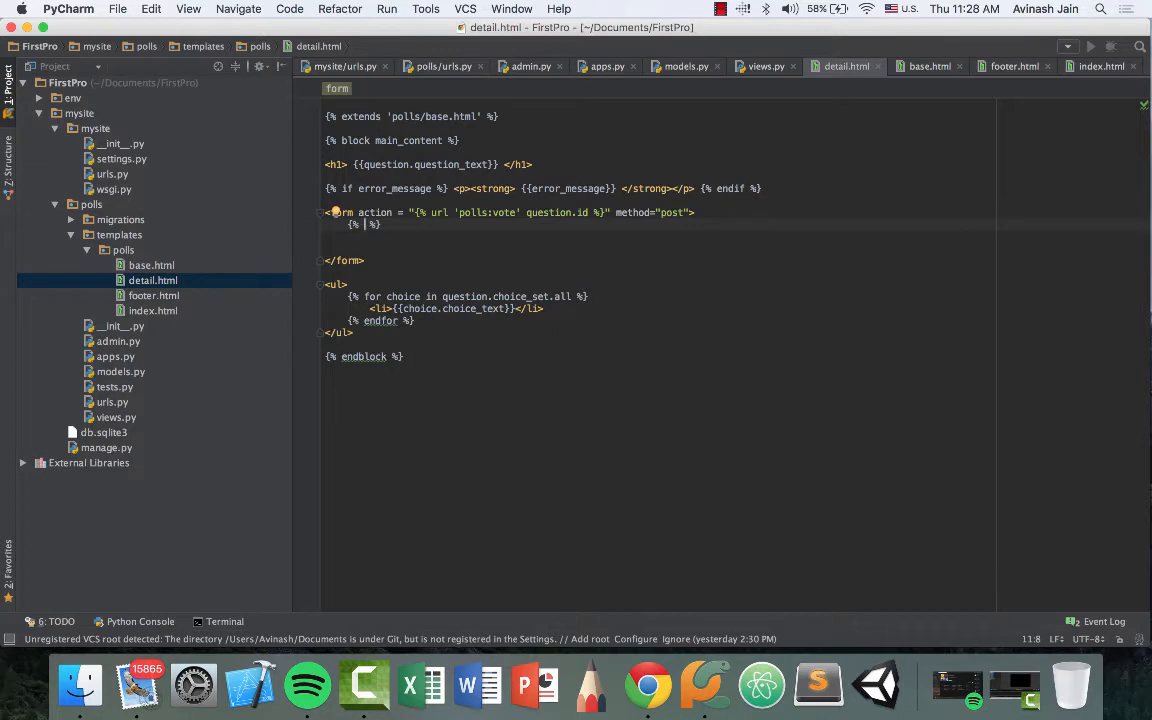
pyautogui.write('csrf_token')
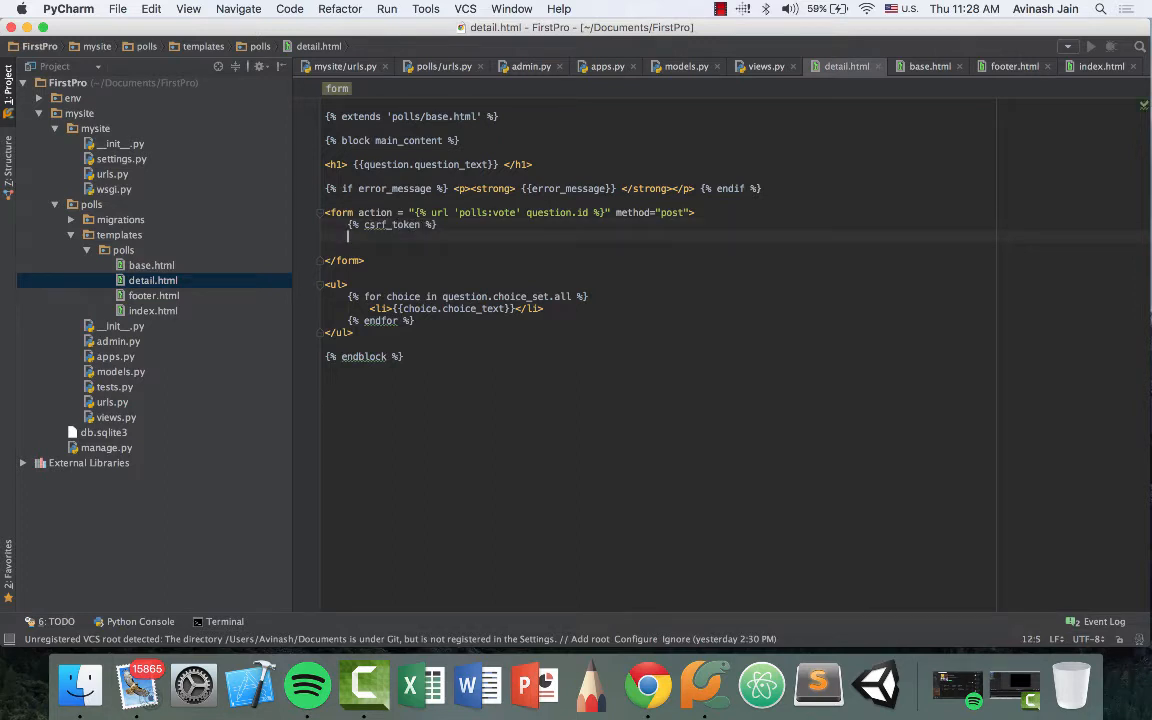
pyautogui.write('{%')
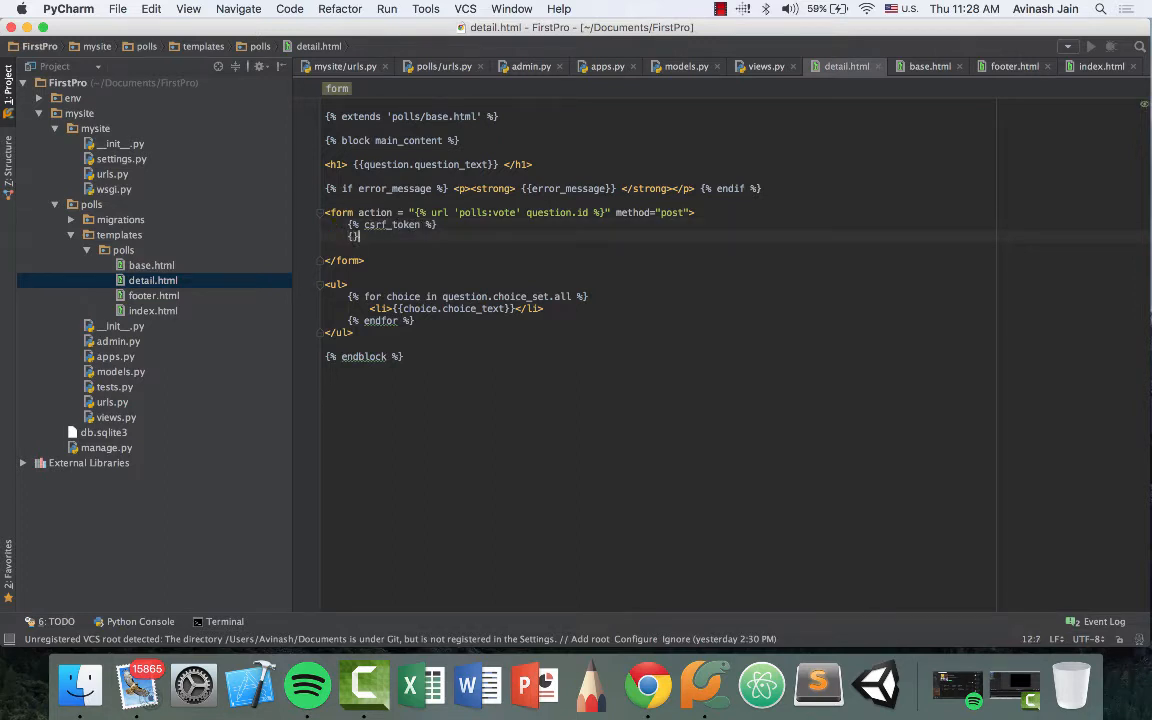
pyautogui.write('v')
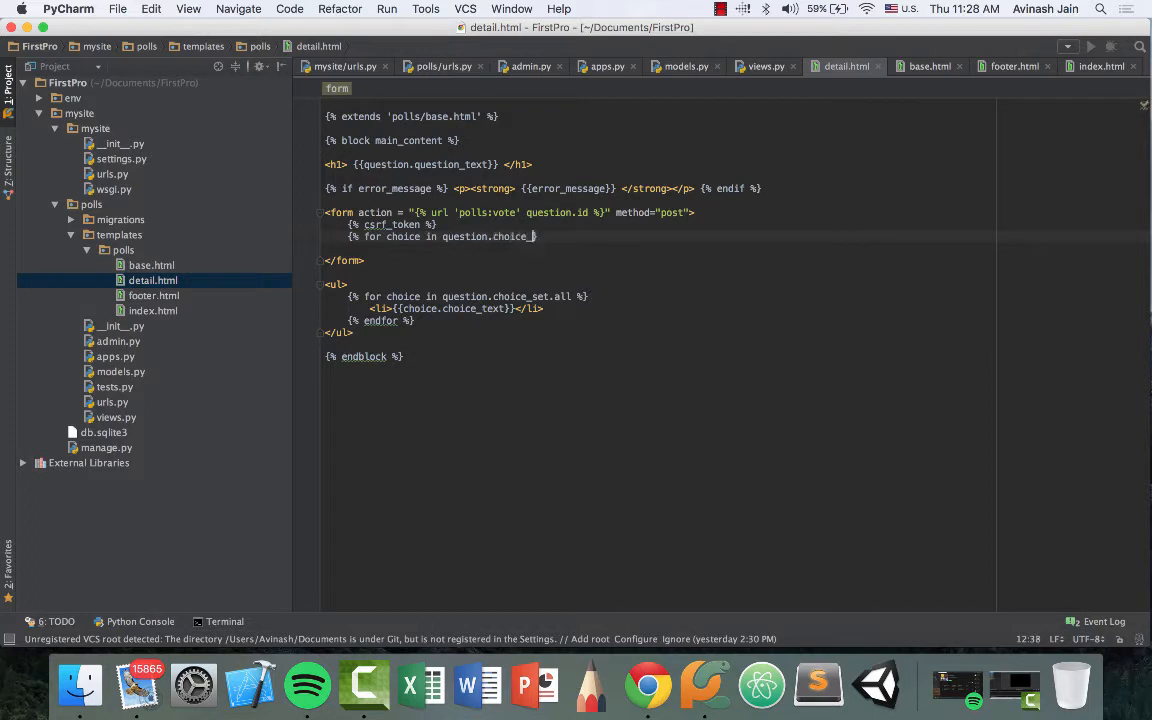
pyautogui.write('set.all %')
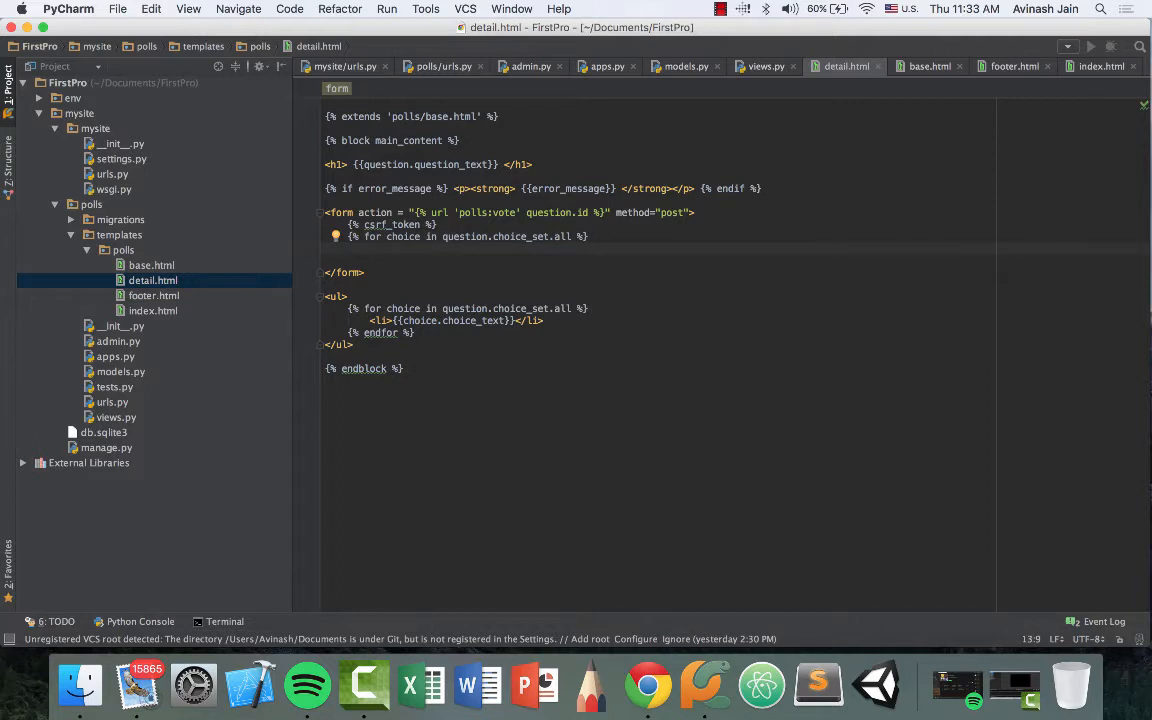
# Step: Add <input type="radio" name="choice" id="choice{{forloop.counter}}" value="{{choice.id}}"/> inside the loop
pyautogui.write('in')
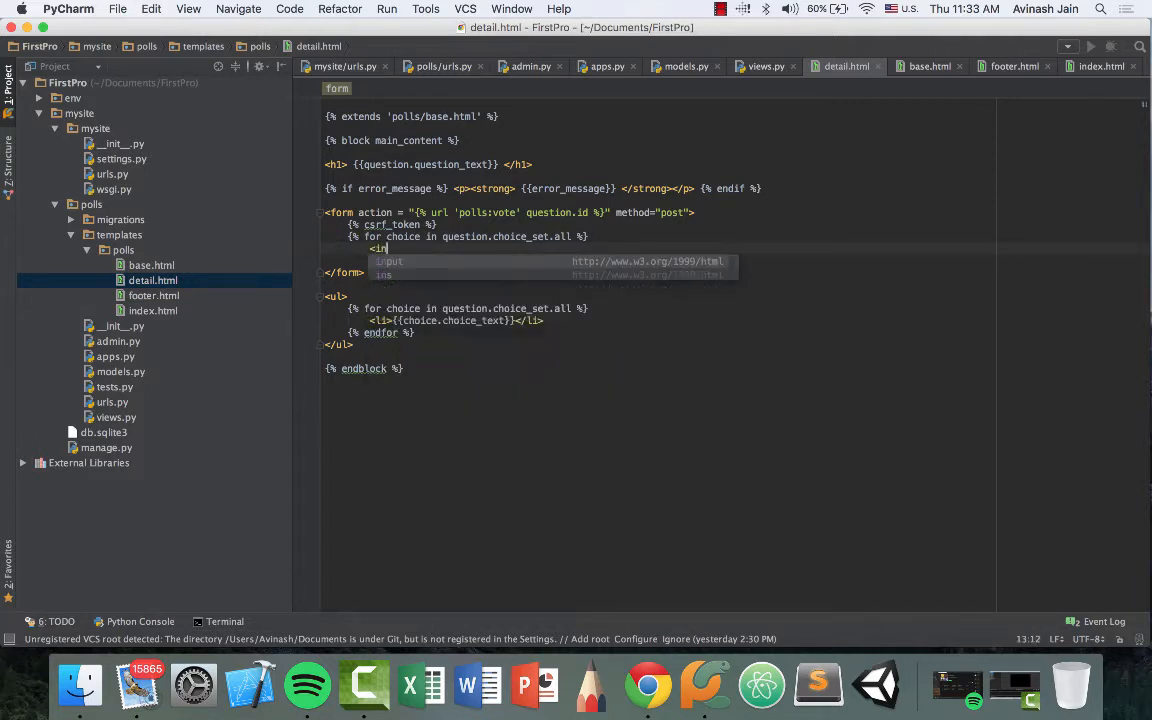
pyautogui.write('input')
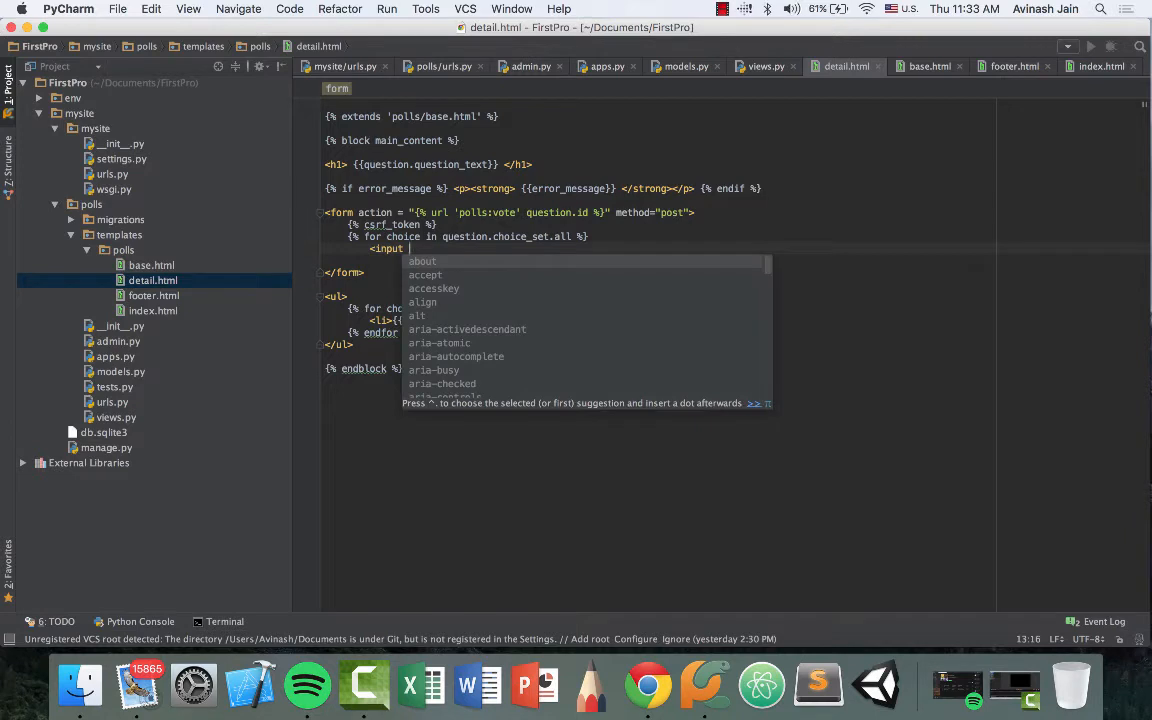
pyautogui.write('type')
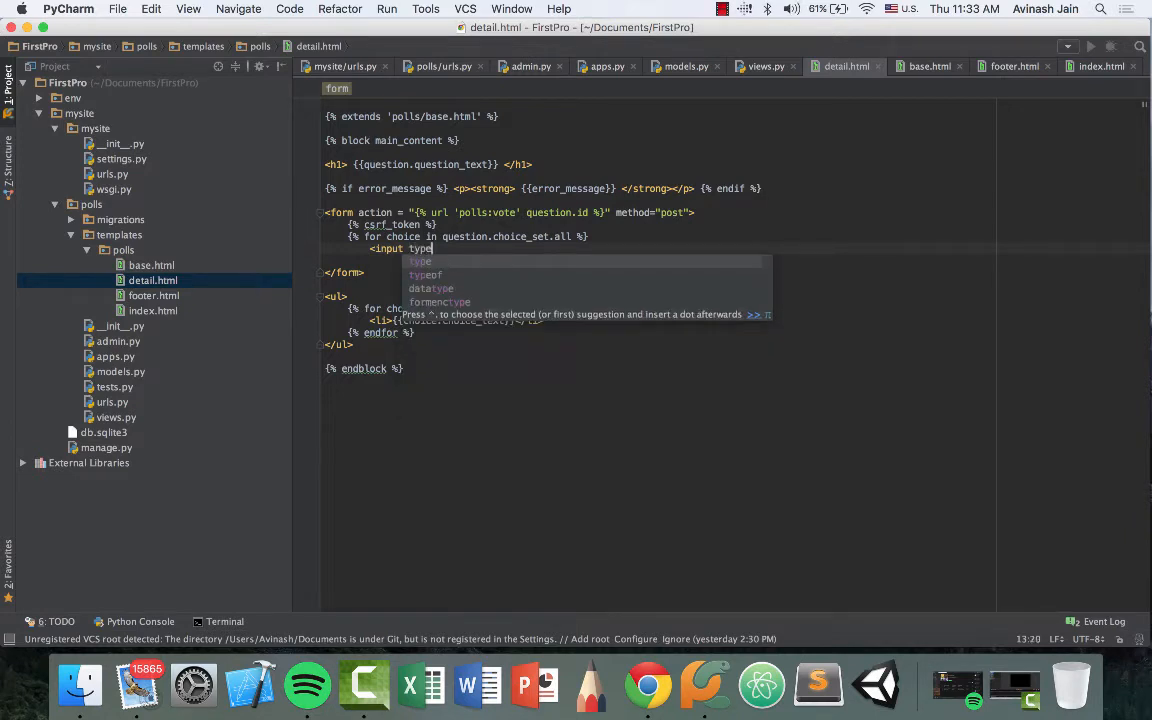
pyautogui.write('="radio"')
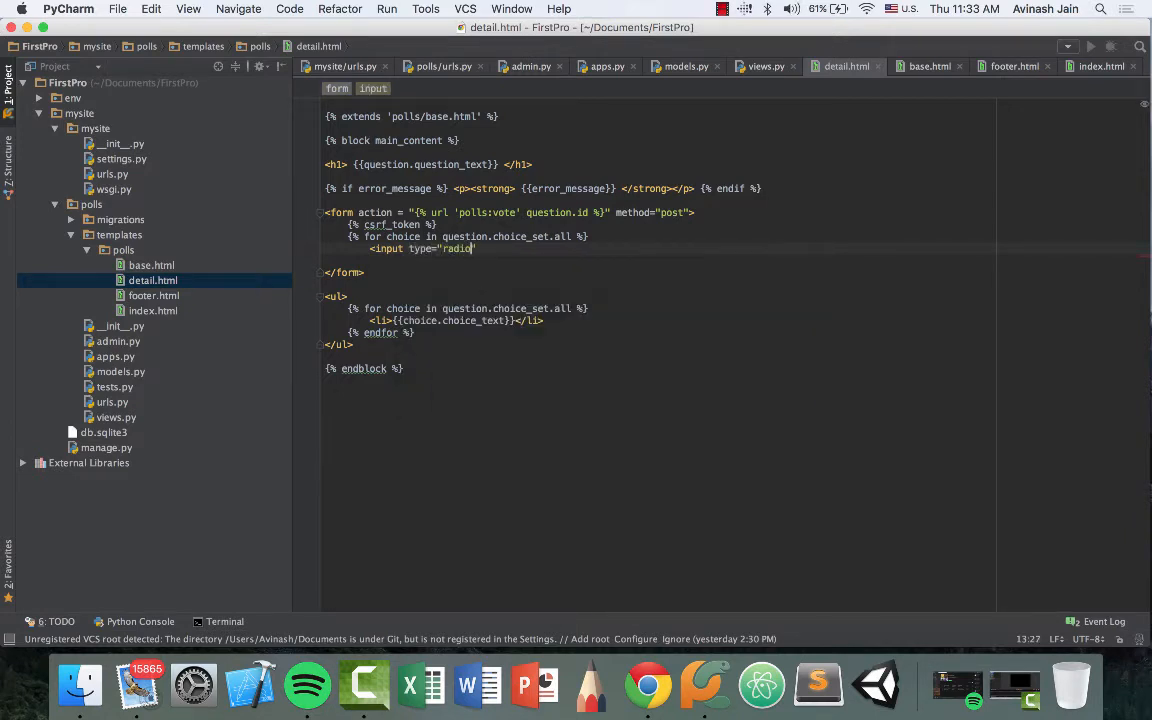
pyautogui.write('" "')
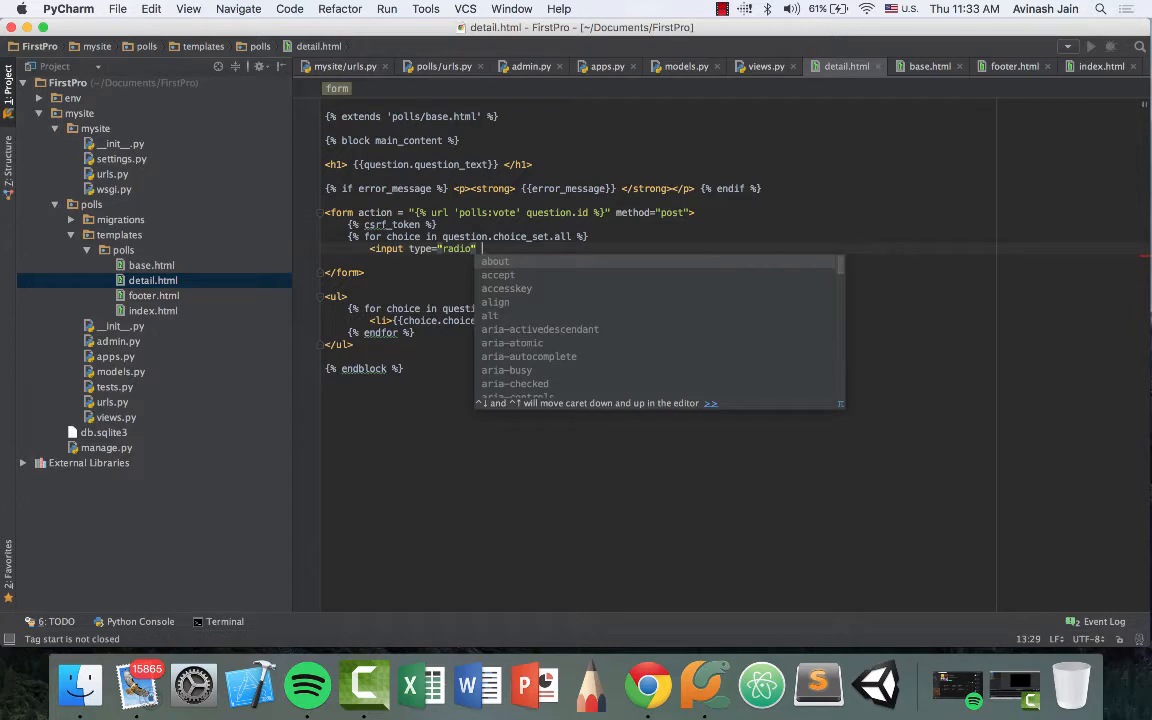
pyautogui.write('name="choice" id="choice{{"')
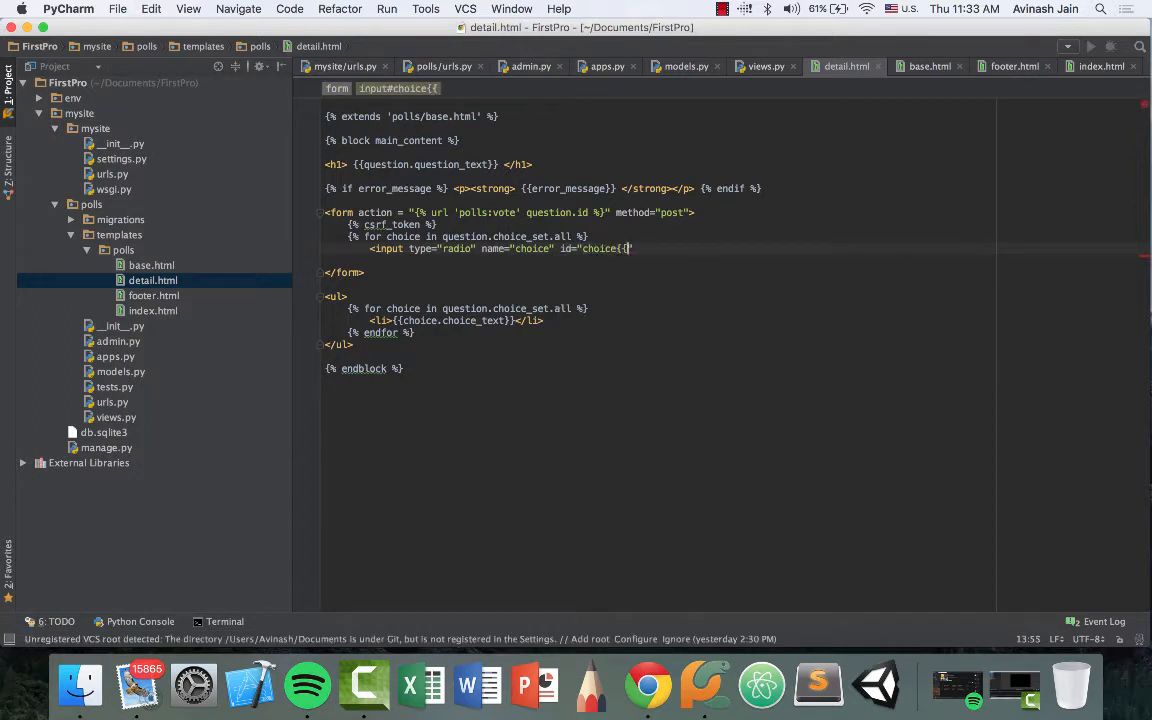
pyautogui.write('forloop.counter')
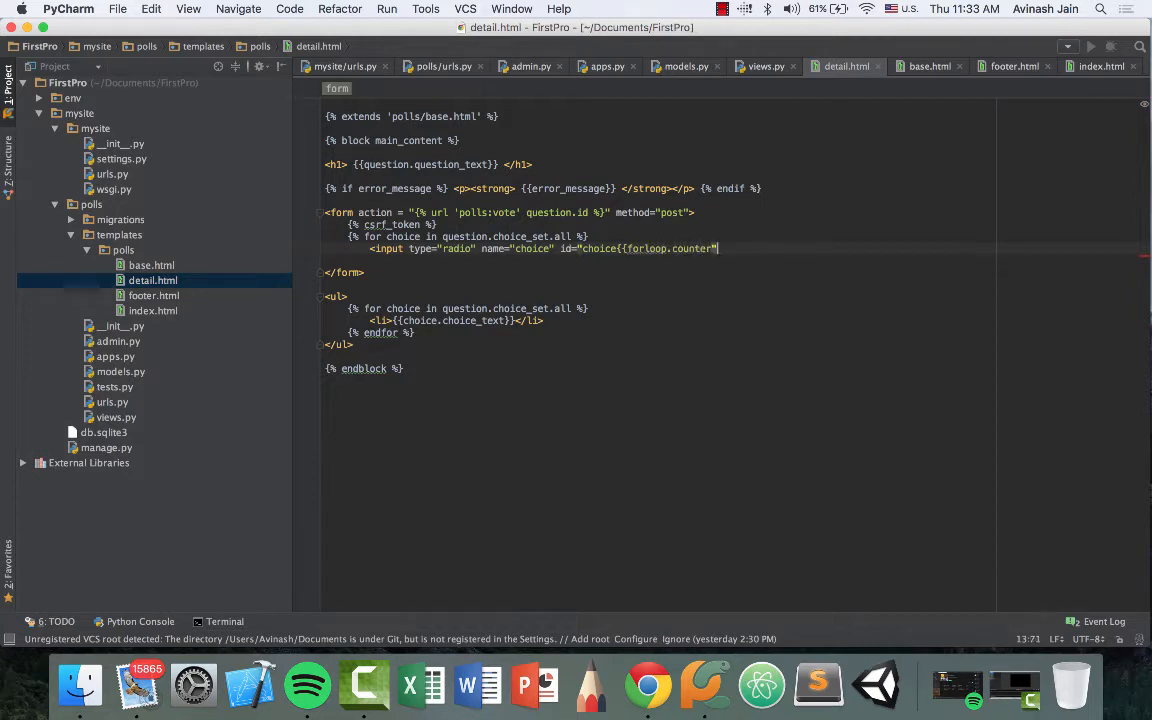
pyautogui.write('}}')
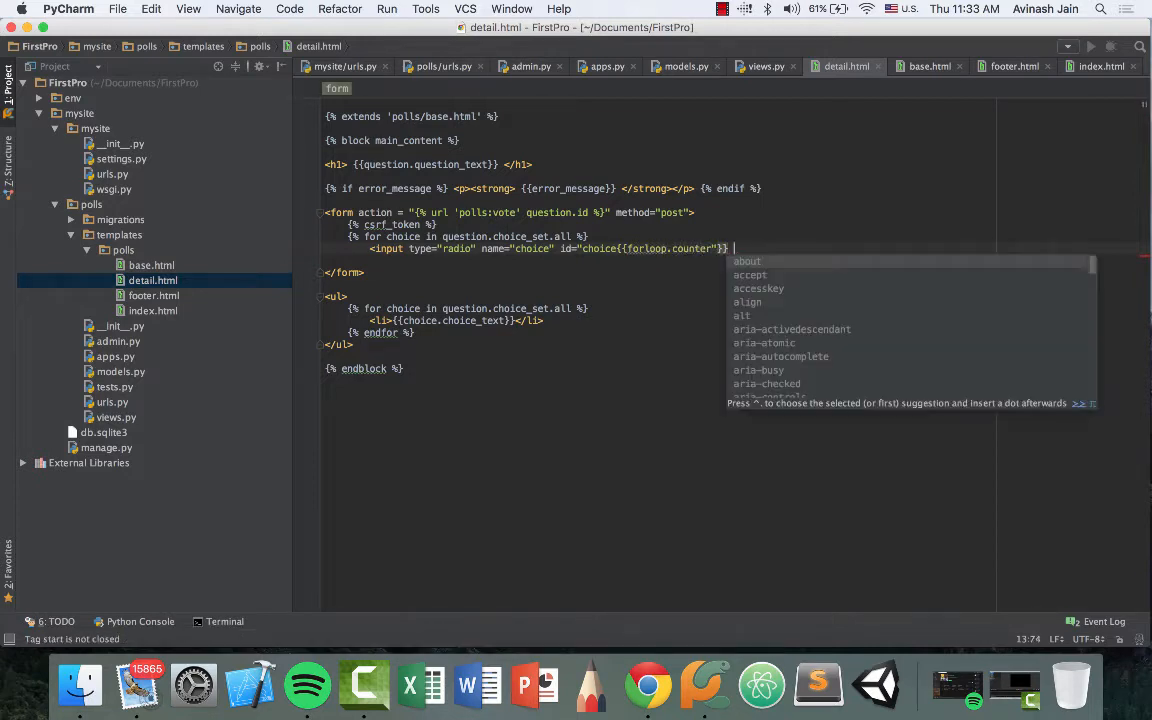
pyautogui.write('value = {{')
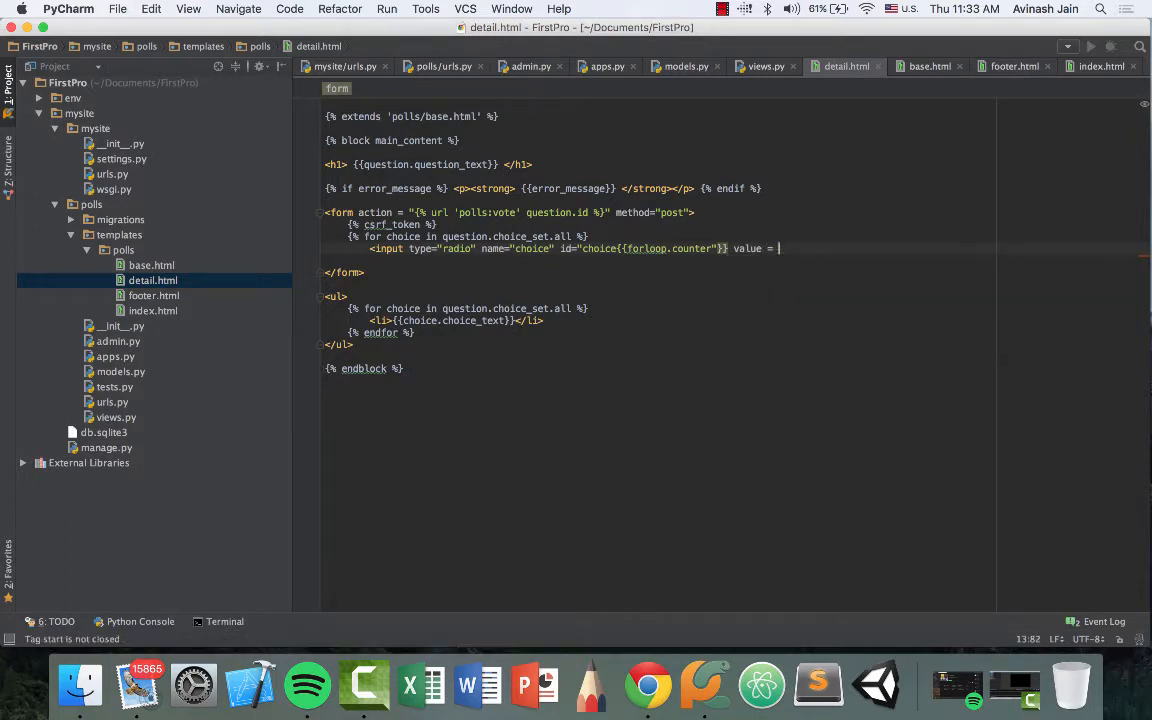
pyautogui.write('"{{choice.id')
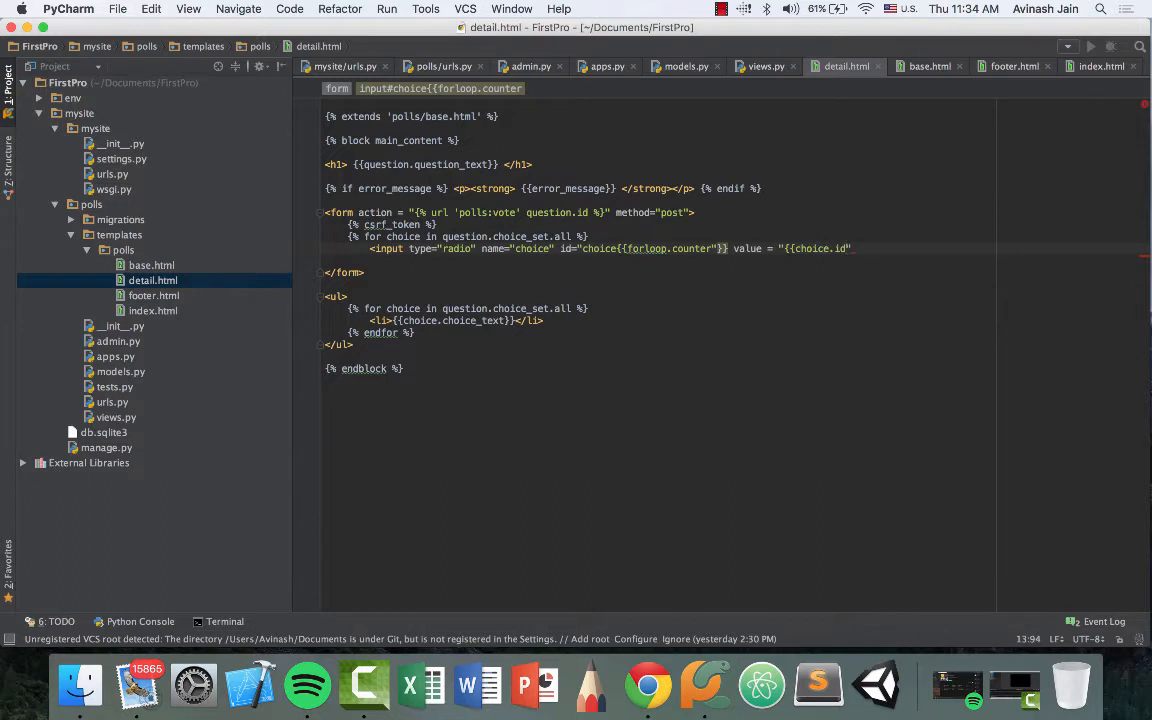
pyautogui.write('}}')
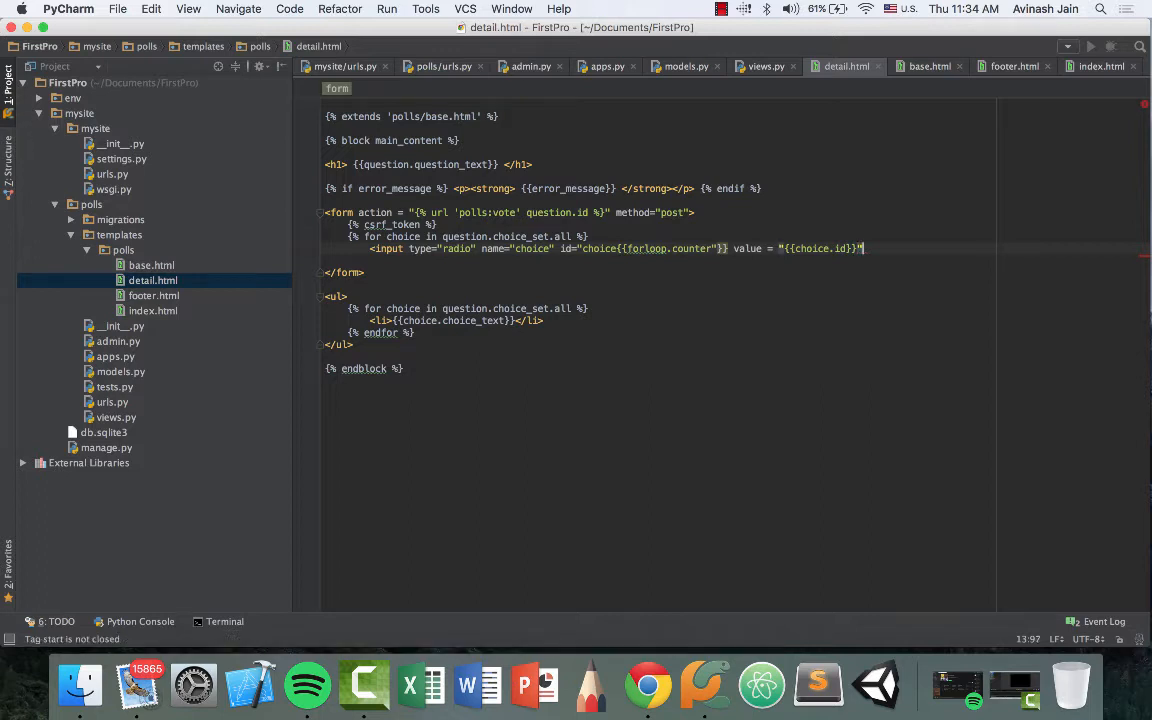
pyautogui.press('enter')
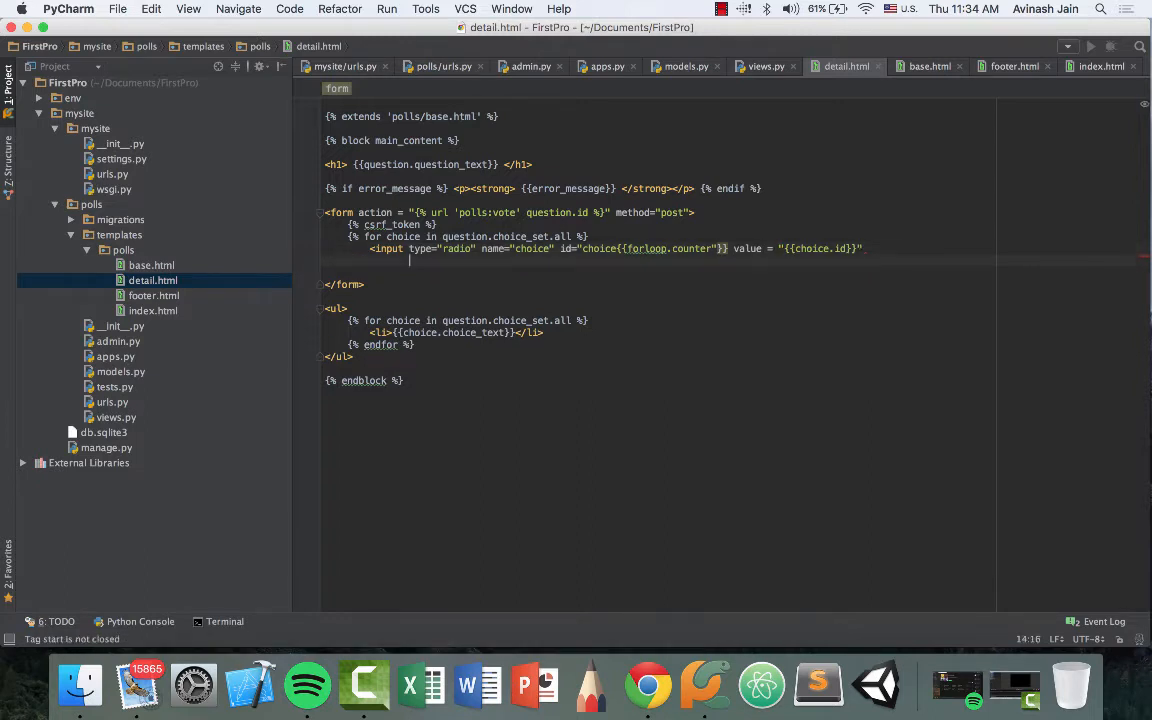
pyautogui.write('/>')
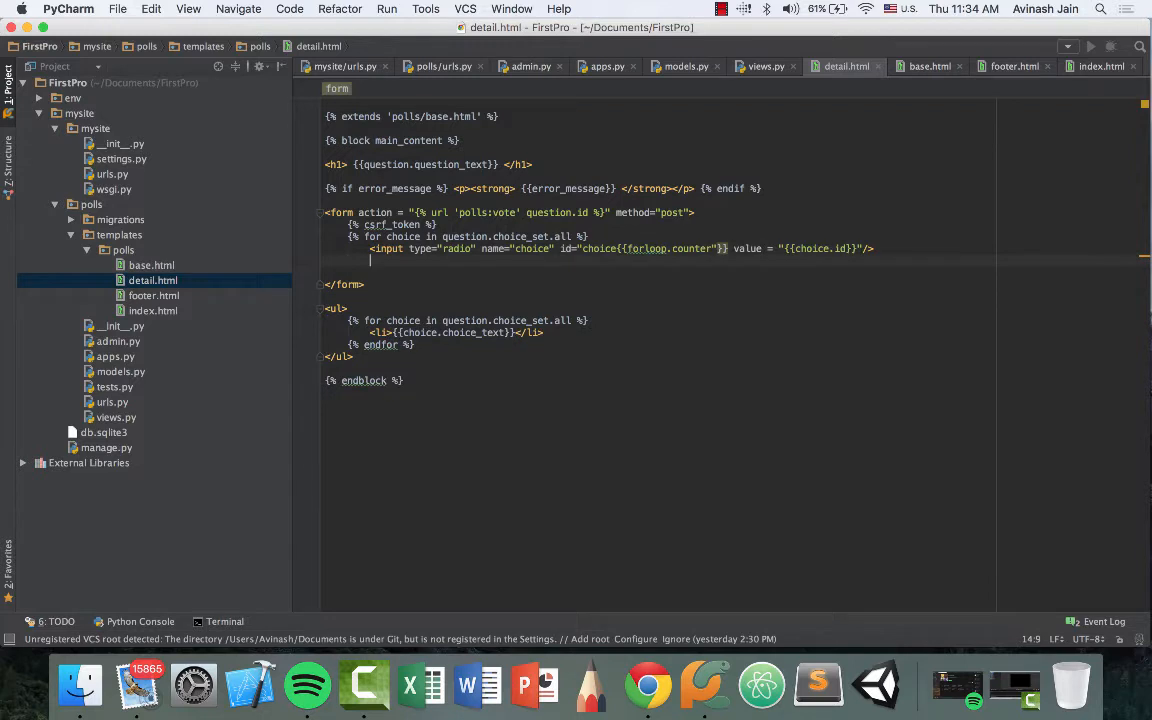
# Step: Add a label for choice{{forloop.counter}} showing {{choice.choice_text}}
pyautogui.write('<label')
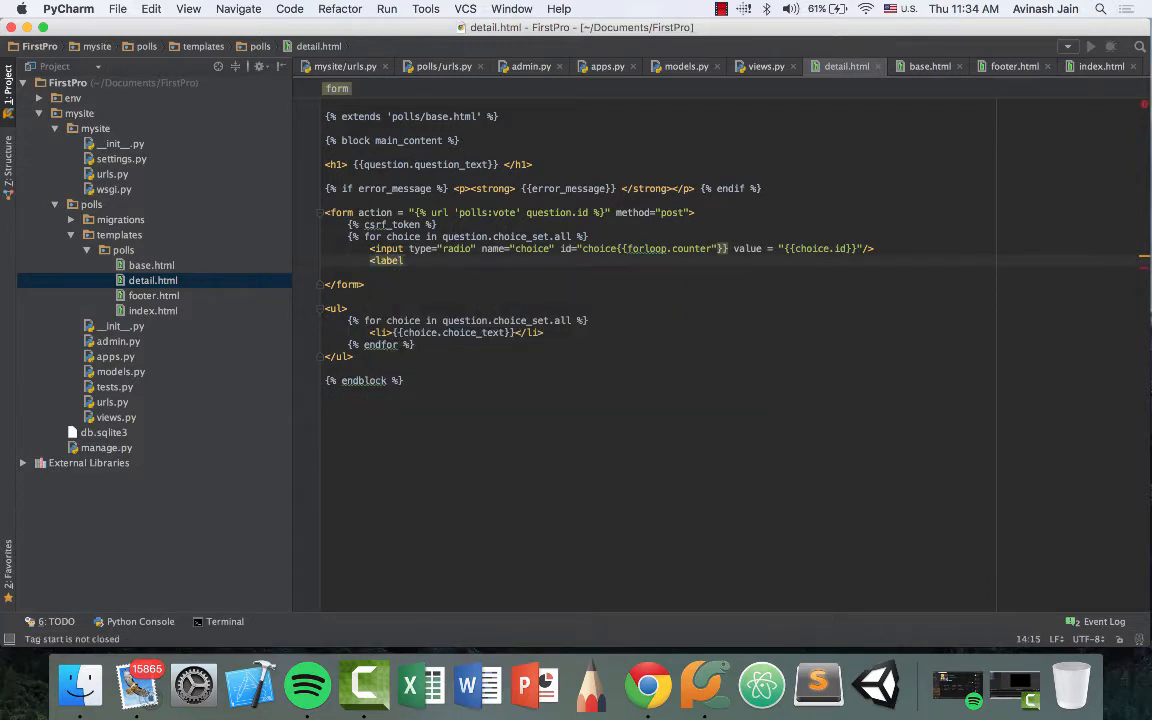
pyautogui.write('for')
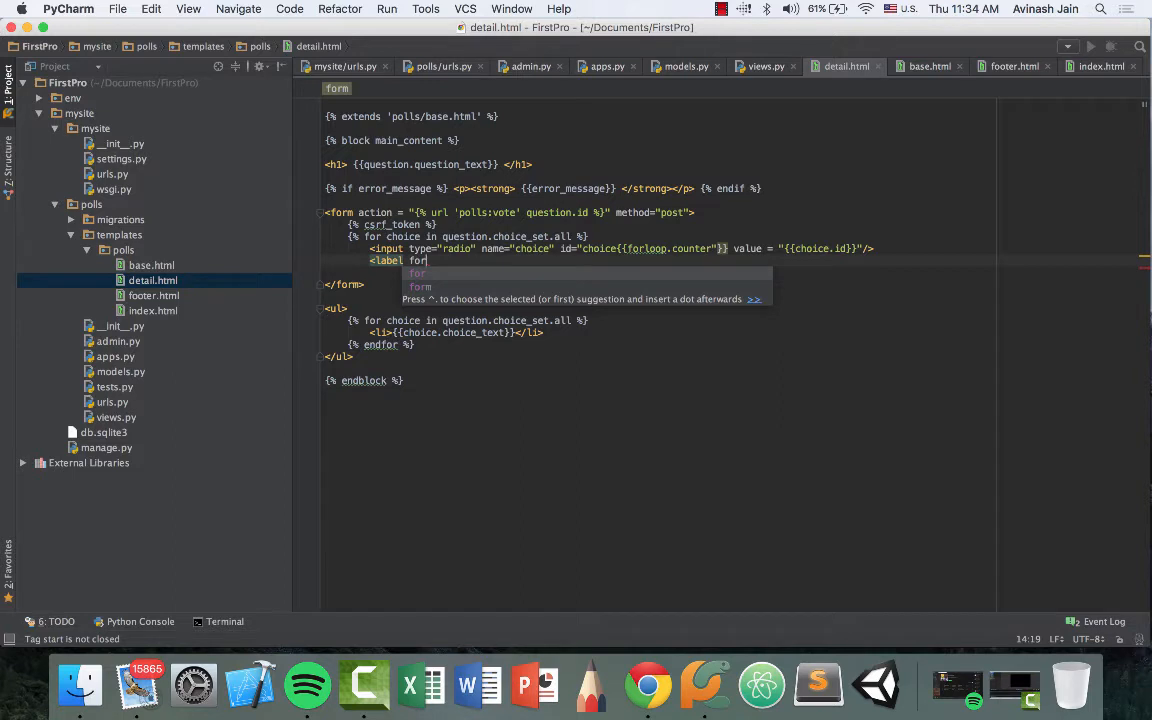
pyautogui.write('="')
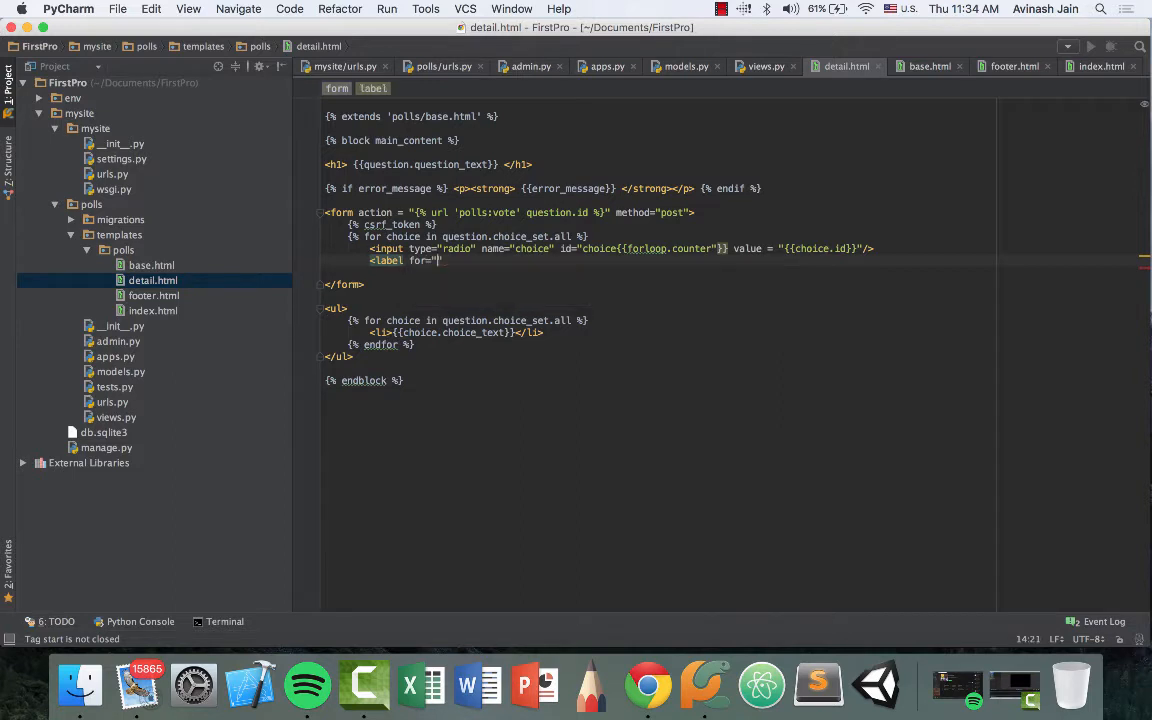
pyautogui.write('"')
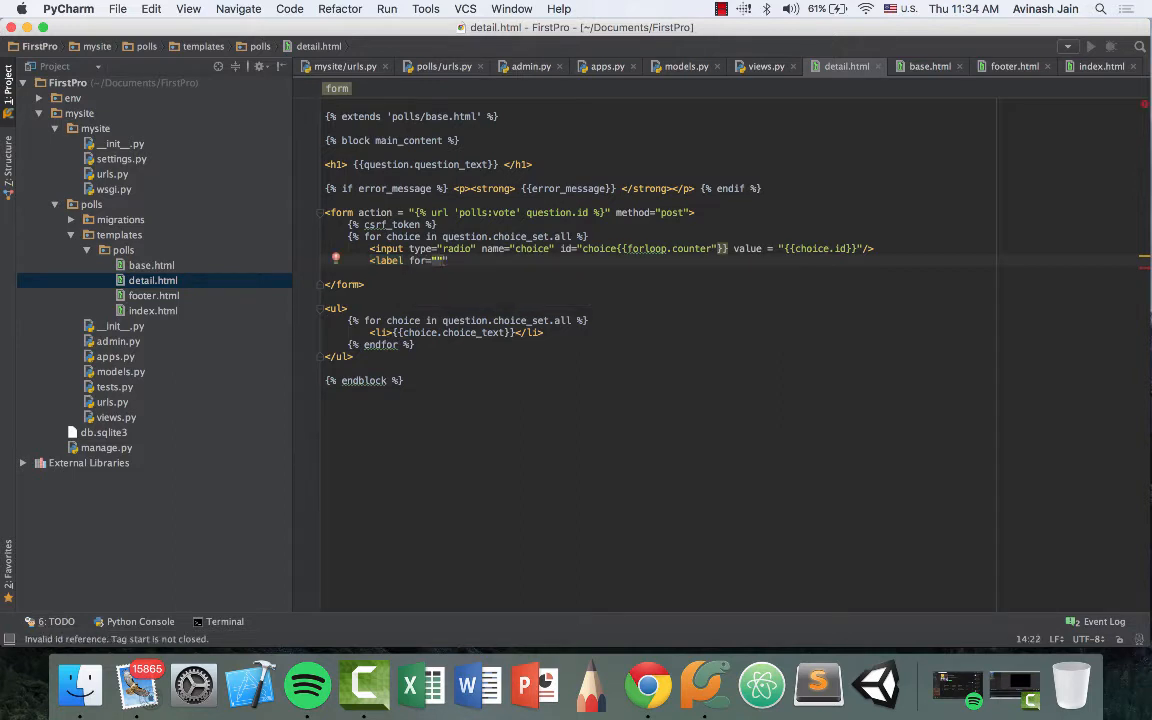
pyautogui.write('choice{{')
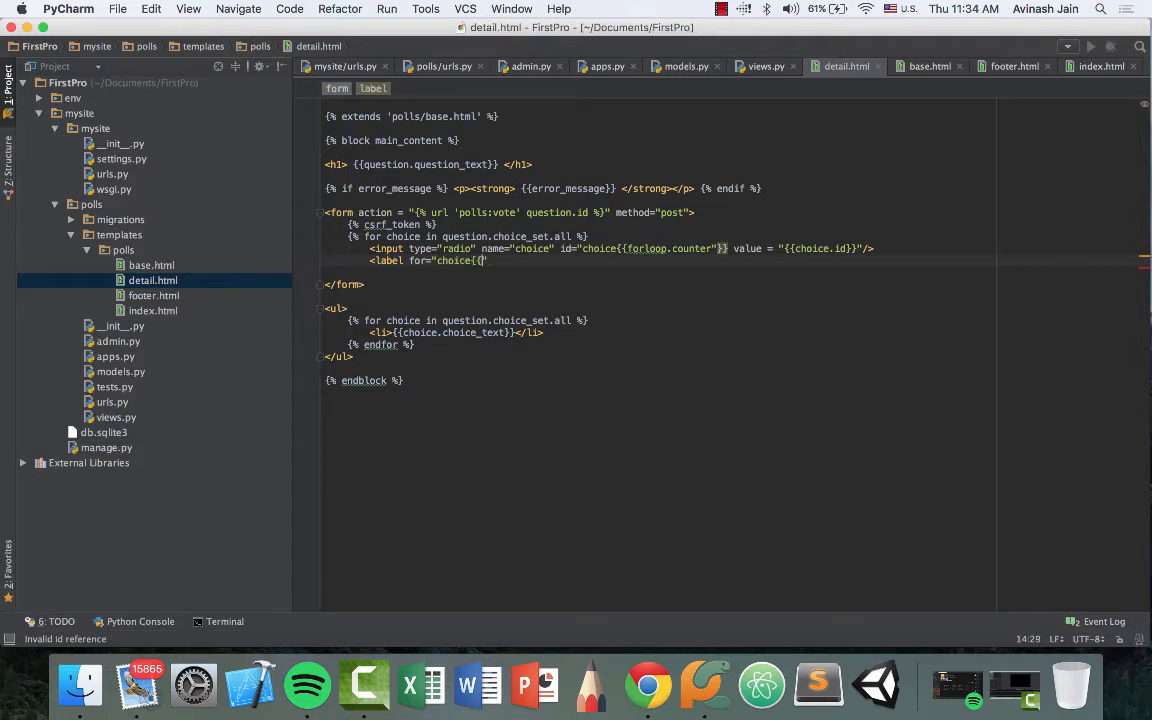
pyautogui.write('forloop.counter')
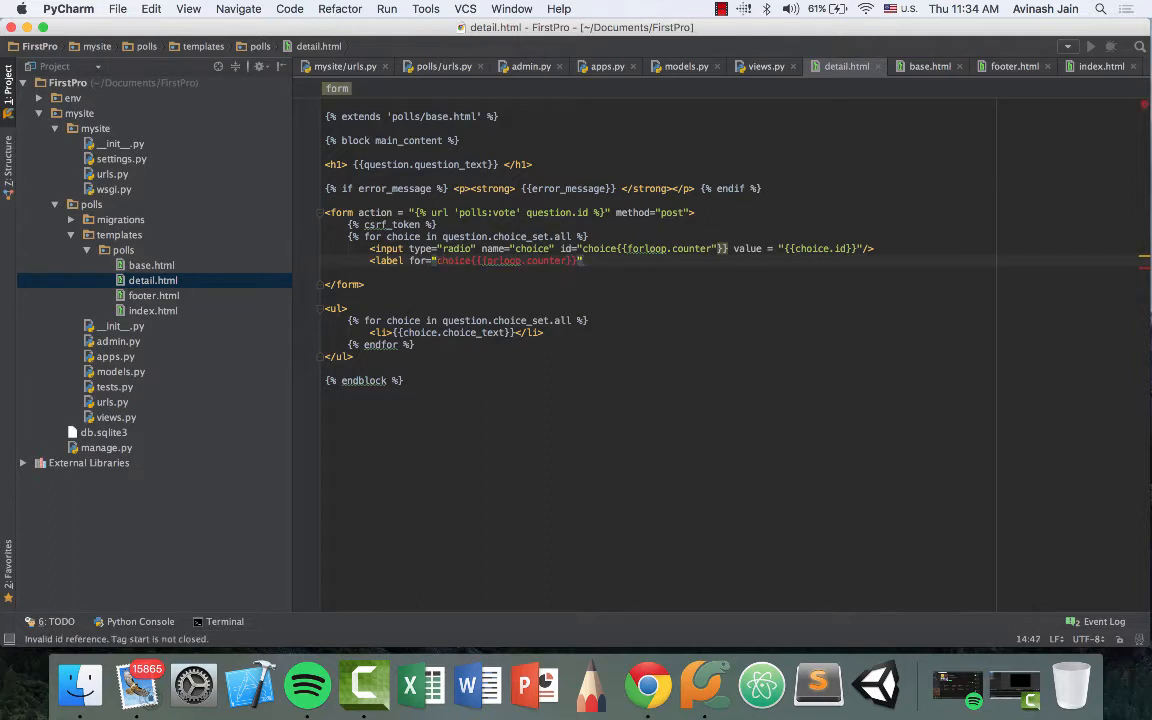
pyautogui.write('></label>')
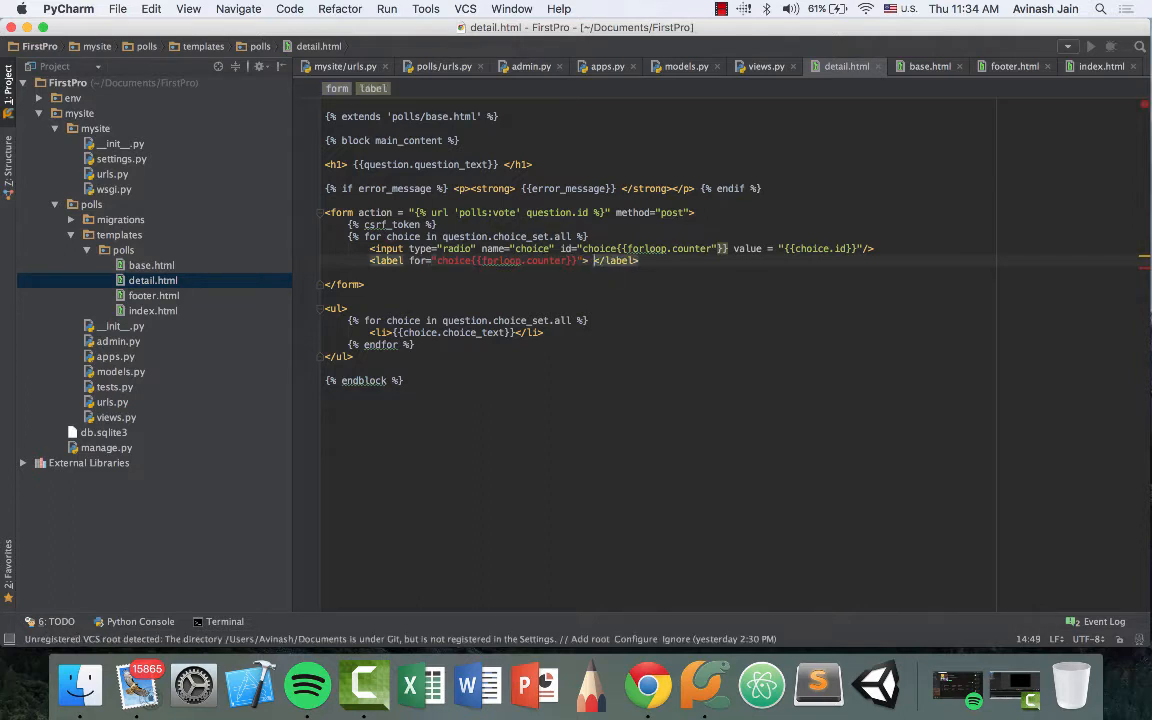
pyautogui.write('{{choice.choice_text')
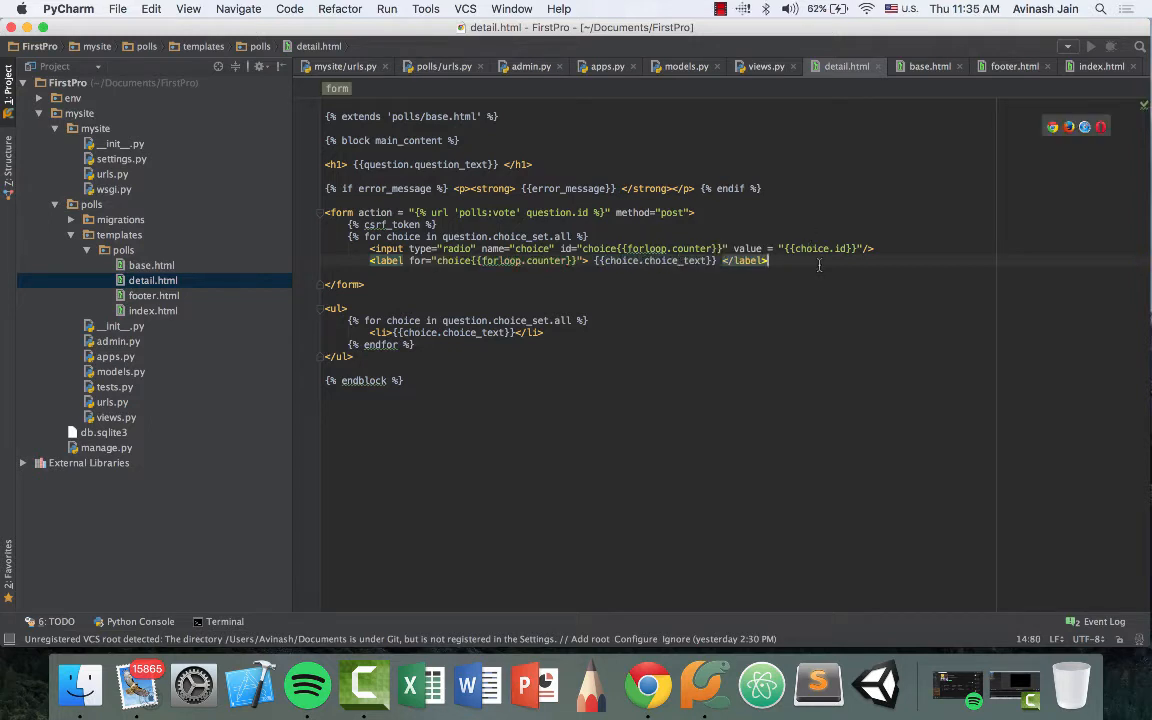
# Step: Add a <br> line break and close the loop with {% endfor %}
pyautogui.write('<br>')
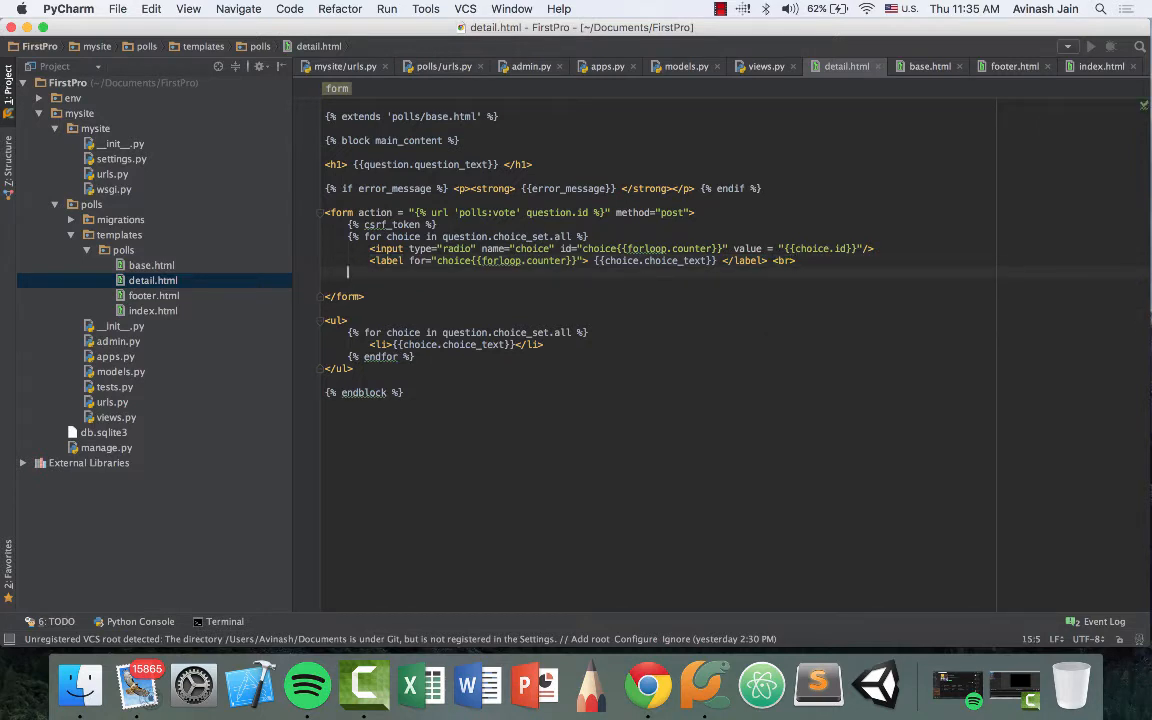
pyautogui.write('{%')
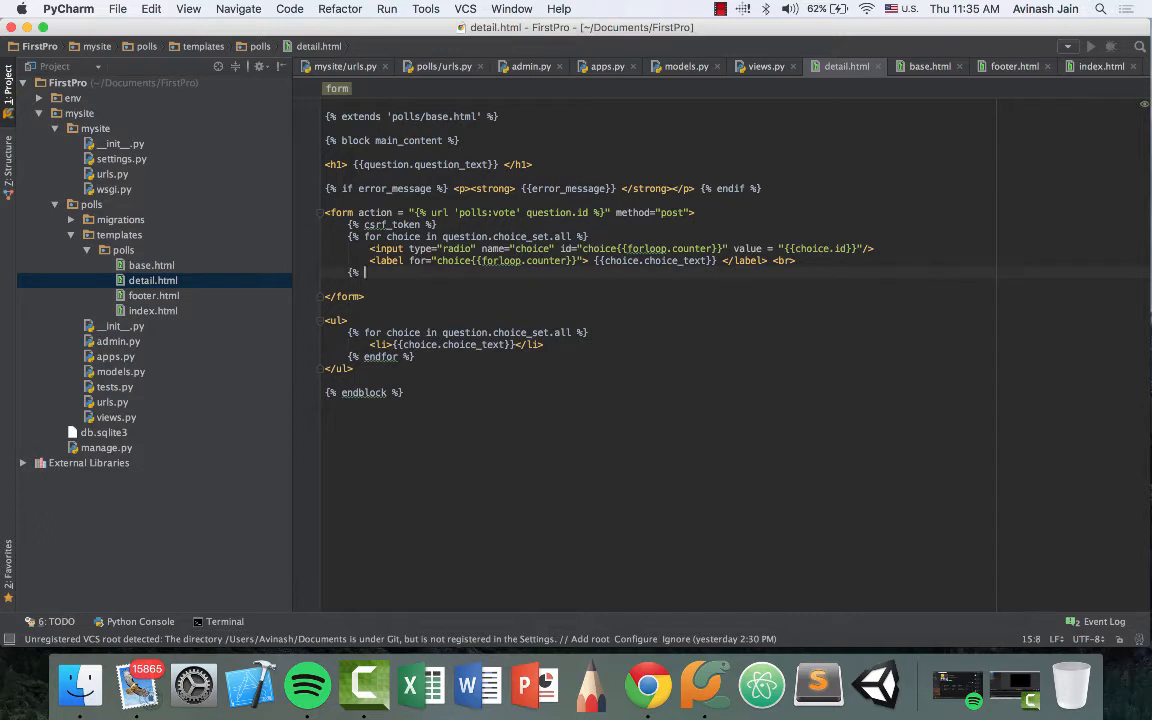
pyautogui.write('endfor %}')
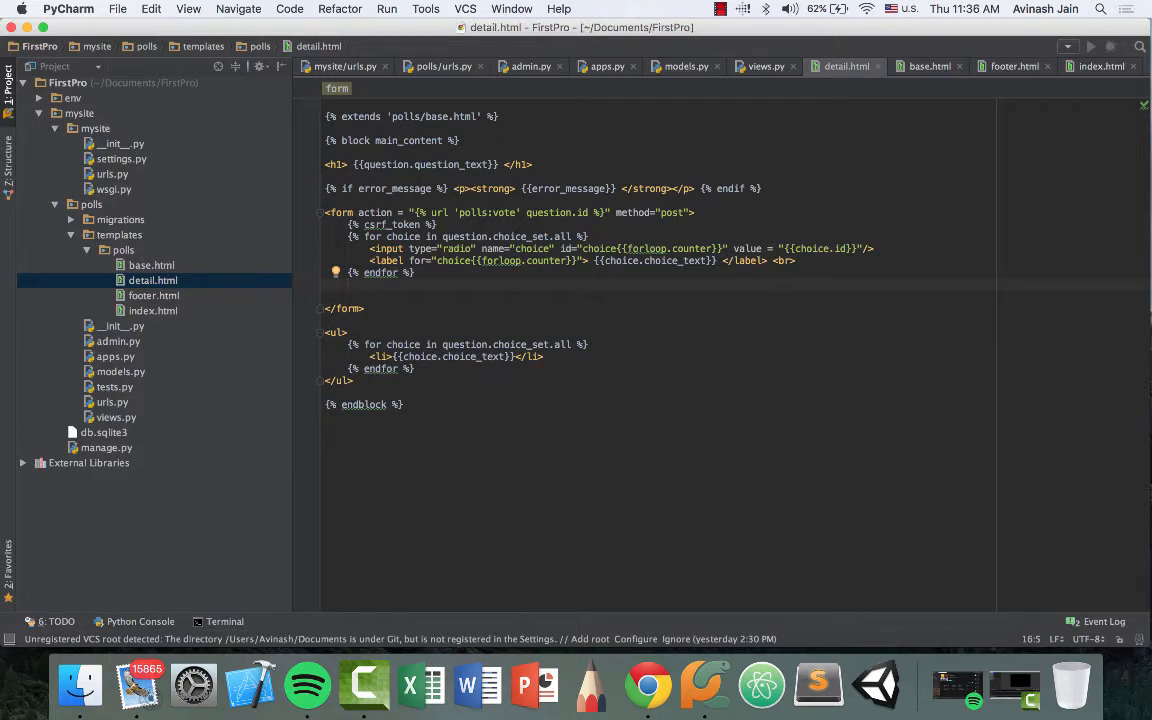
pyautogui.write('<input type="submit" va')
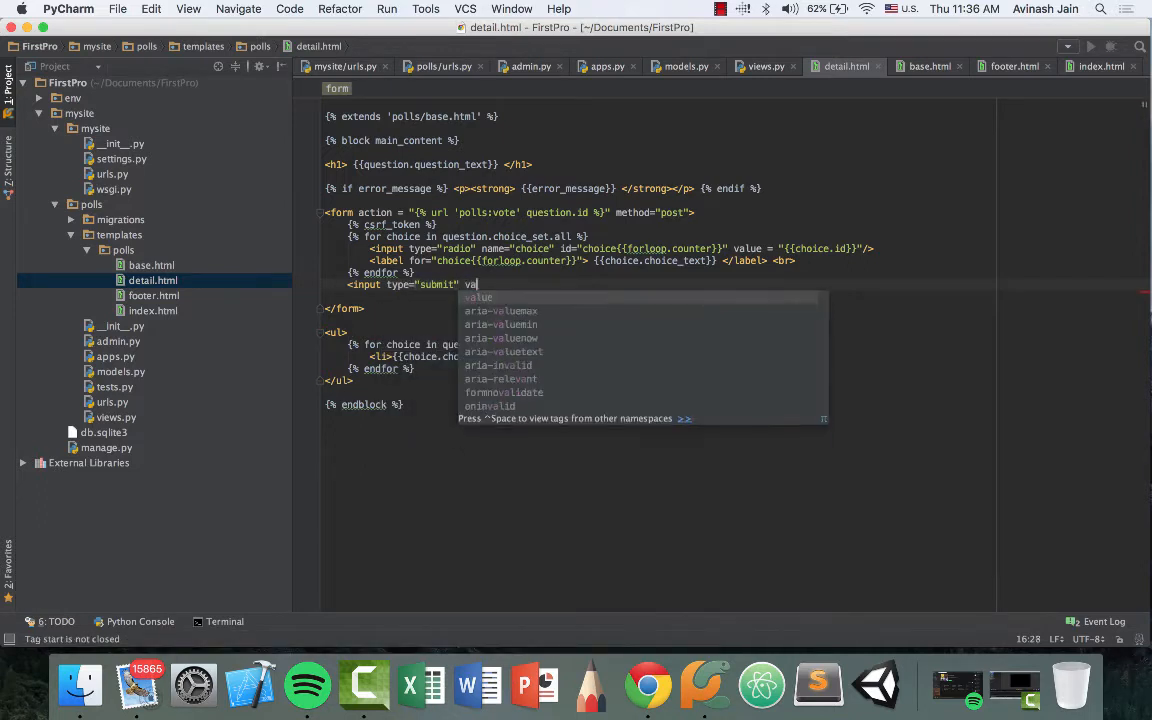
# Step: Finish the <input type="submit" value="vote"/> button before </form> and switch to Chrome
pyautogui.write('ue="vote"/>')
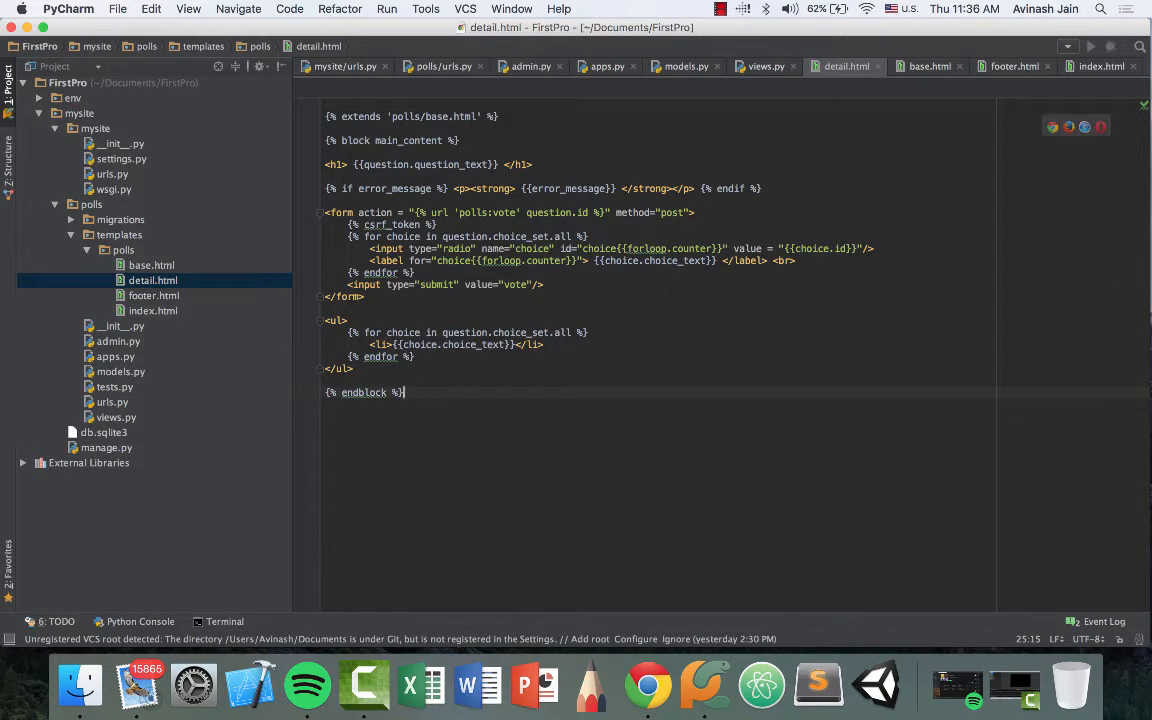
pyautogui.click(665, 688)
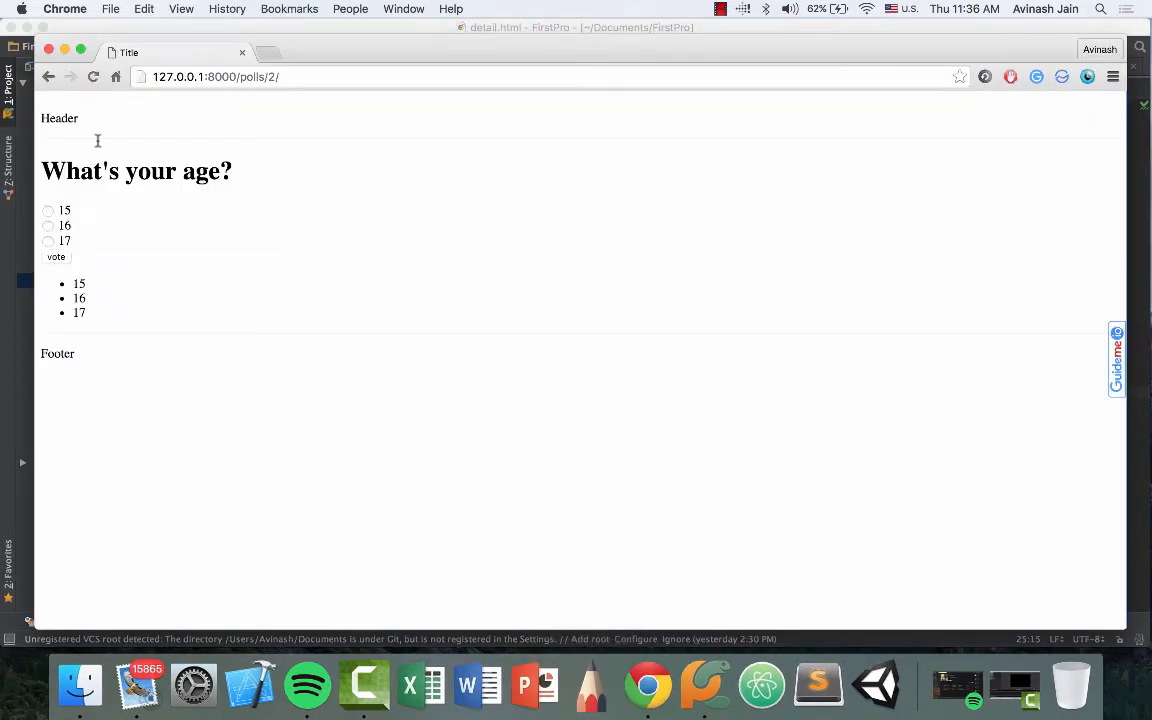
# Step: In Chrome, go back from the age poll to the polls index, then return to PyCharm
pyautogui.click(47, 76)
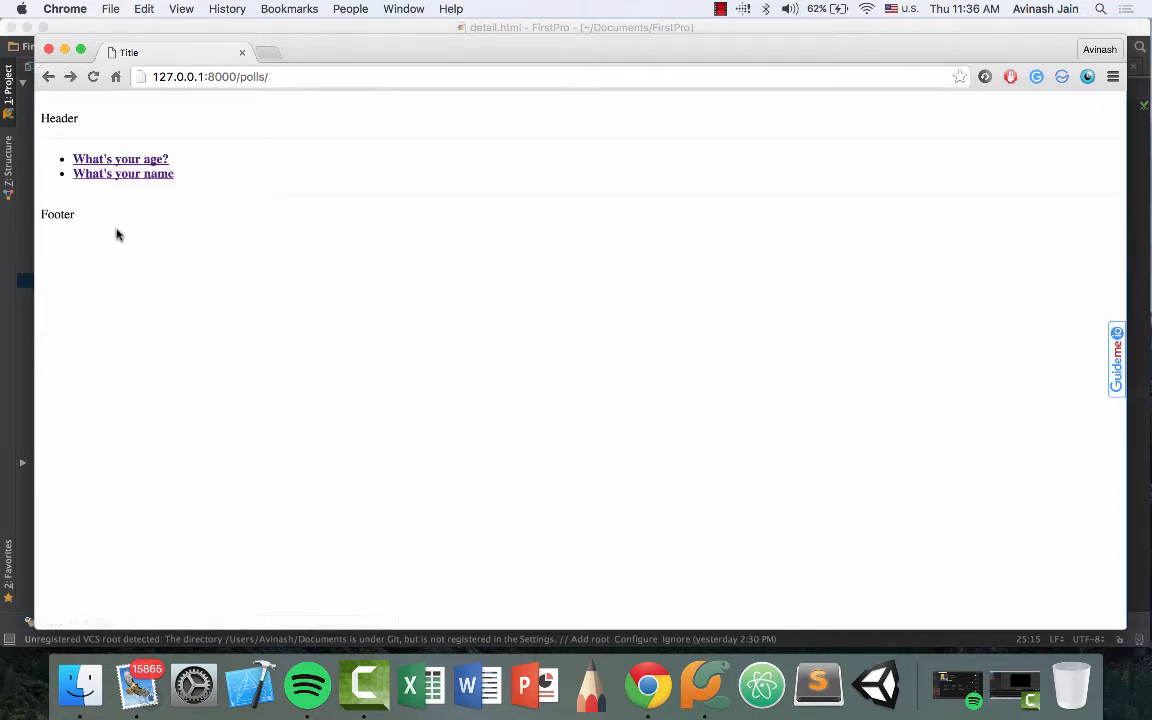
pyautogui.click(120, 159)
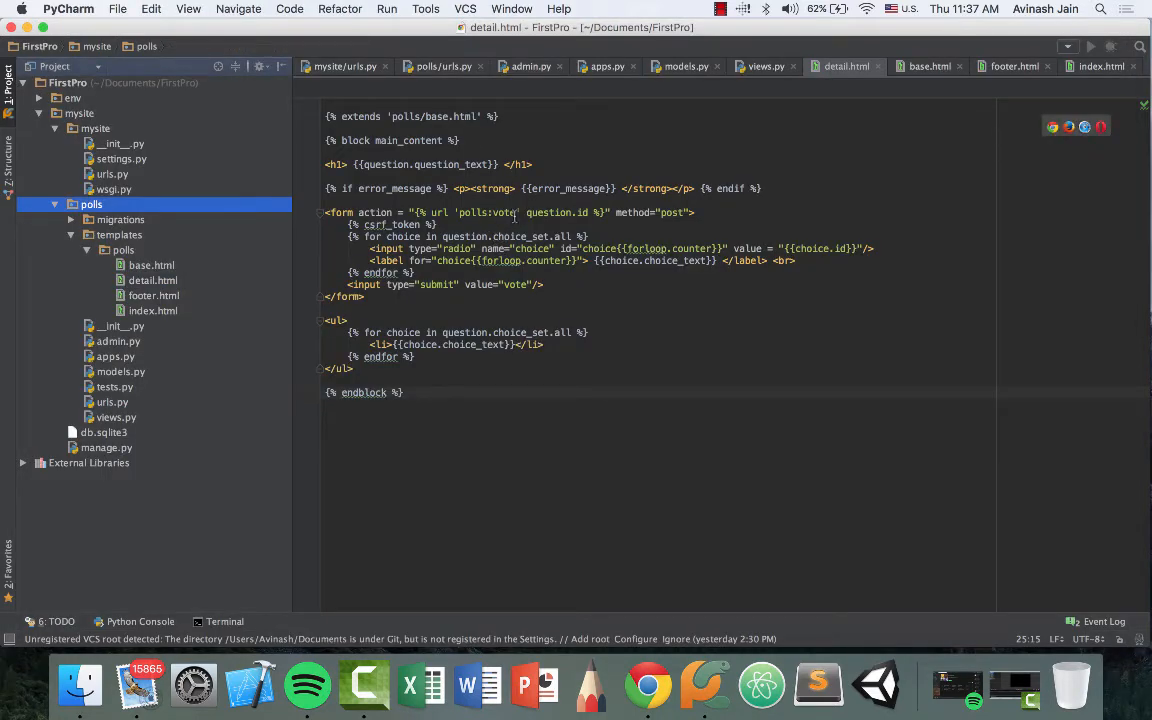
pyautogui.moveTo(490, 212)
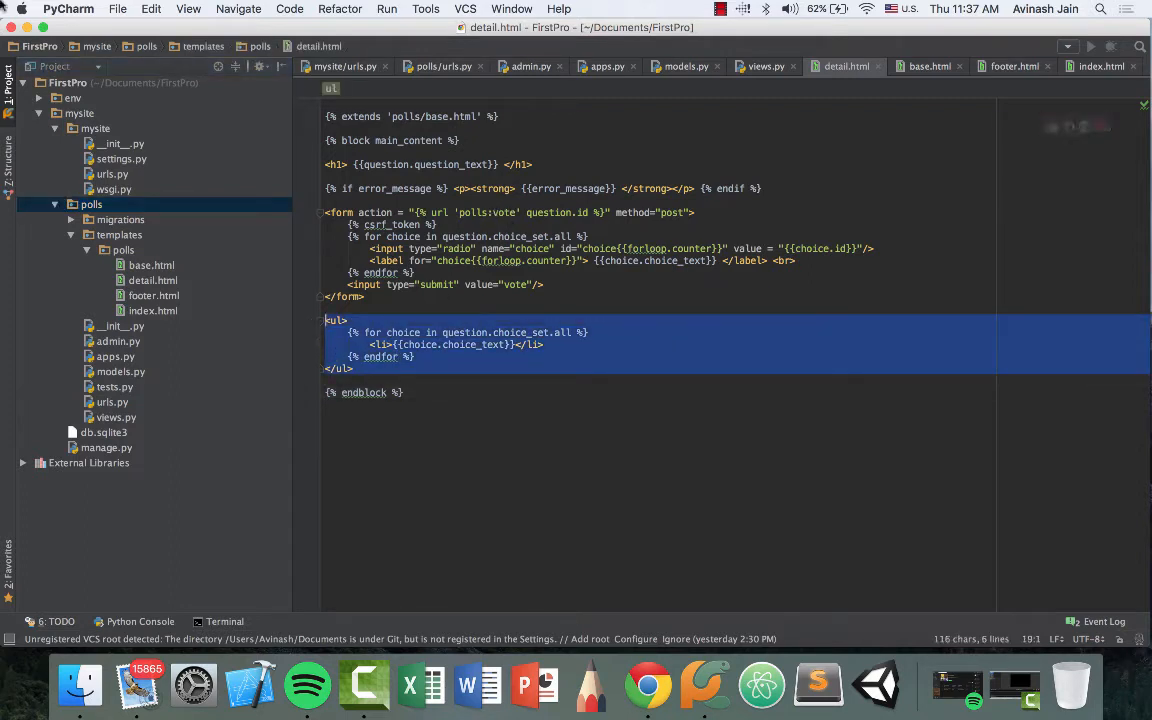
# Step: Delete the old <ul> choice list from detail.html and open views.py
pyautogui.press('Delete')
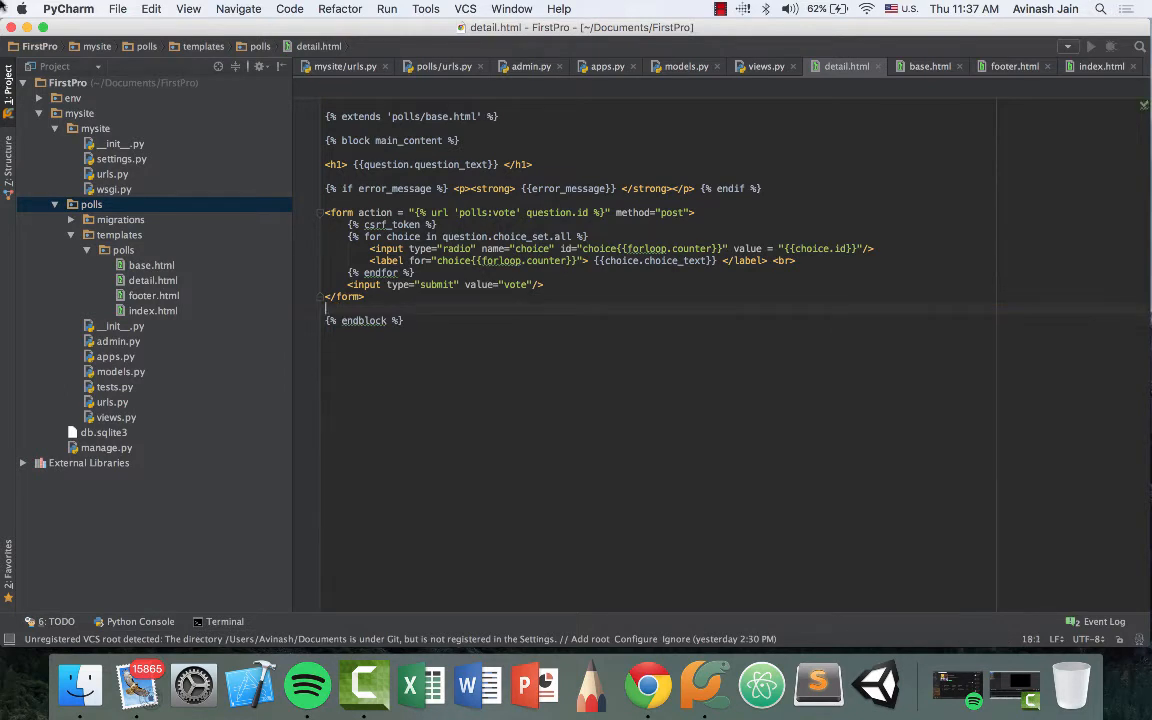
pyautogui.click(640, 685)
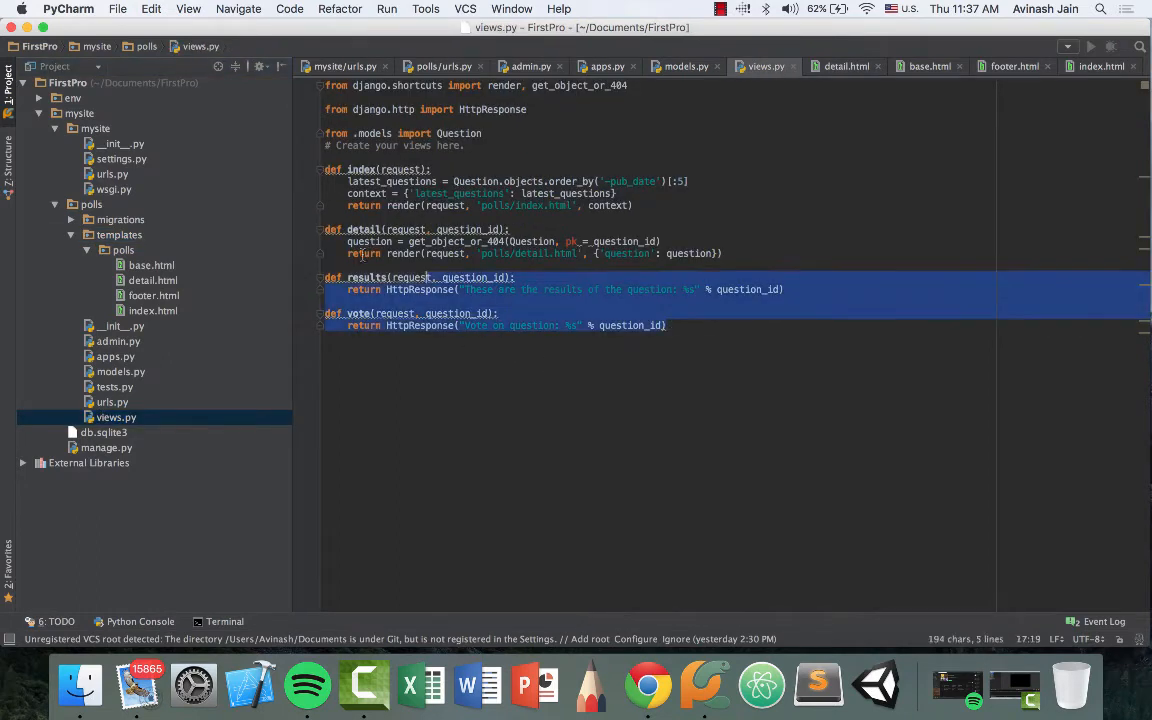
# Step: Rewrite vote to fetch the question via get_object_or_404 and try getting selected_choice from request.POST['choice']
pyautogui.click(525, 325)
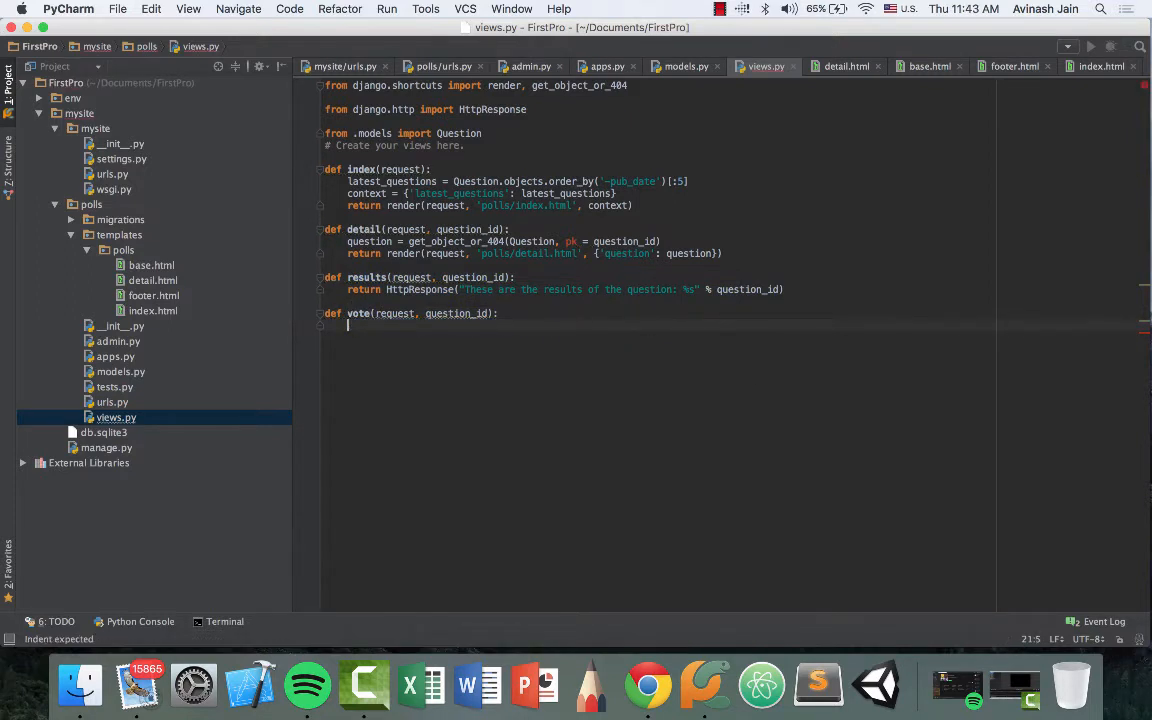
pyautogui.write('question = get_object_or_404(Que')
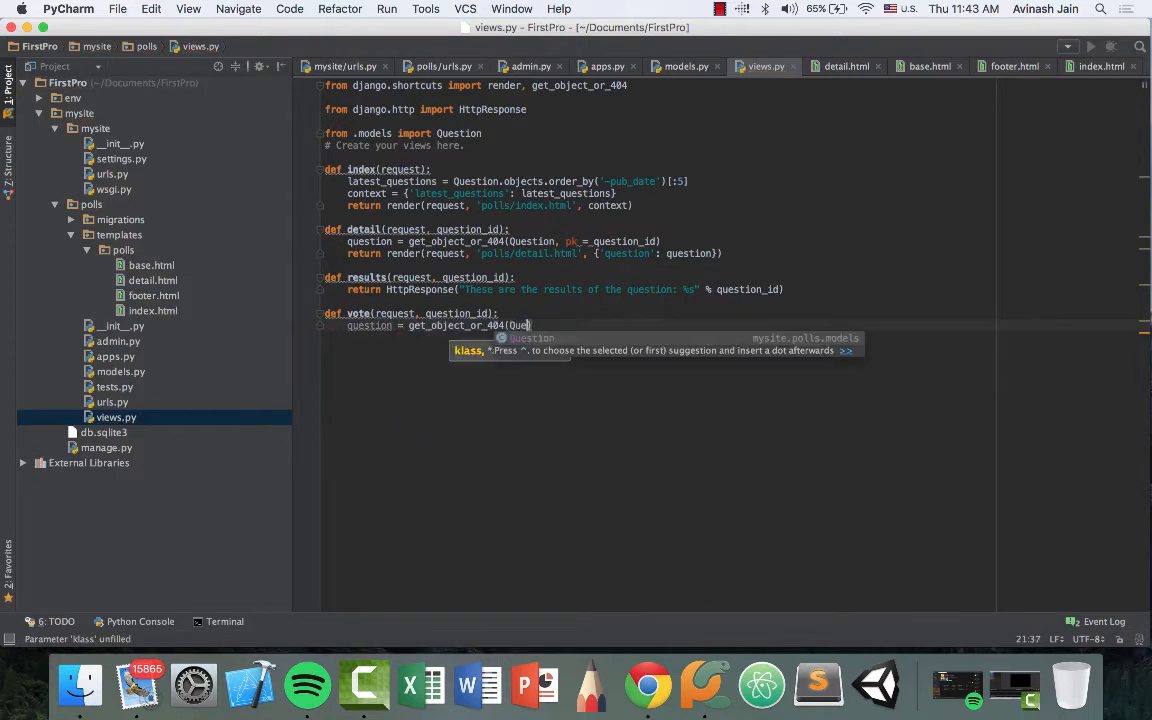
pyautogui.write(', pk=question_id)')
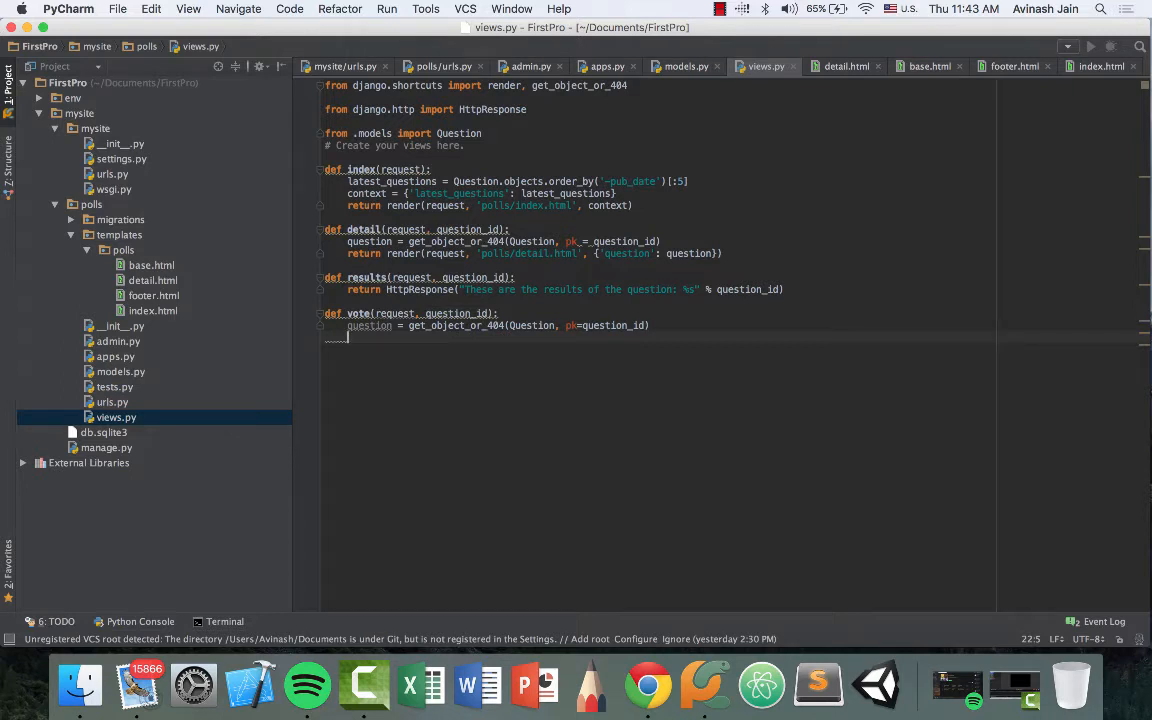
pyautogui.write('try:')
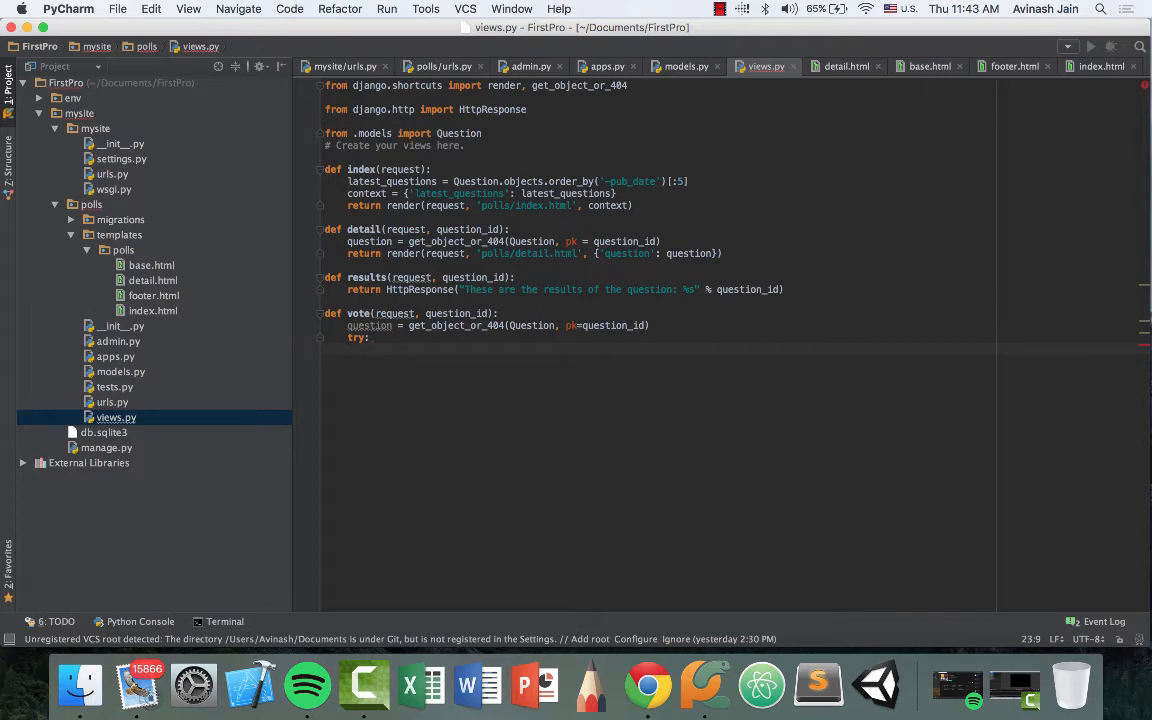
pyautogui.write('selected_choice = question.')
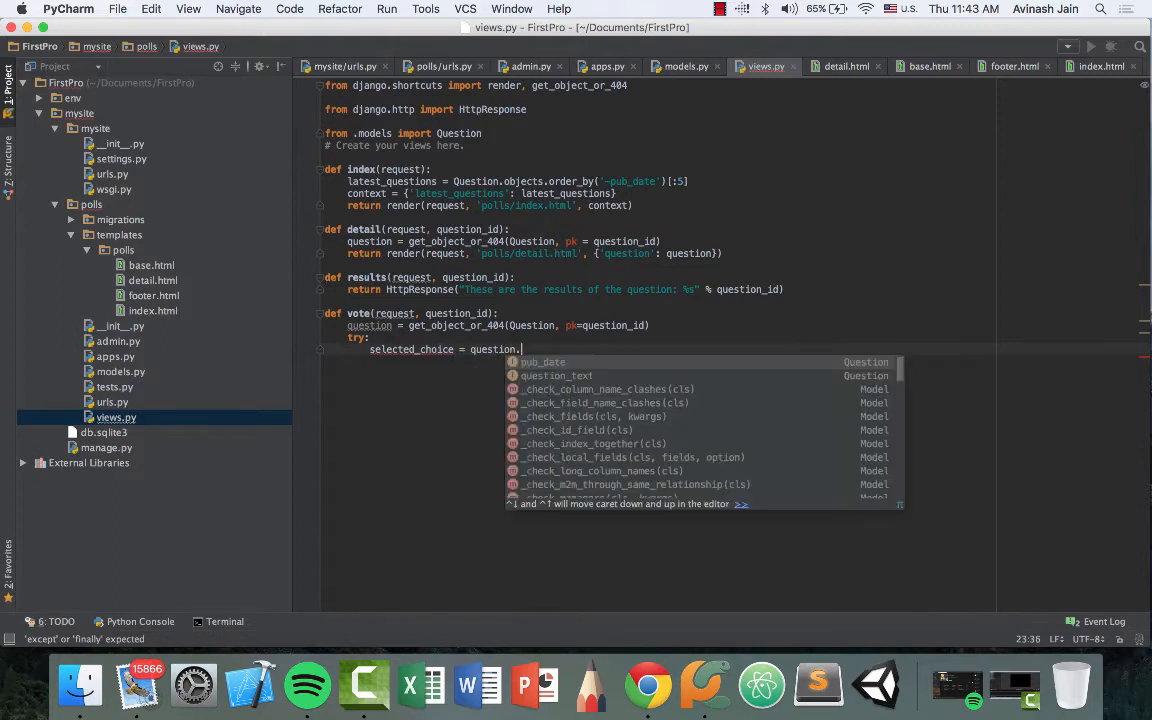
pyautogui.write('choice_set')
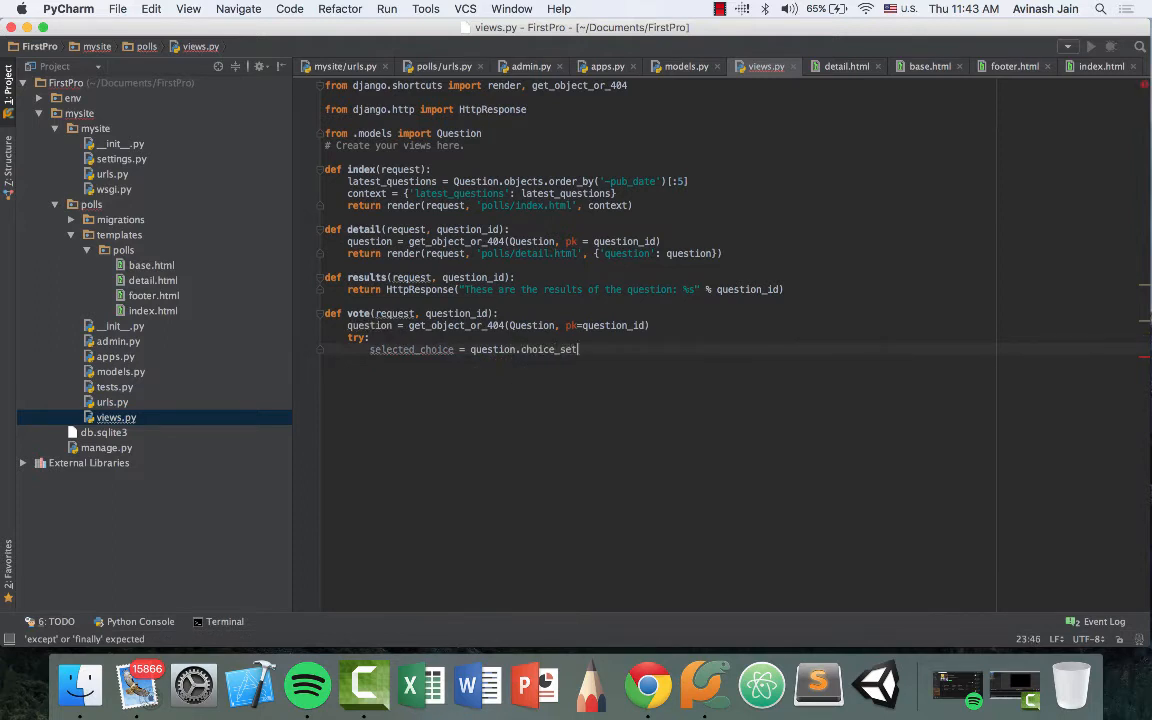
pyautogui.write('.get()')
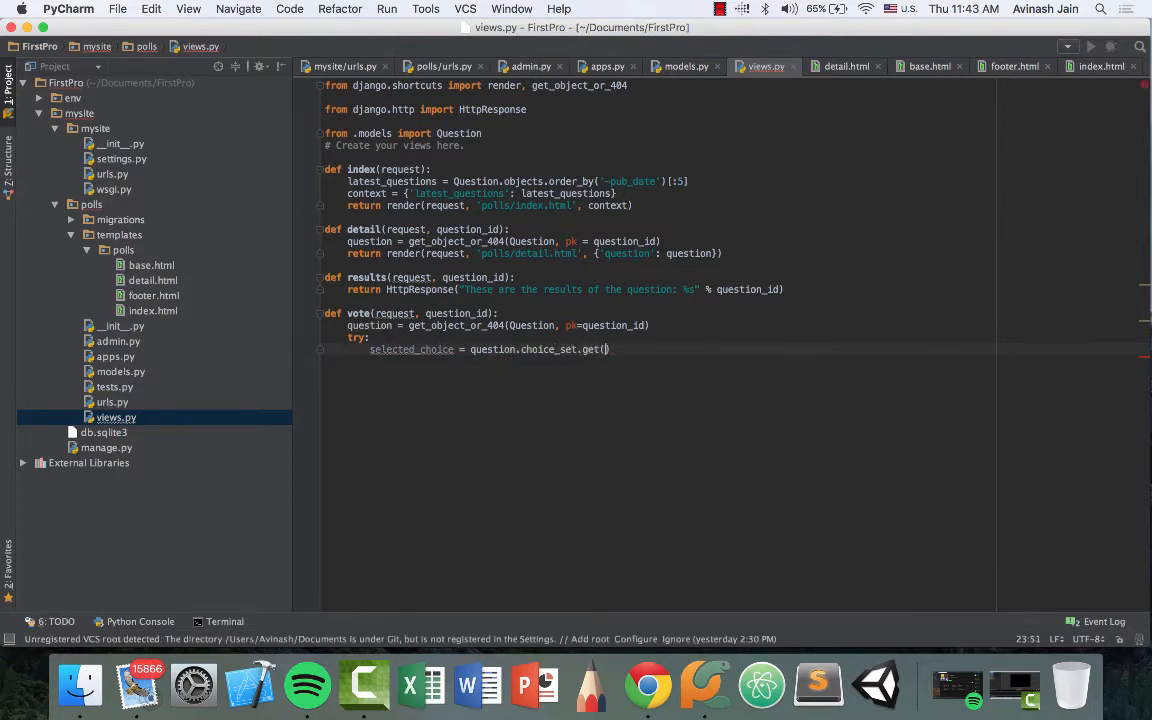
pyautogui.write("pk = request.POST['choice")
pyautogui.click(657, 361)
pyautogui.write('except:')
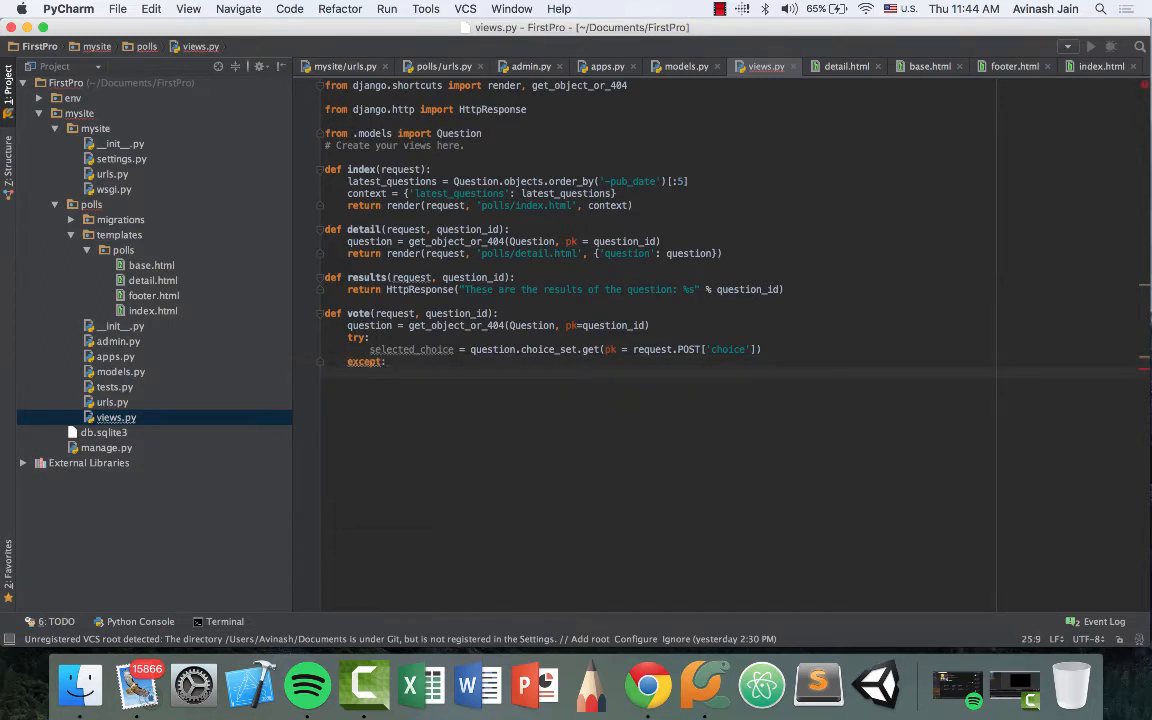
# Step: Under except, re-render polls/detail.html with question and error_message "Please select a choice"
pyautogui.write("return render(request, '")
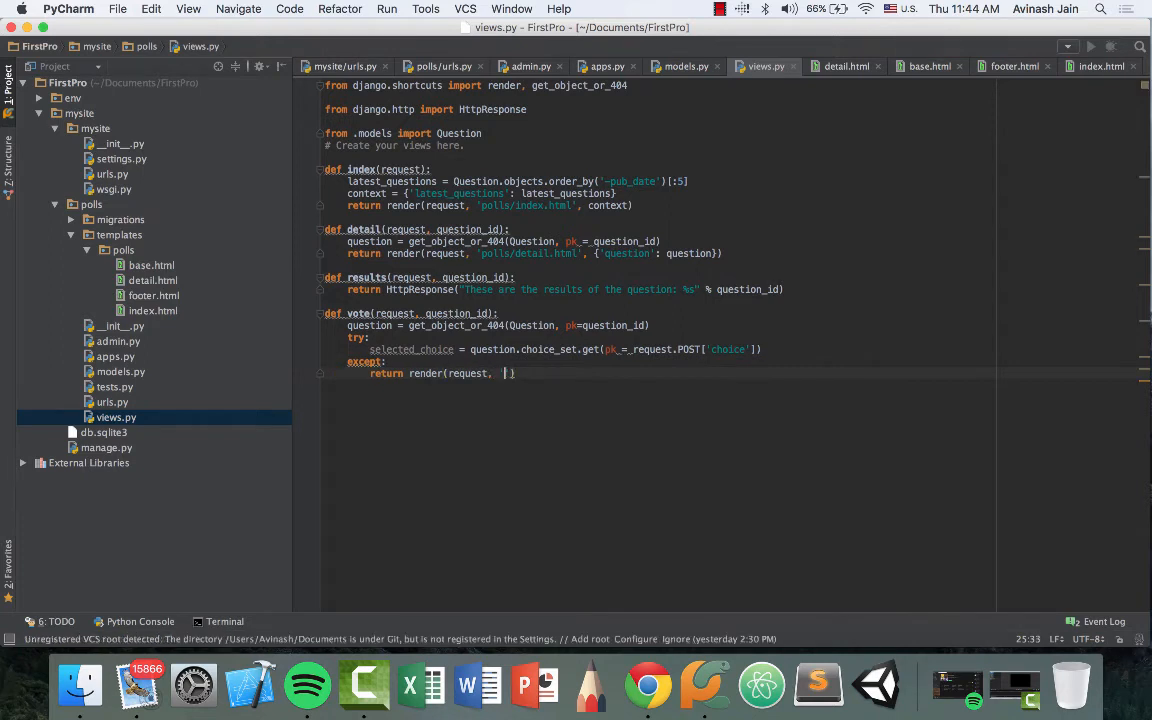
pyautogui.write("'polls/detail.html")
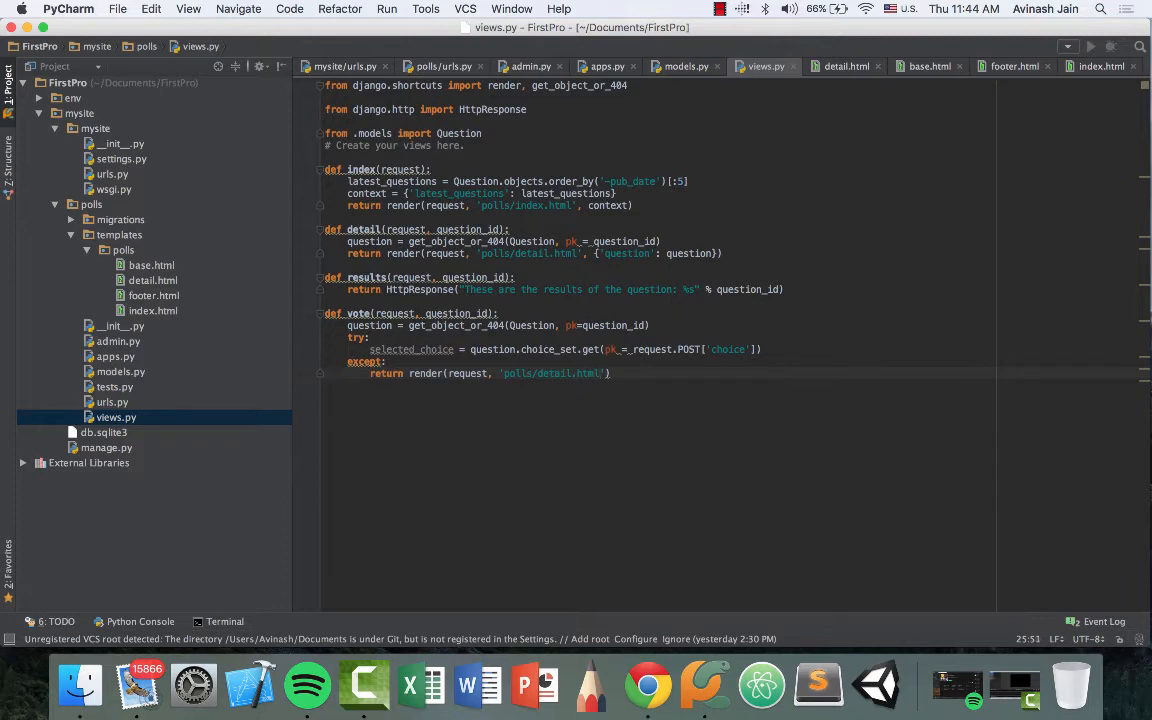
pyautogui.write(',')
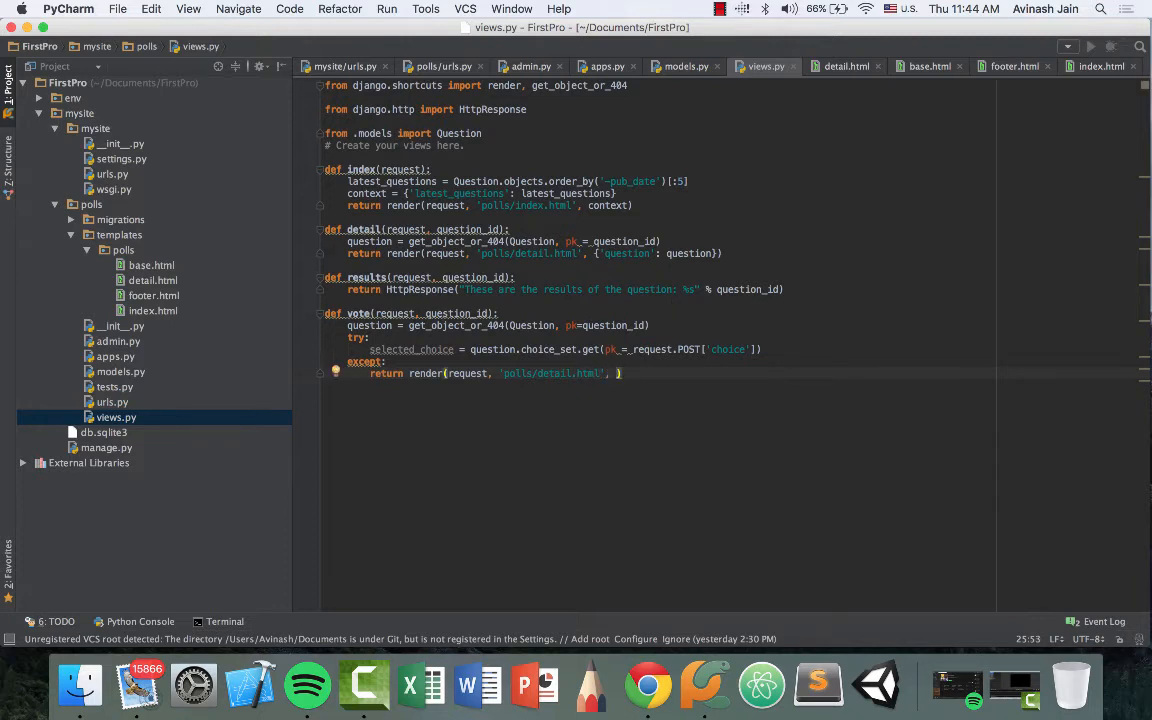
pyautogui.write('{}')
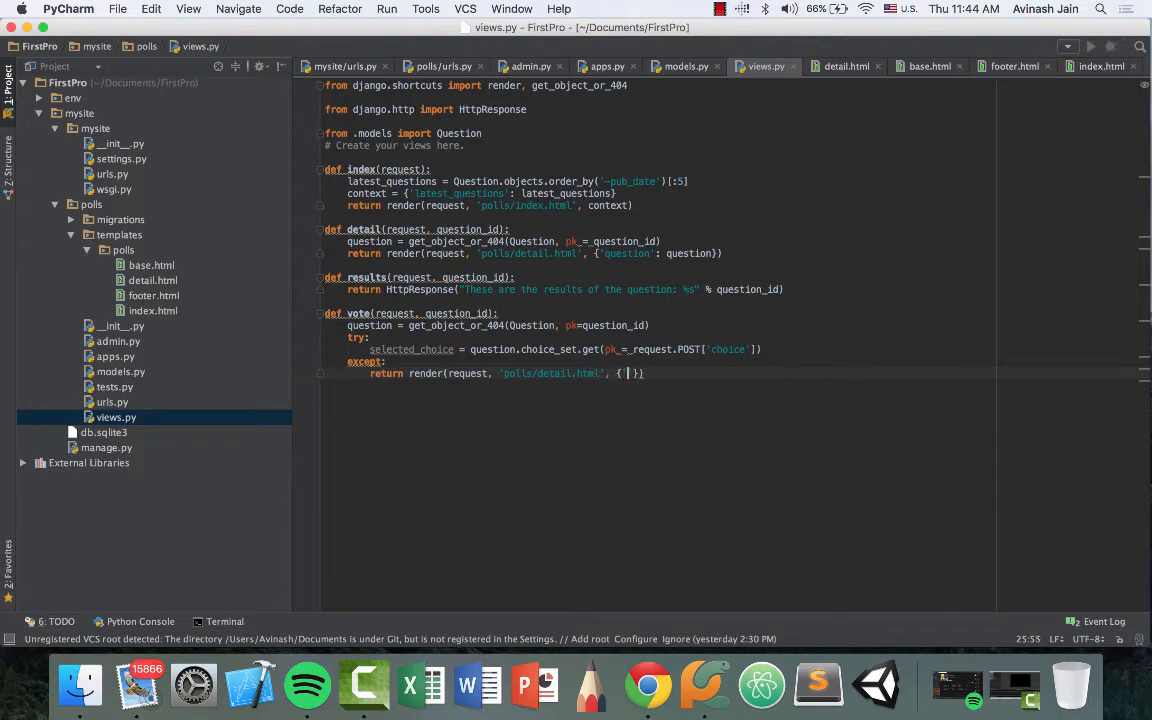
pyautogui.write("'question':")
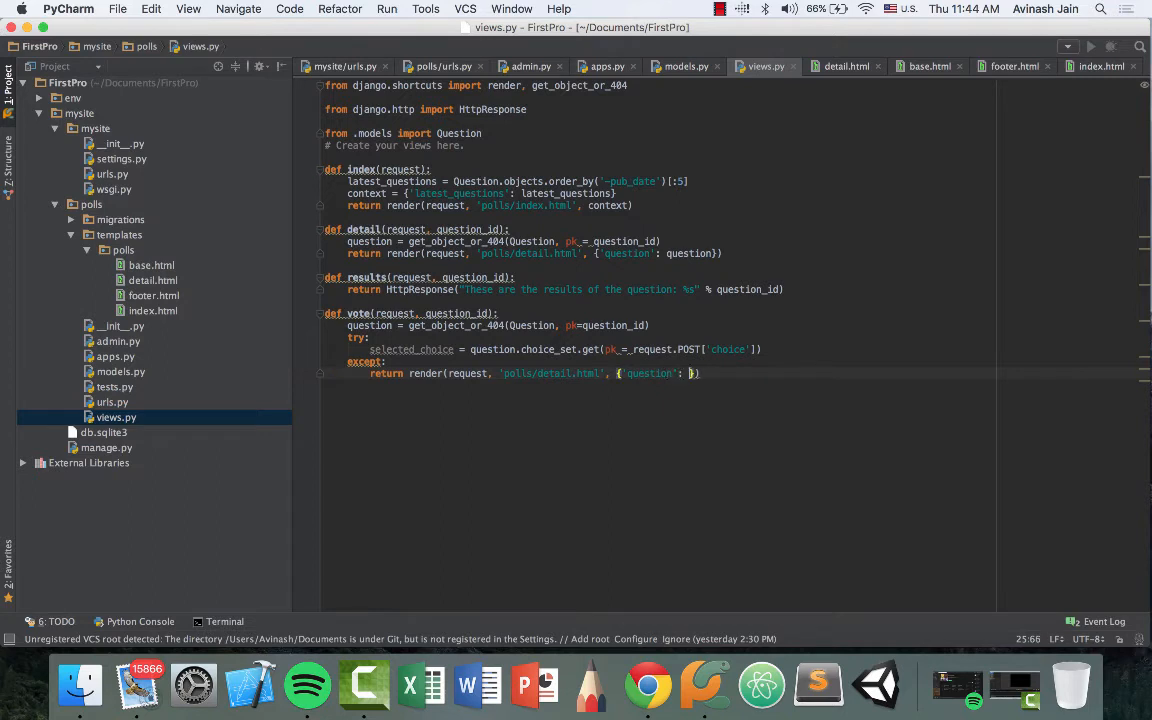
pyautogui.write('question,')
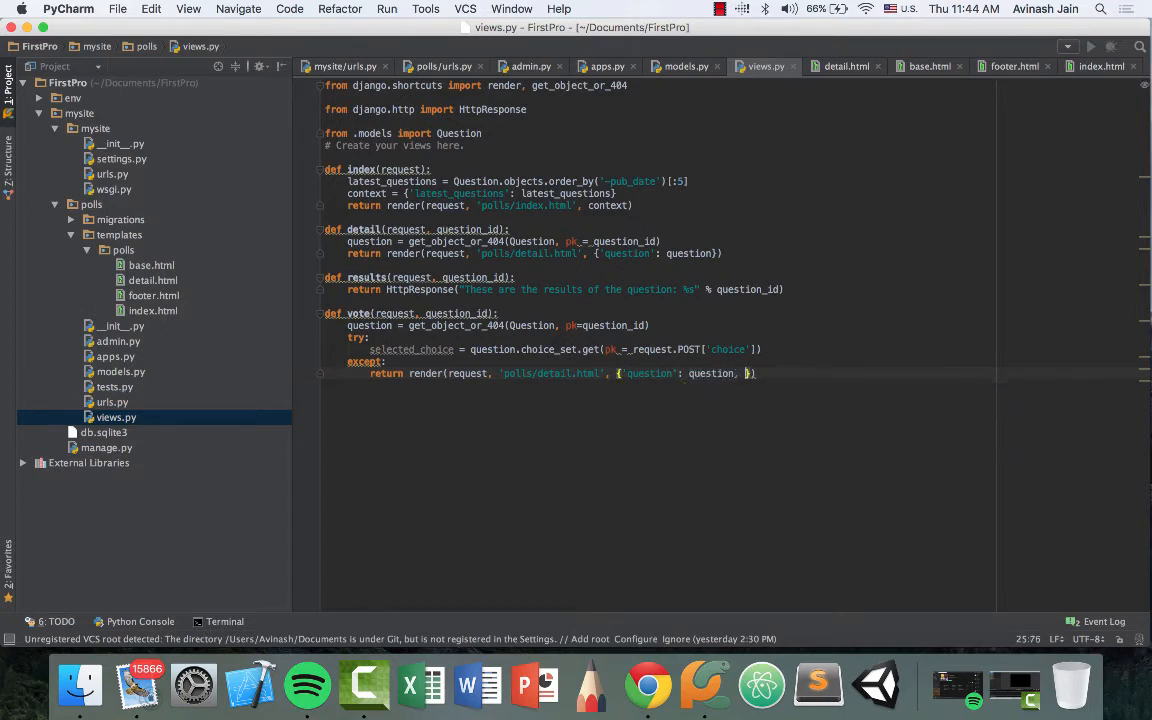
pyautogui.write("'error'")
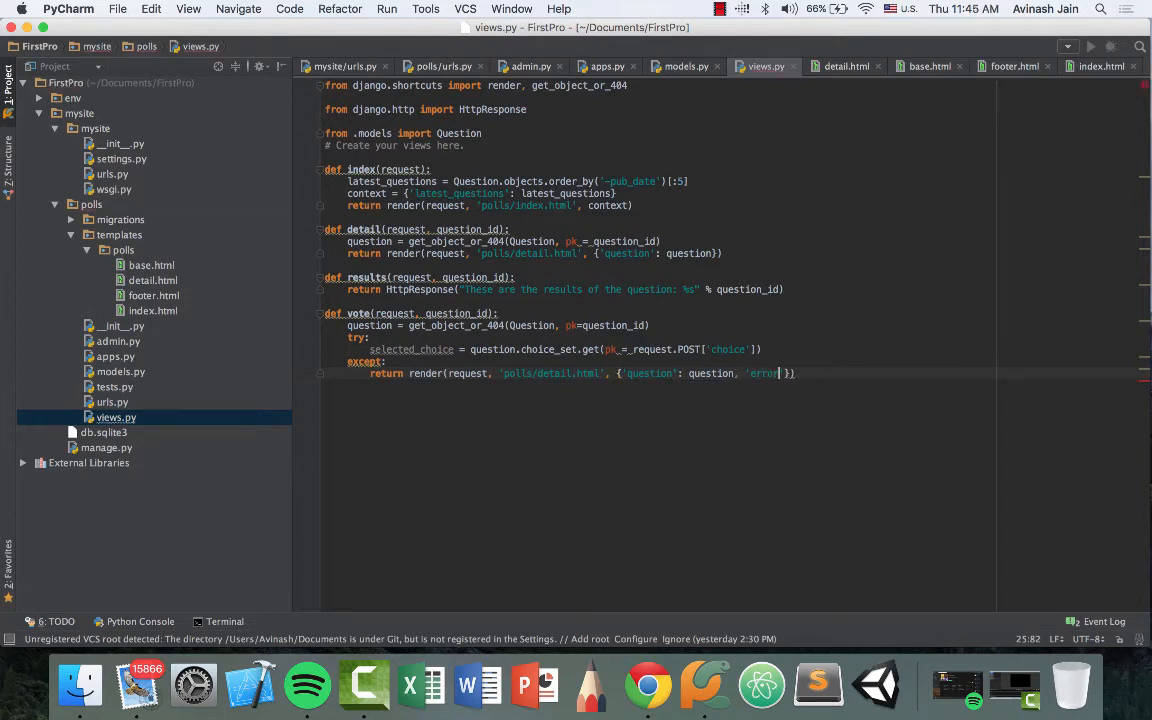
pyautogui.write("_message': '")
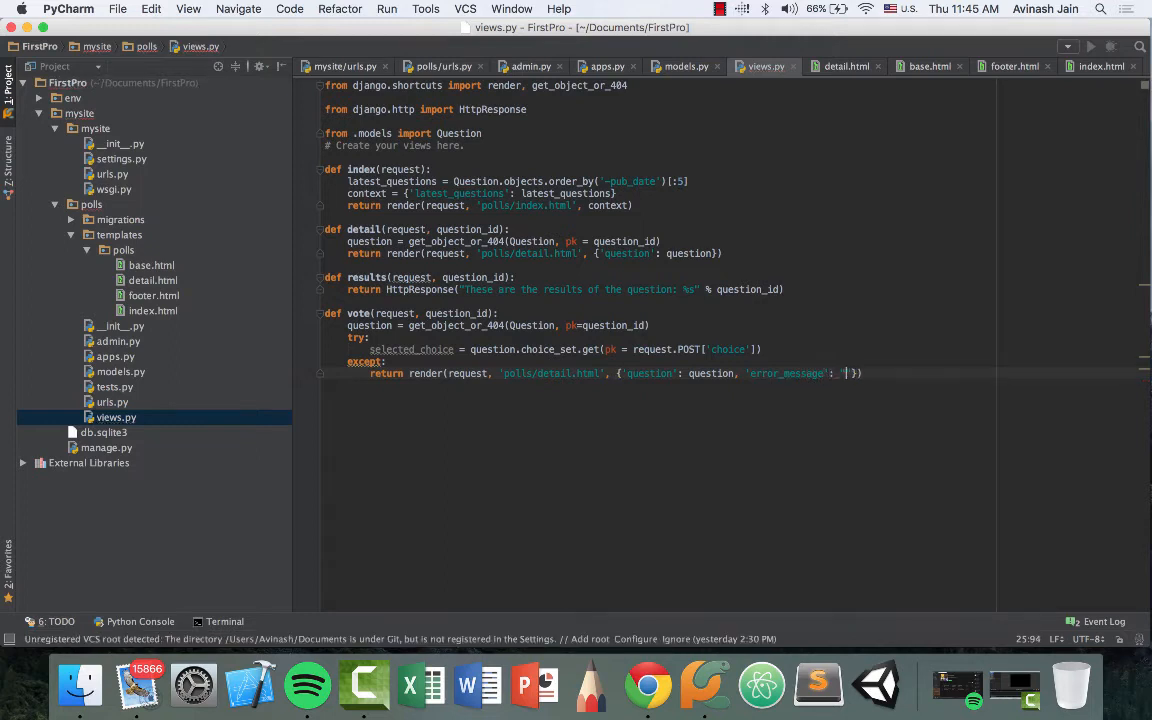
pyautogui.write('"Please select"')
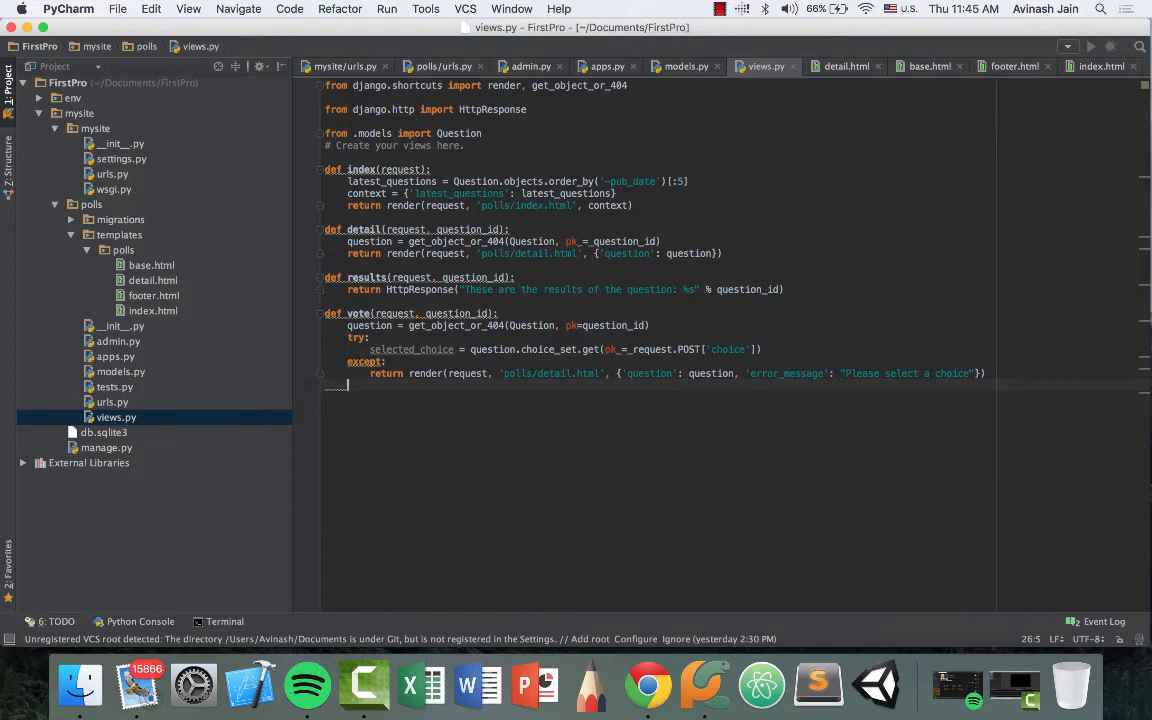
# Step: In the else branch, add 1 to selected_choice.votes, save, and redirect to polls:results with question.id
pyautogui.write('else:')
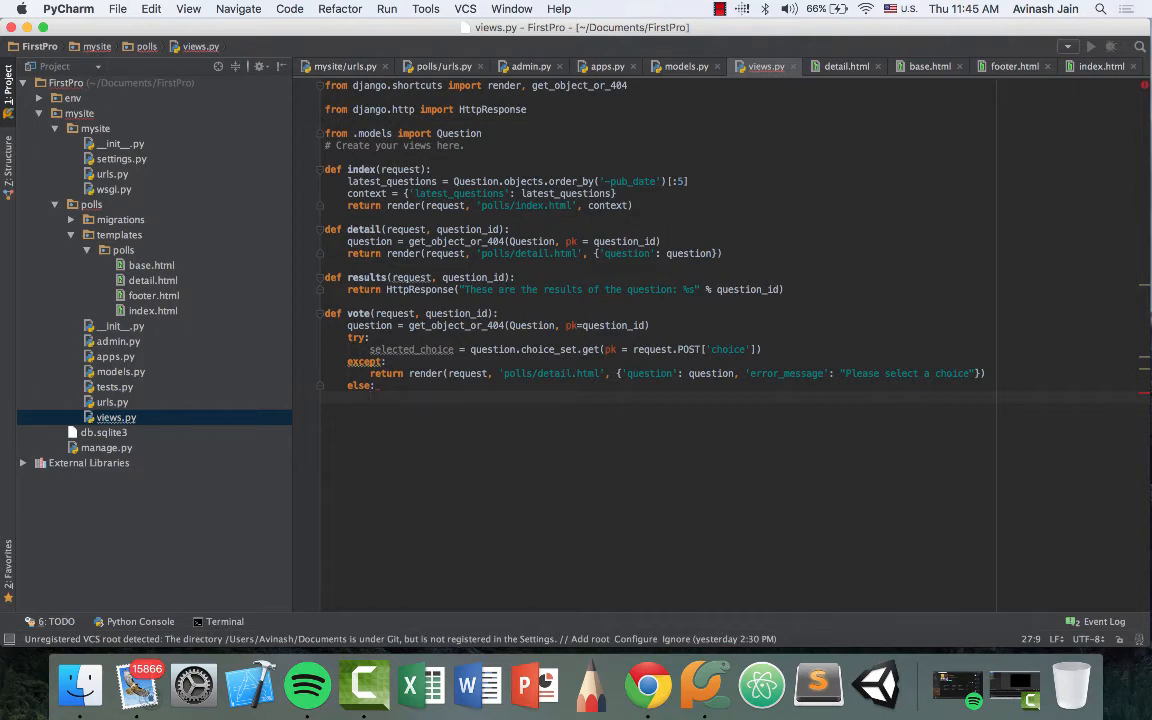
pyautogui.write('selected_choice')
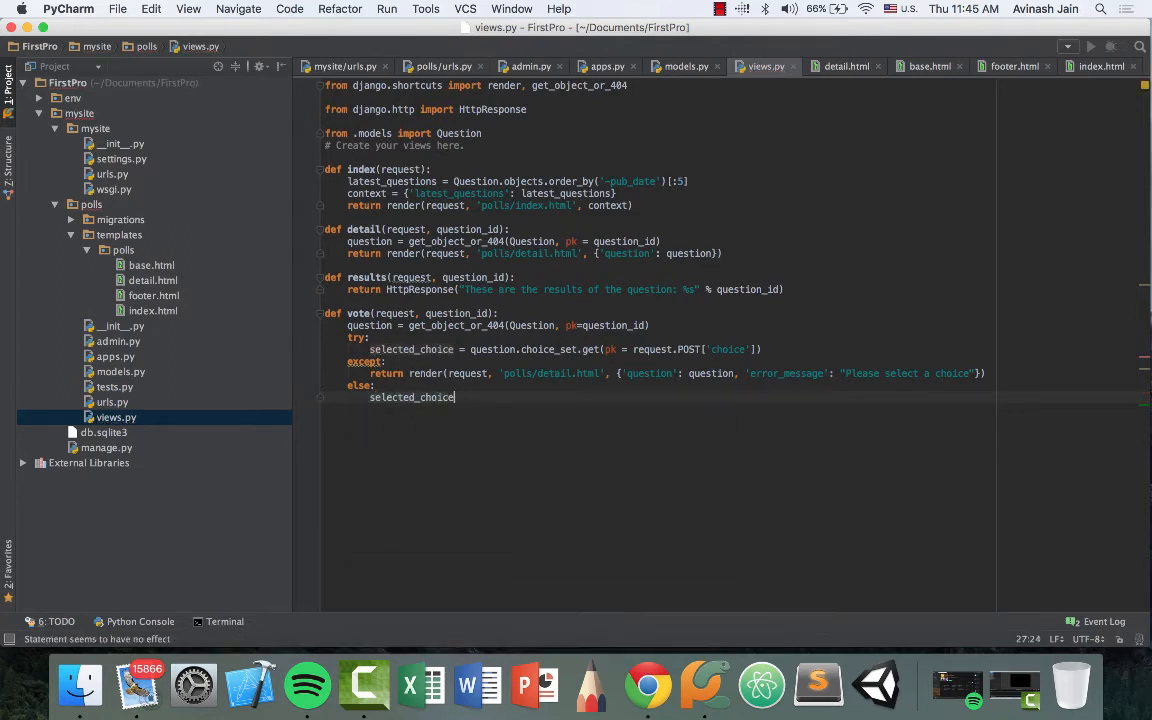
pyautogui.write('.votes')
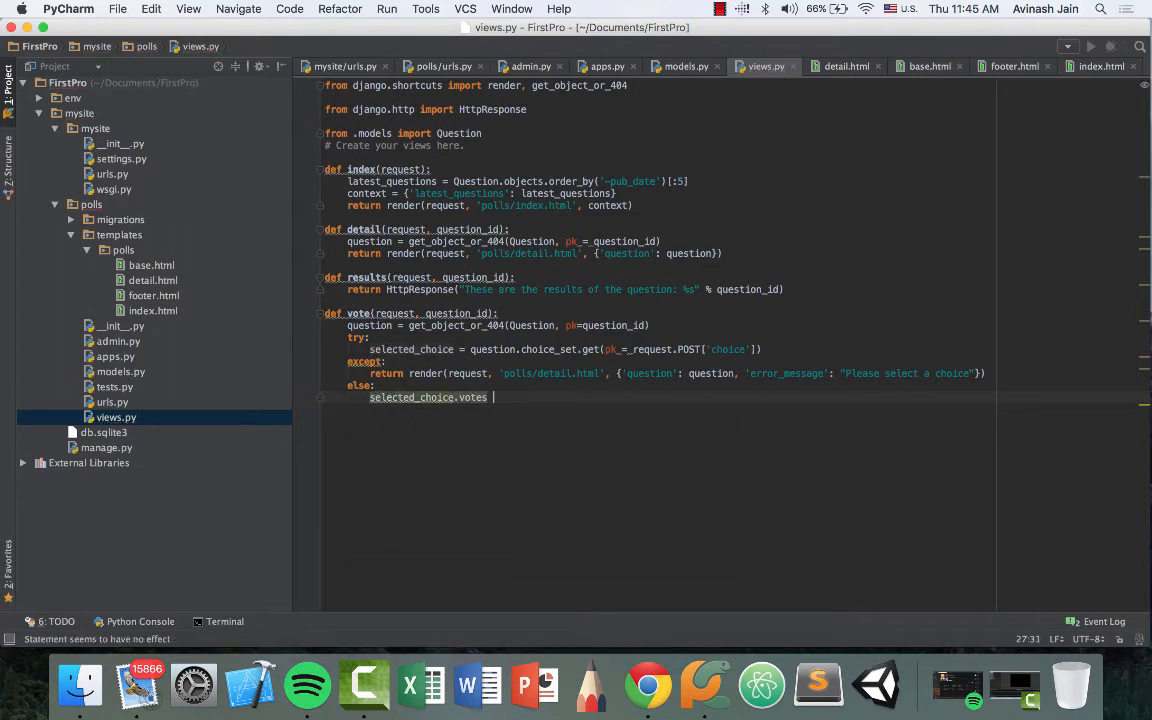
pyautogui.write('+= 1')
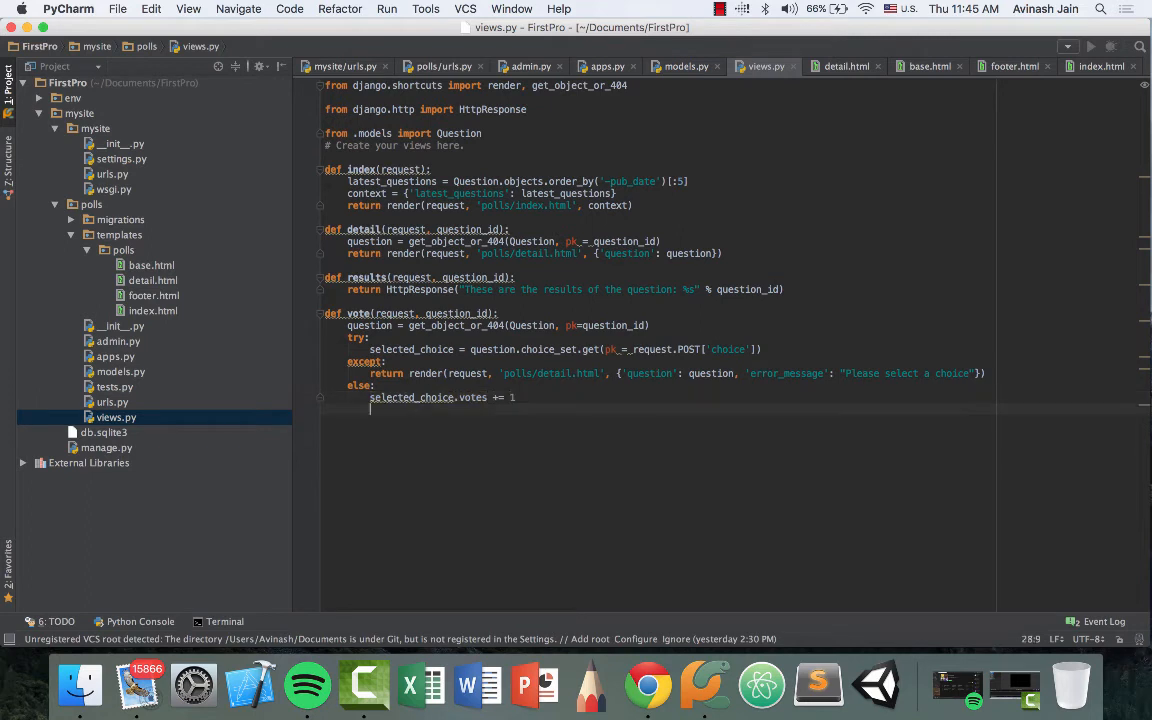
pyautogui.write('selected_choice')
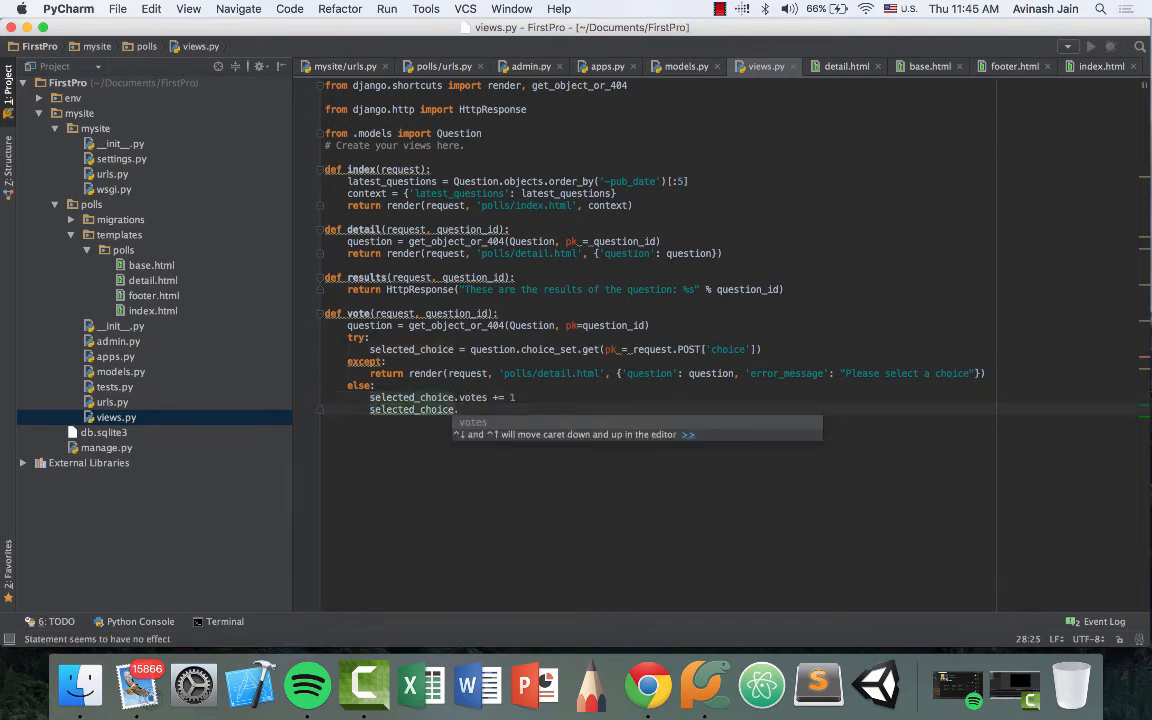
pyautogui.write('.save()')
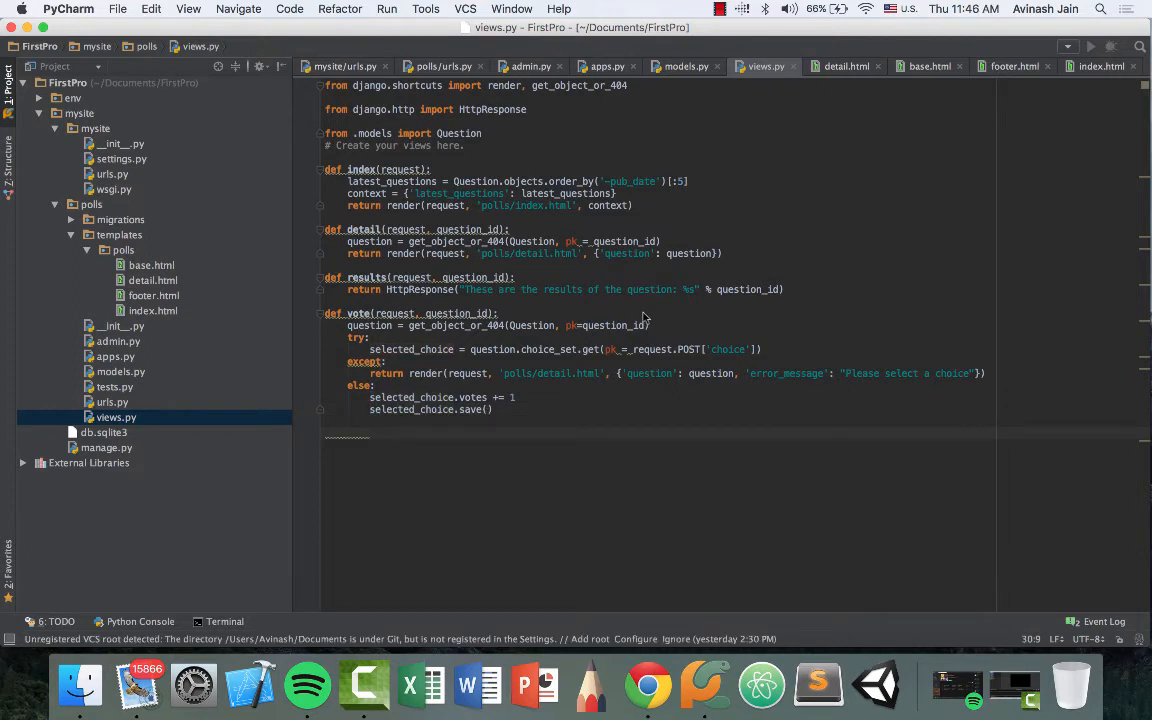
pyautogui.write('re')
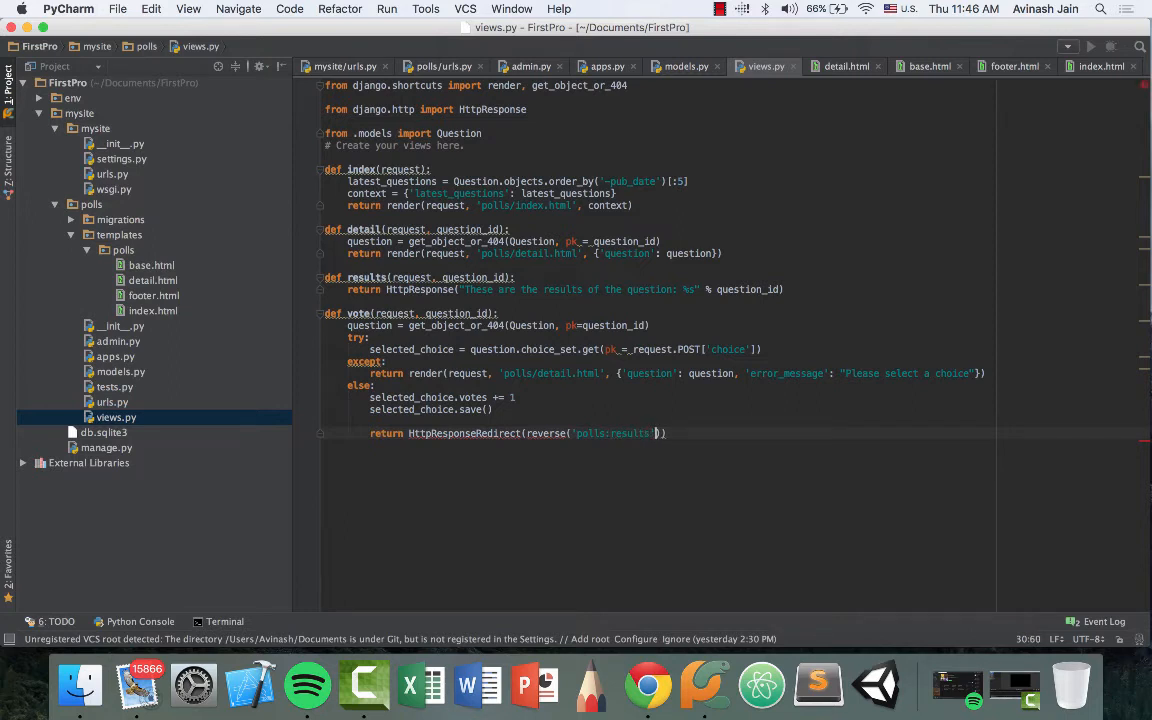
pyautogui.write(', args=(')
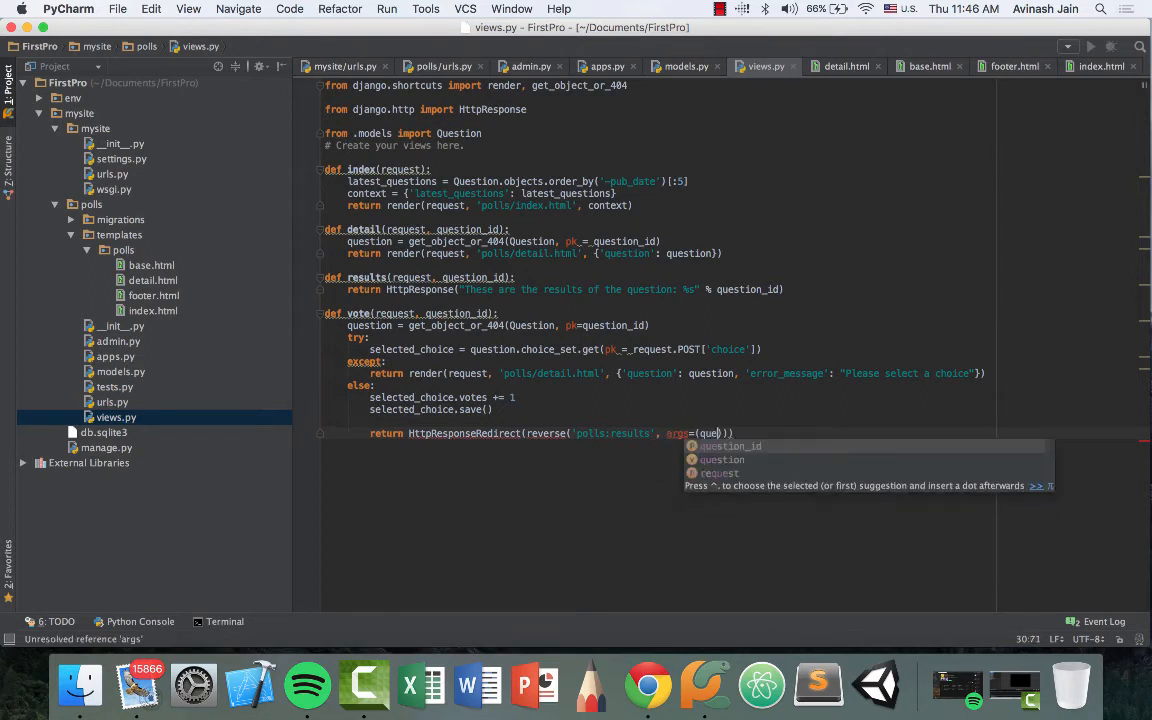
pyautogui.write('question.id')
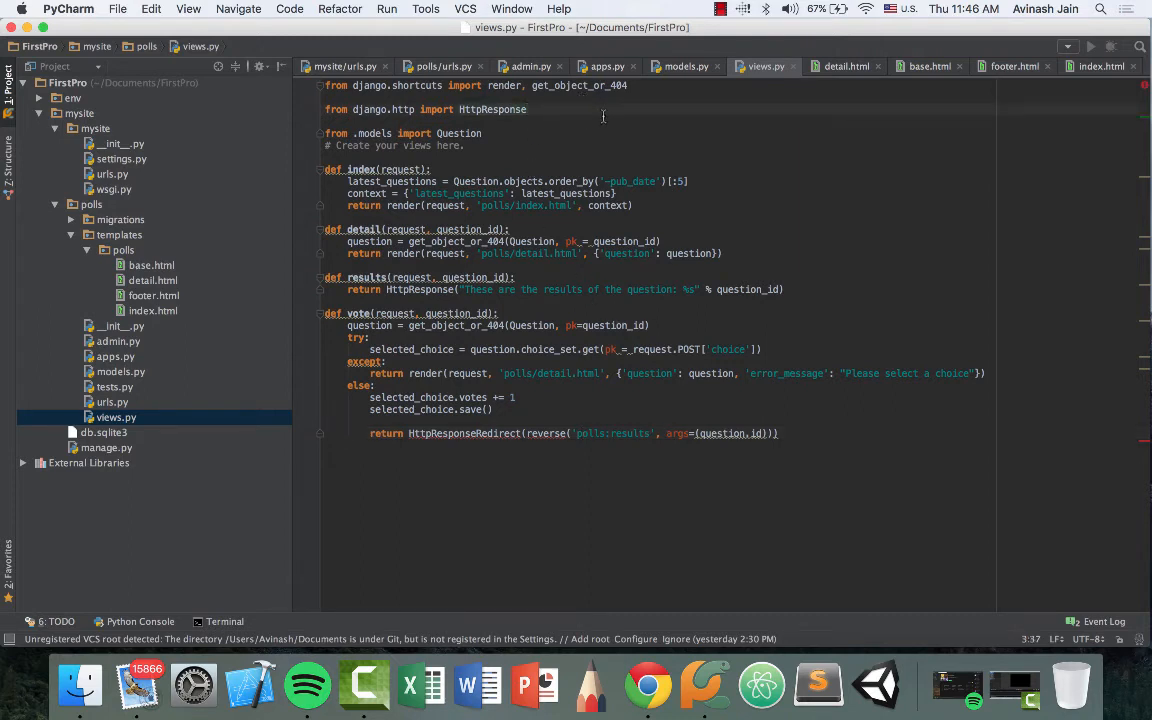
# Step: Import HttpResponseRedirect from django.http and reverse from django.core.urlresolvers
pyautogui.write(',')
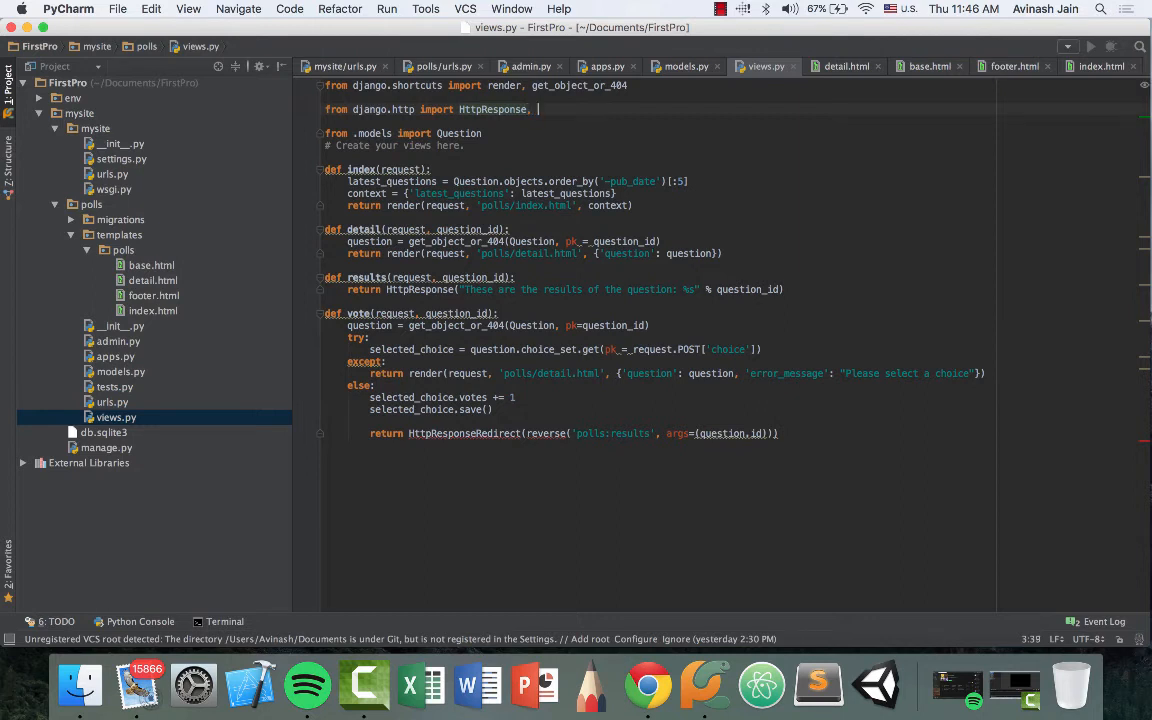
pyautogui.write('HRR')
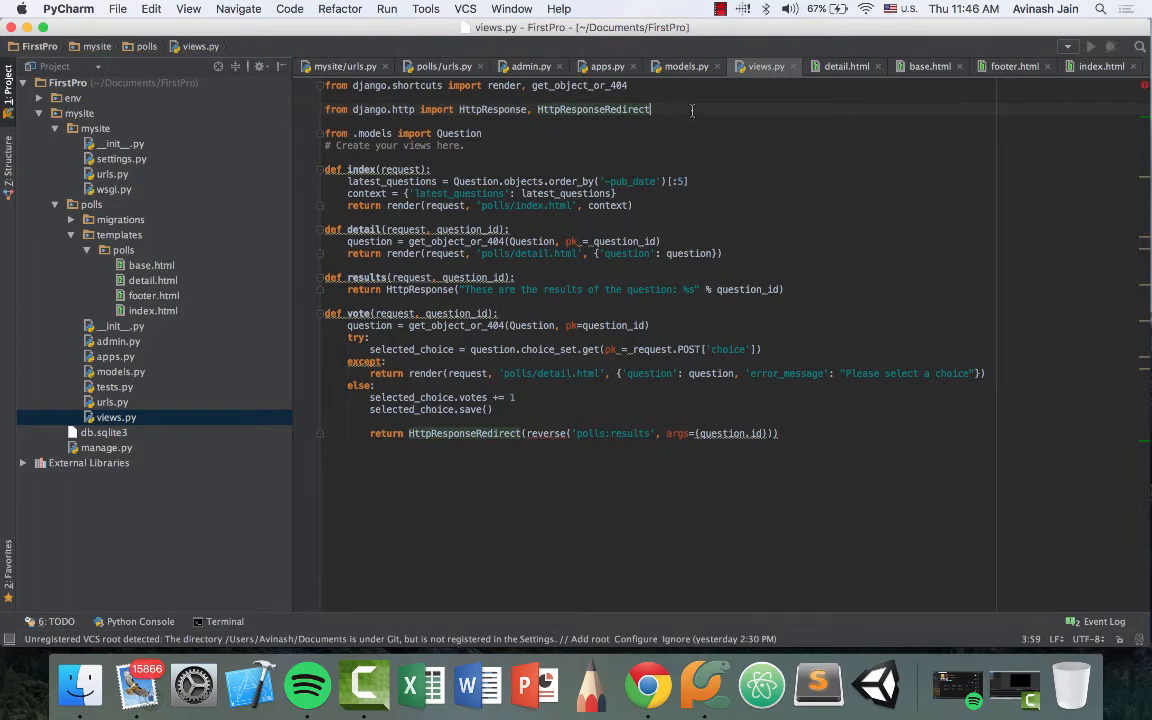
pyautogui.write('from d')
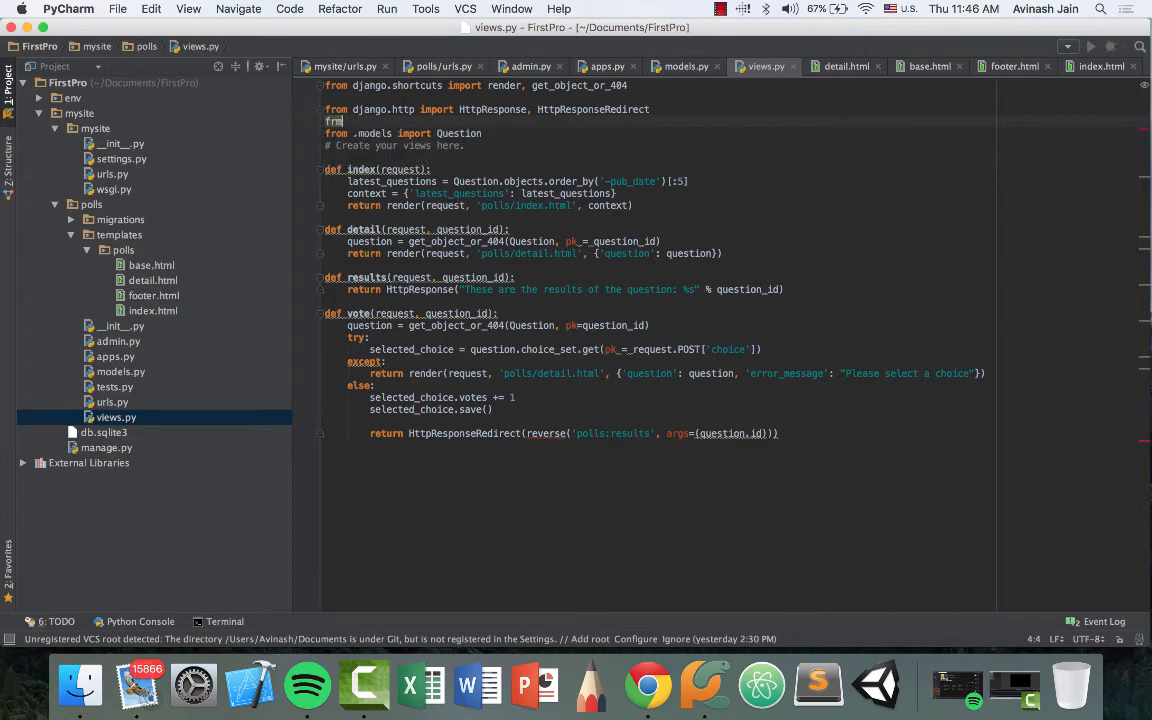
pyautogui.write('django')
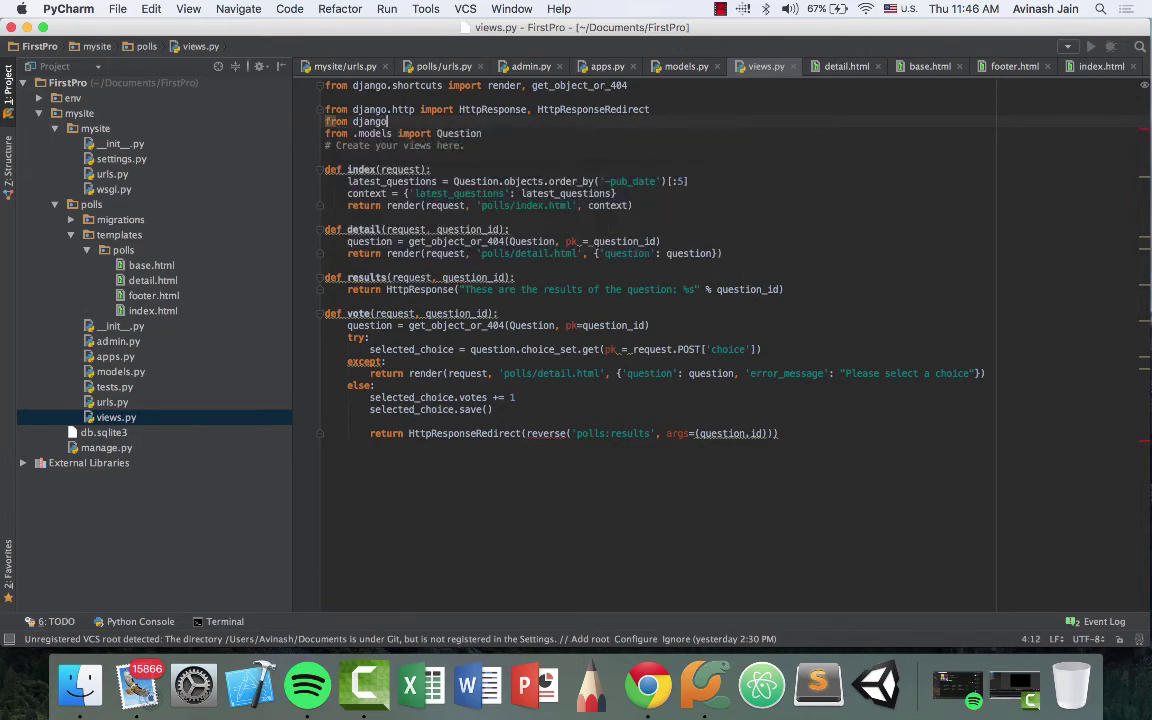
pyautogui.write('.core.urlresolvers import')
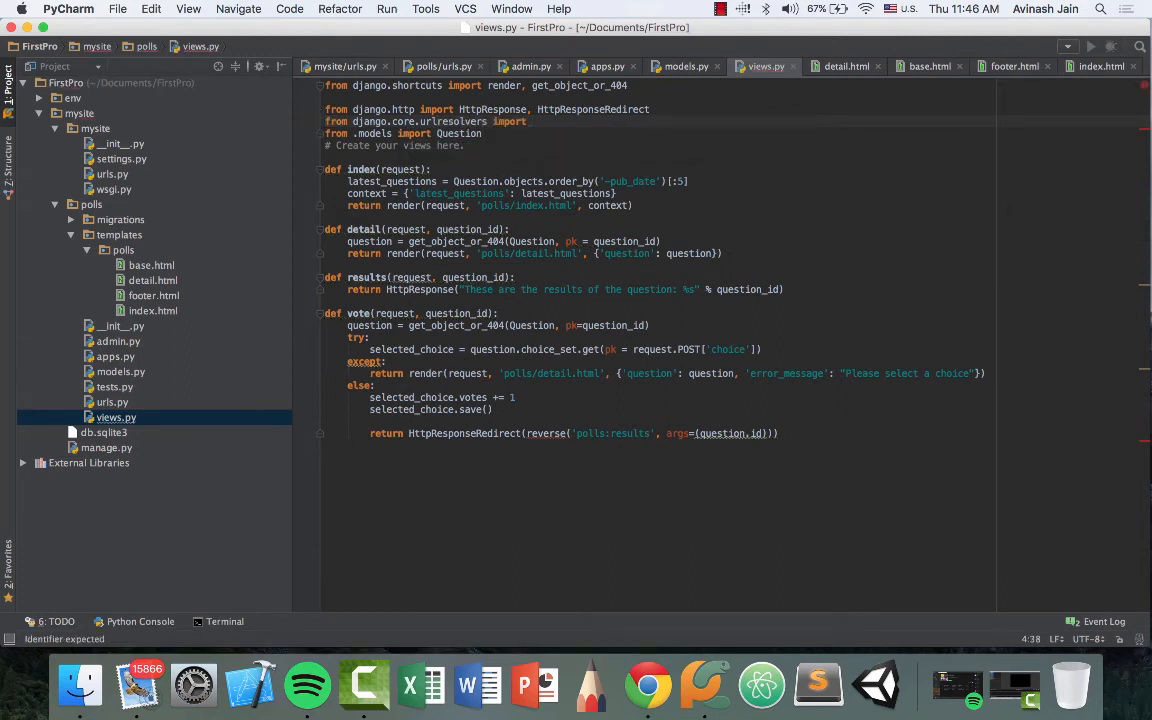
pyautogui.write('reverse')
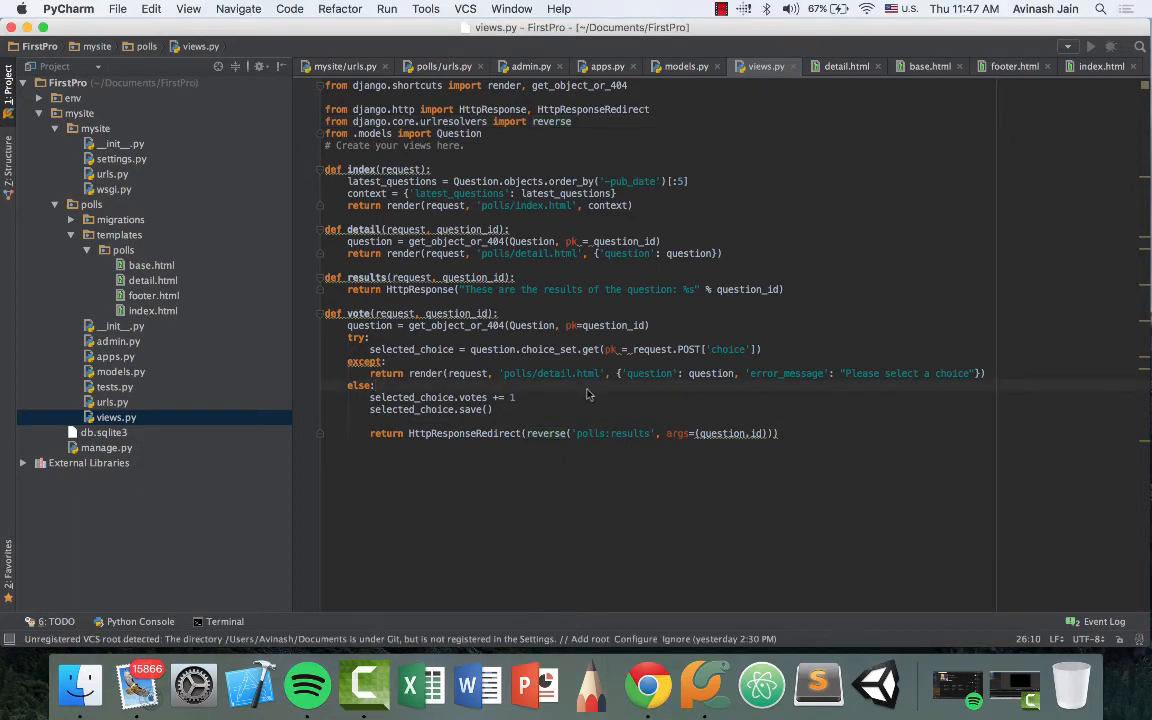
pyautogui.moveTo(671, 305)
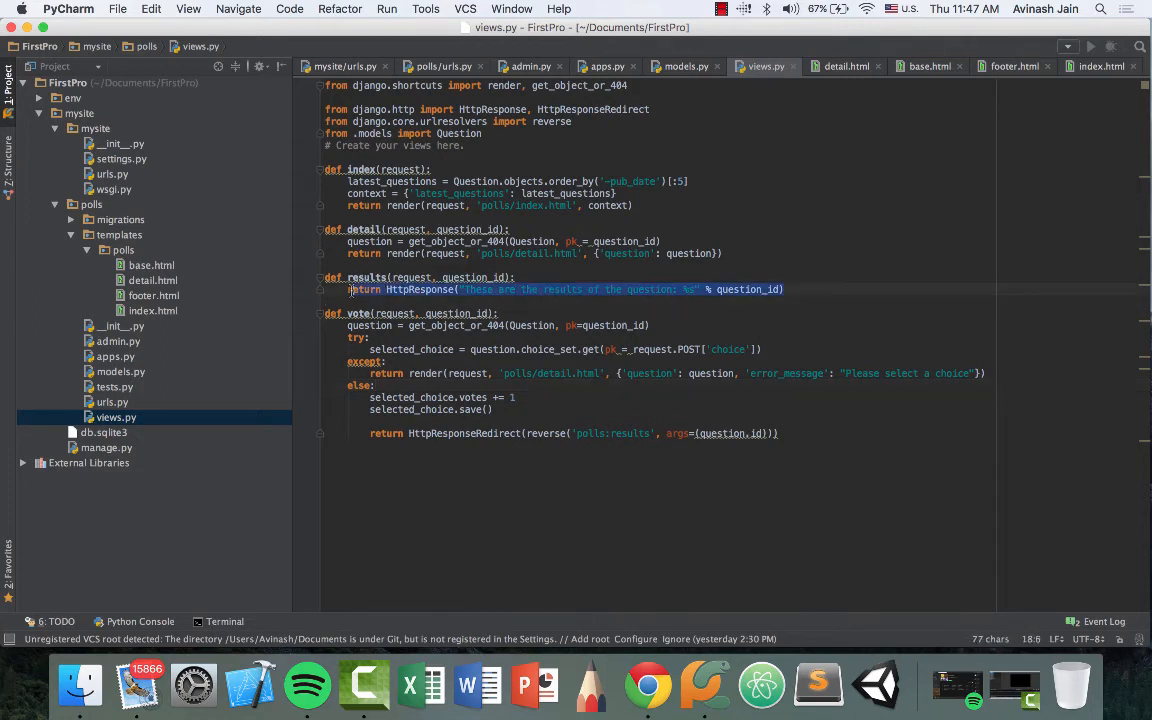
# Step: Make the results view get the question and render polls/results.html with it
pyautogui.write('que')
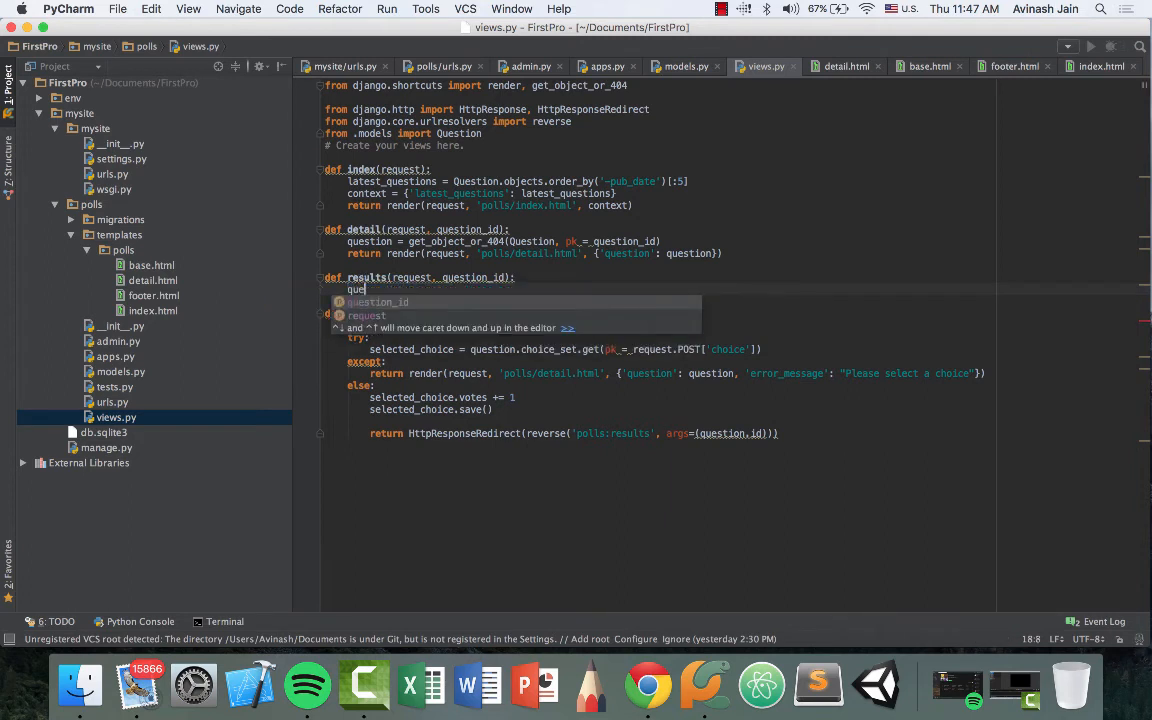
pyautogui.write('question = get_object_or_404(Question, pk=question_d')
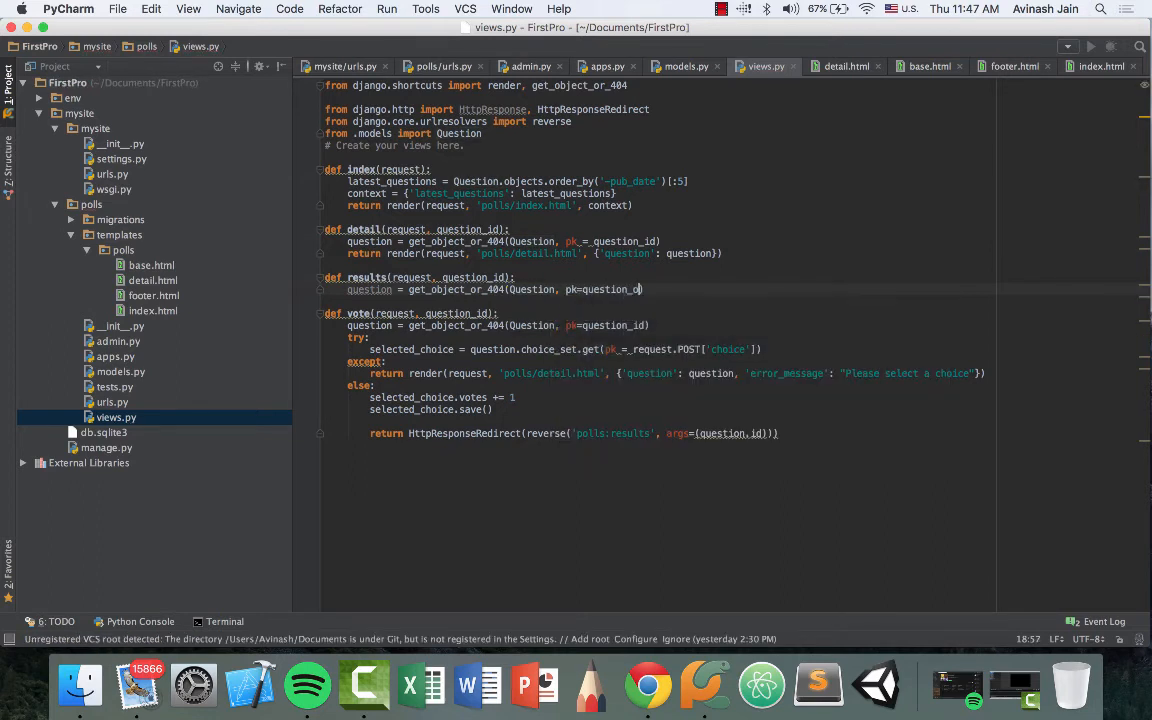
pyautogui.press('Enter')
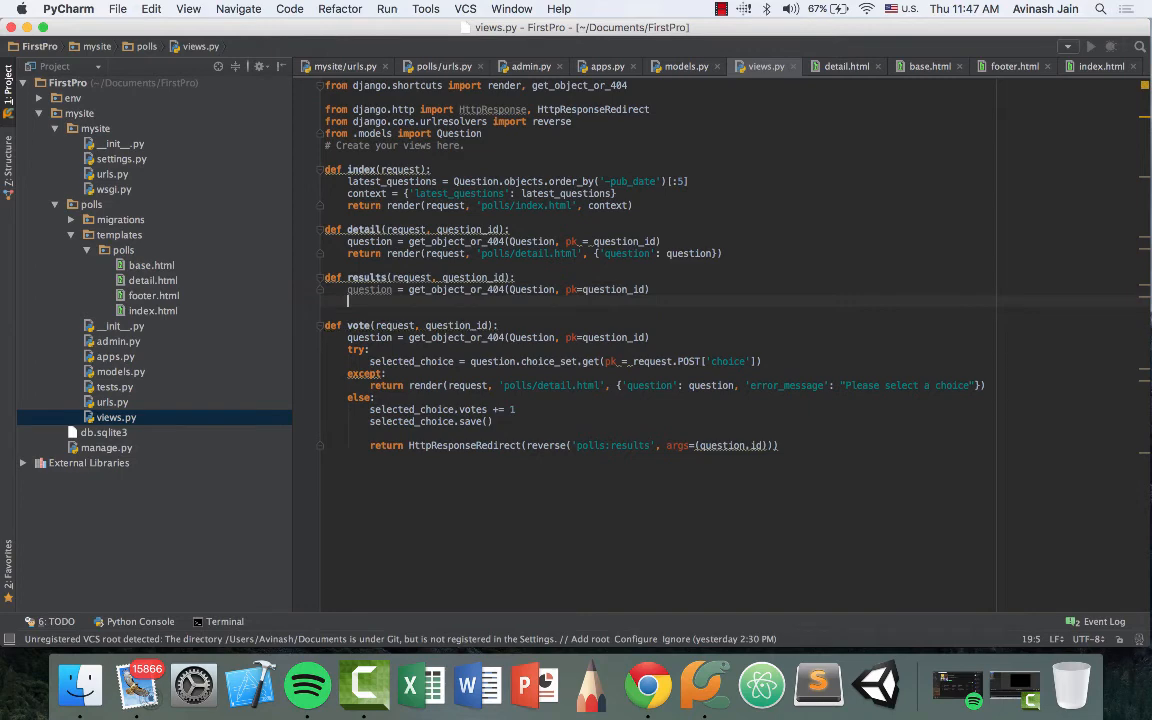
pyautogui.write("return render(request, 'polls/results.html',")
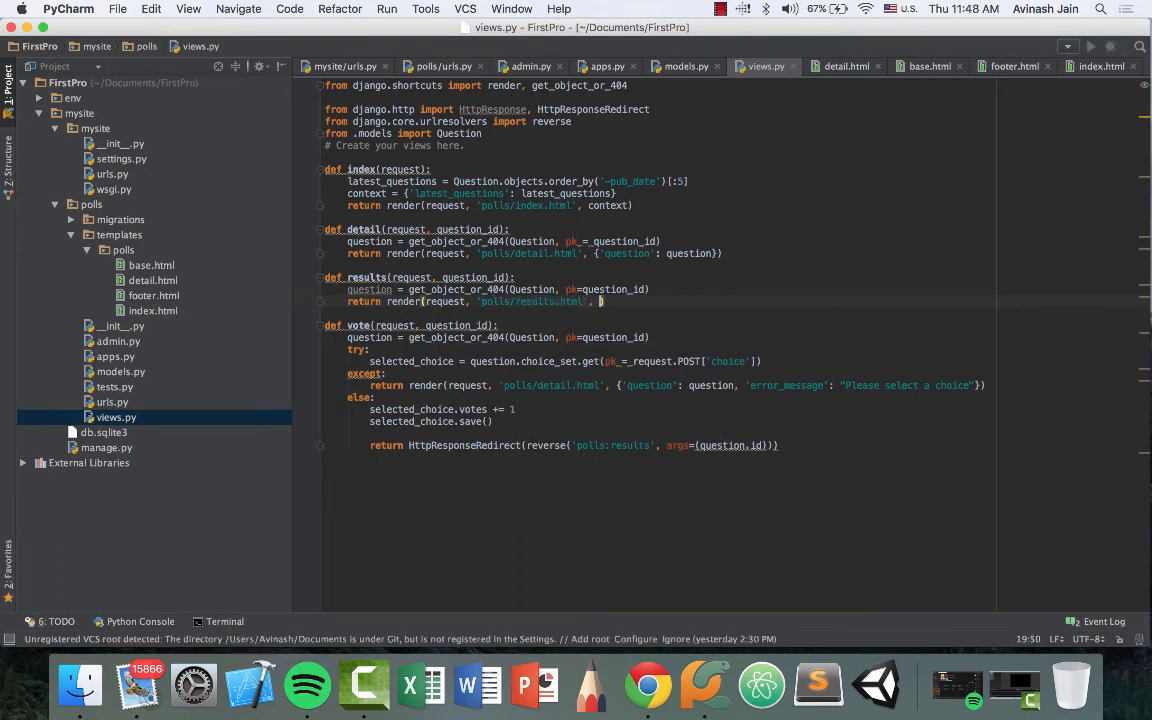
pyautogui.write("question':question}")
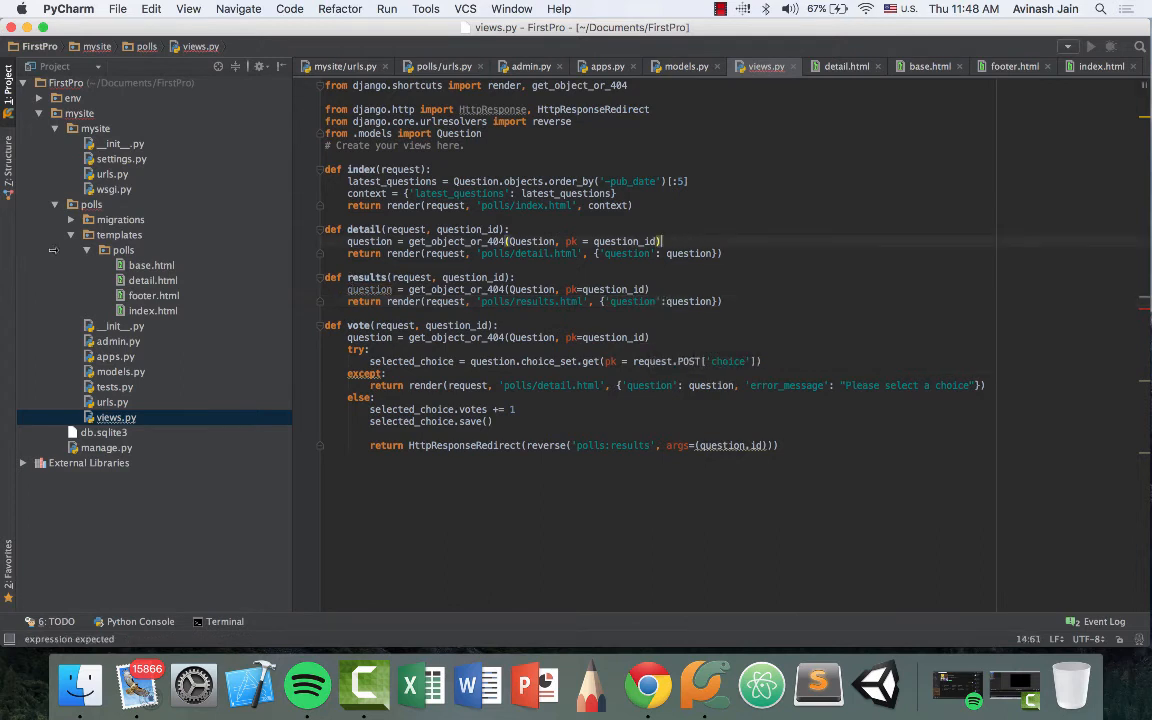
# Step: Start a new HTML file named 'result' in the templates/polls folder
pyautogui.rightClick(122, 250)
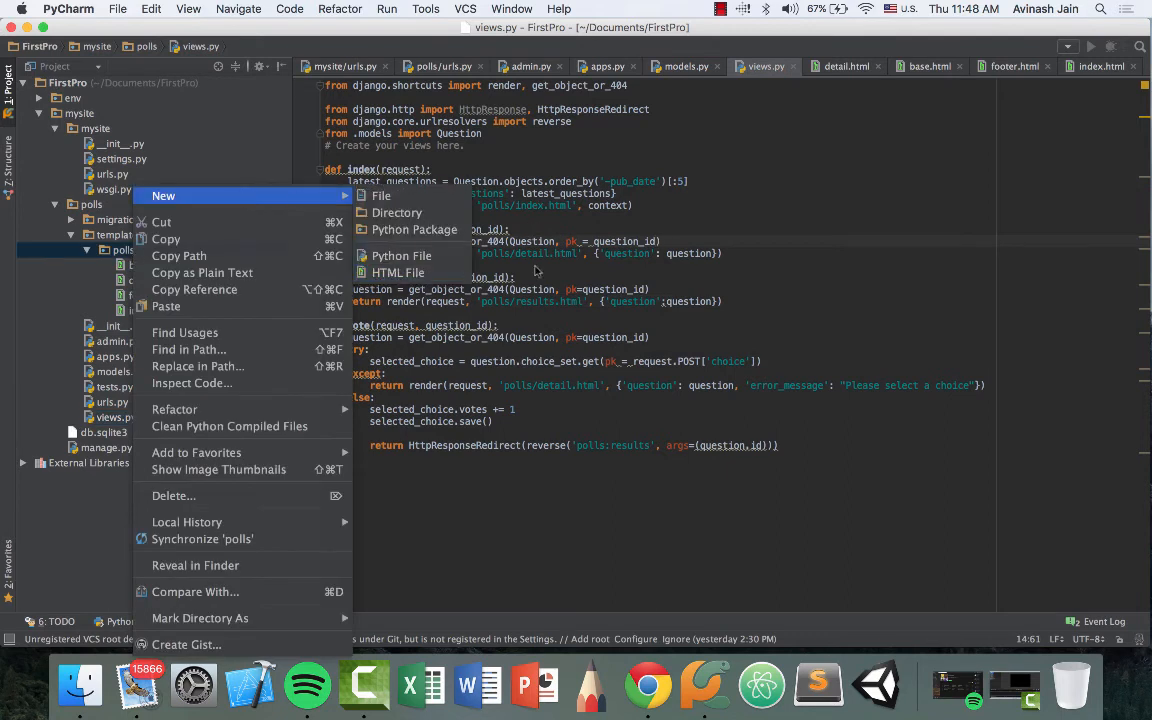
pyautogui.click(398, 272)
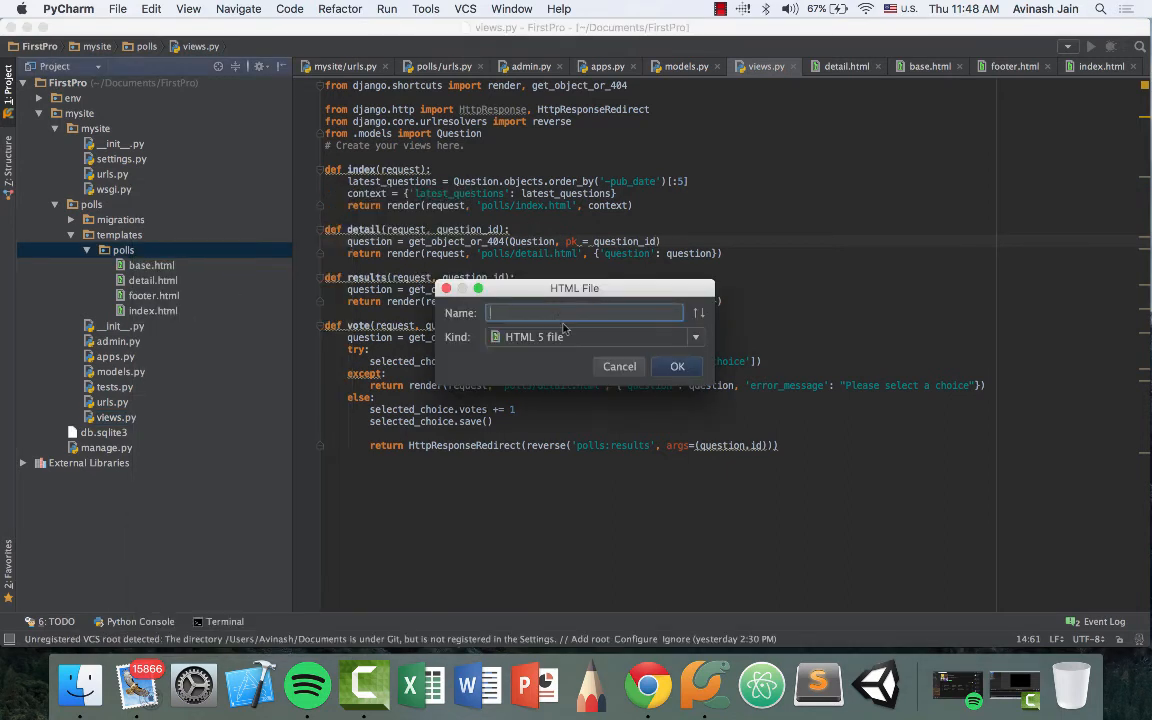
pyautogui.write('result')
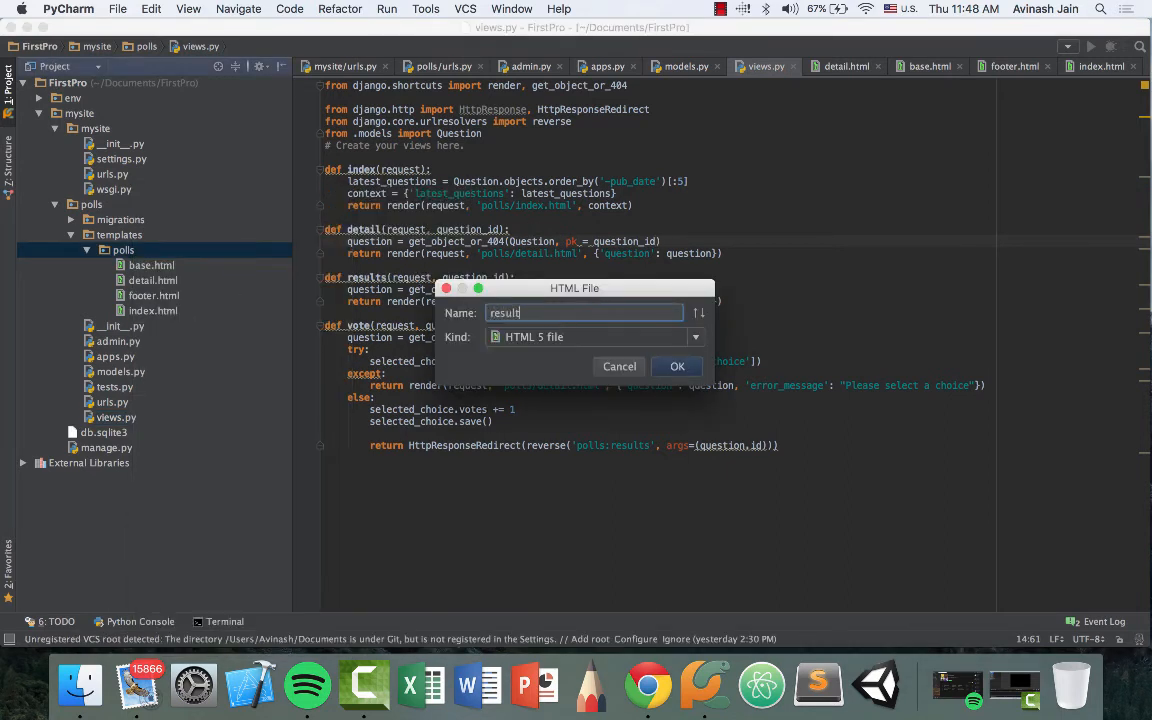
# Step: Confirm creating results.html in templates/polls, then reopen index.html
pyautogui.click(677, 366)
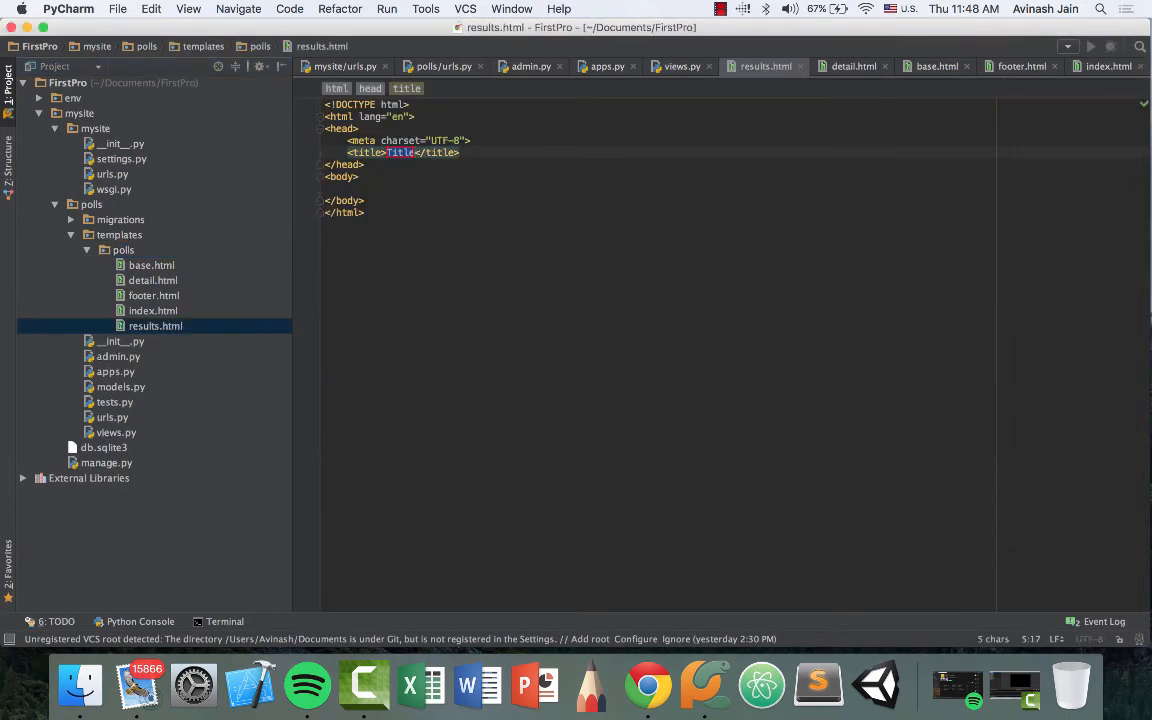
pyautogui.click(153, 310)
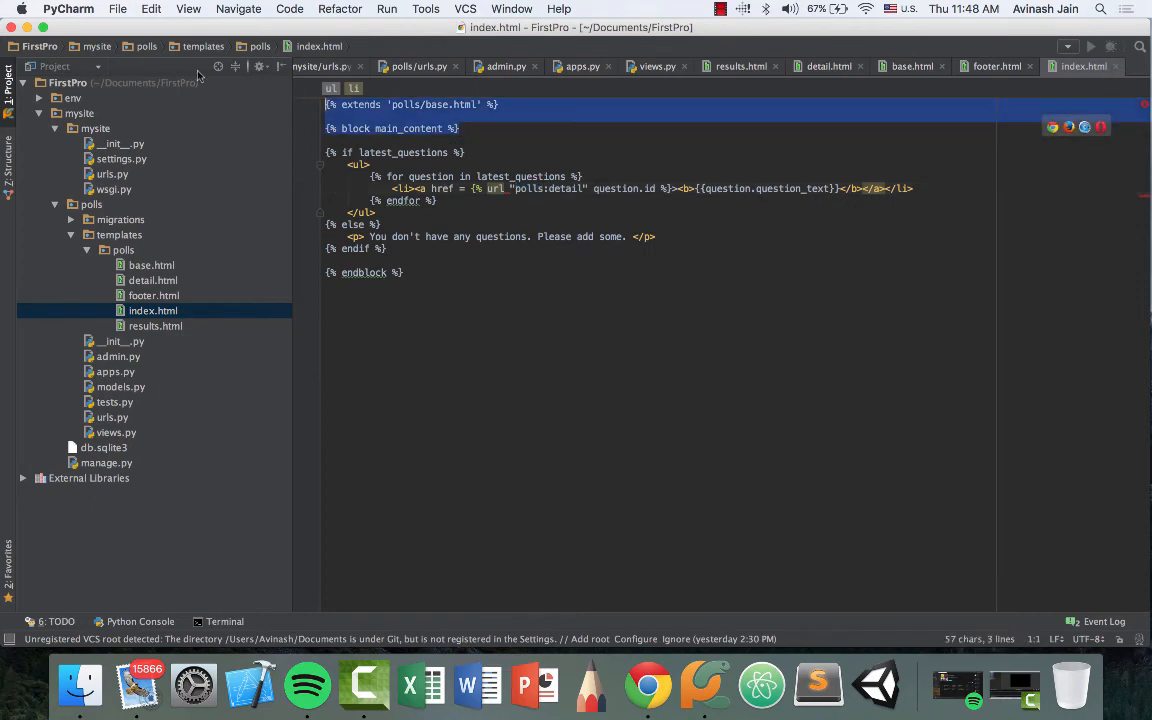
pyautogui.click(155, 326)
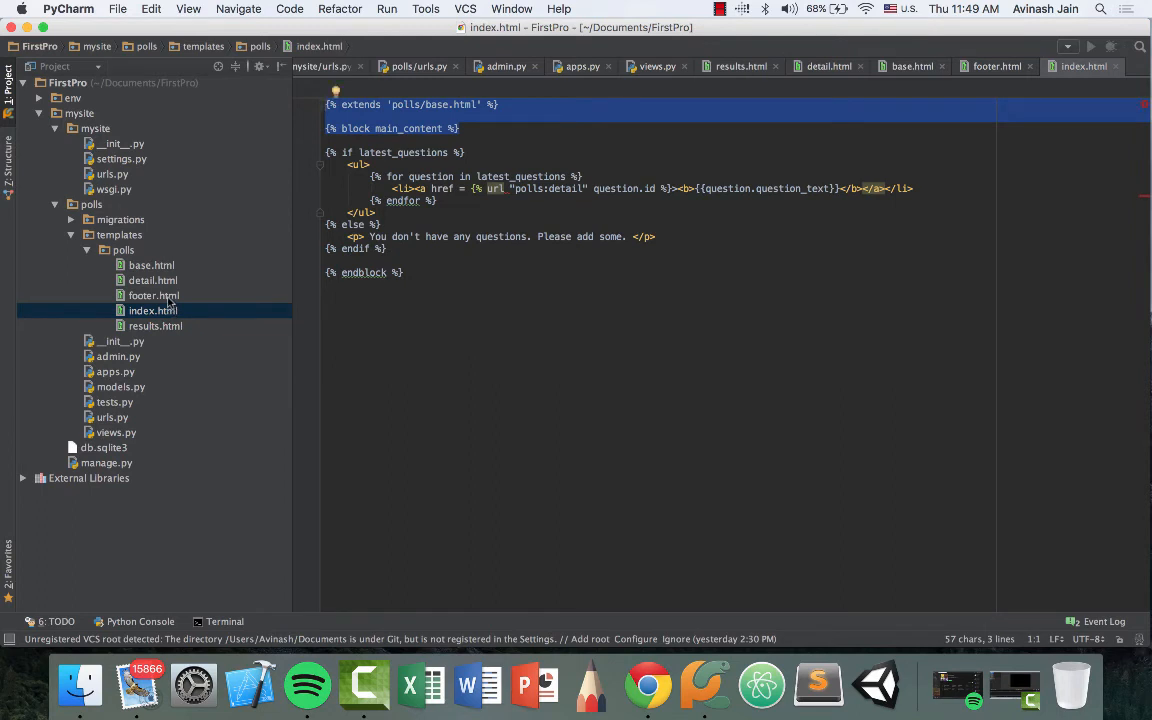
# Step: In results.html, loop over question.choice_set.all in a <ul>, listing choice_text -- votes with pluralized 'vote'
pyautogui.click(152, 280)
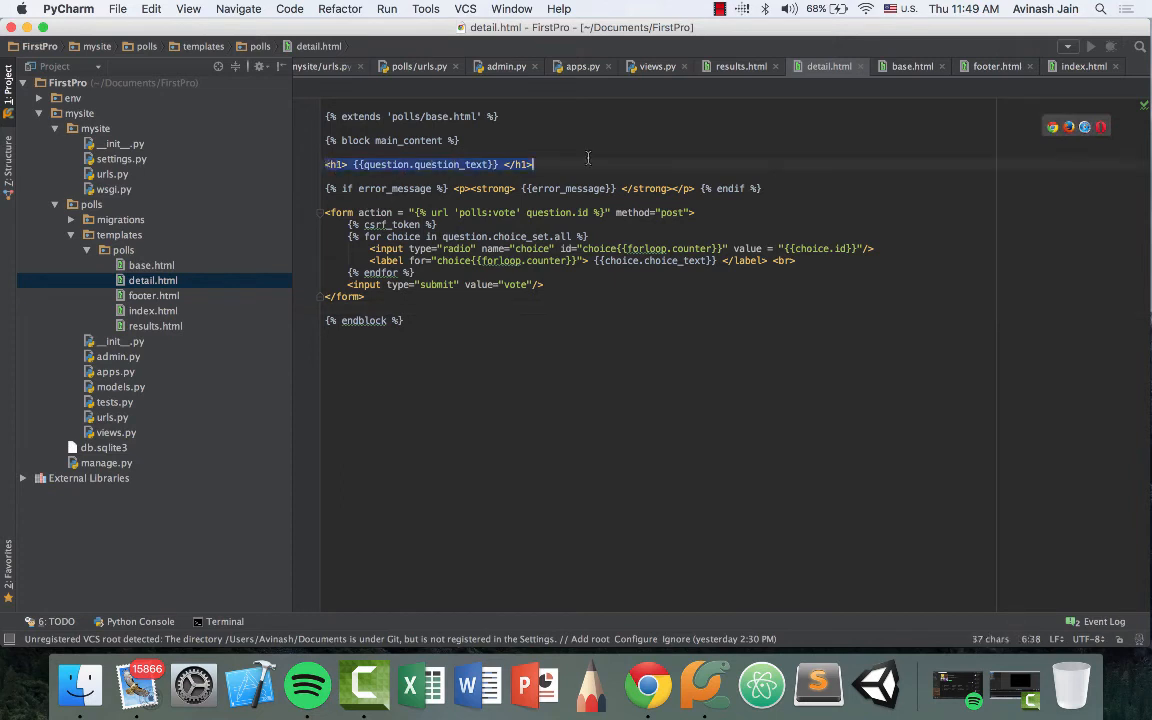
pyautogui.click(155, 325)
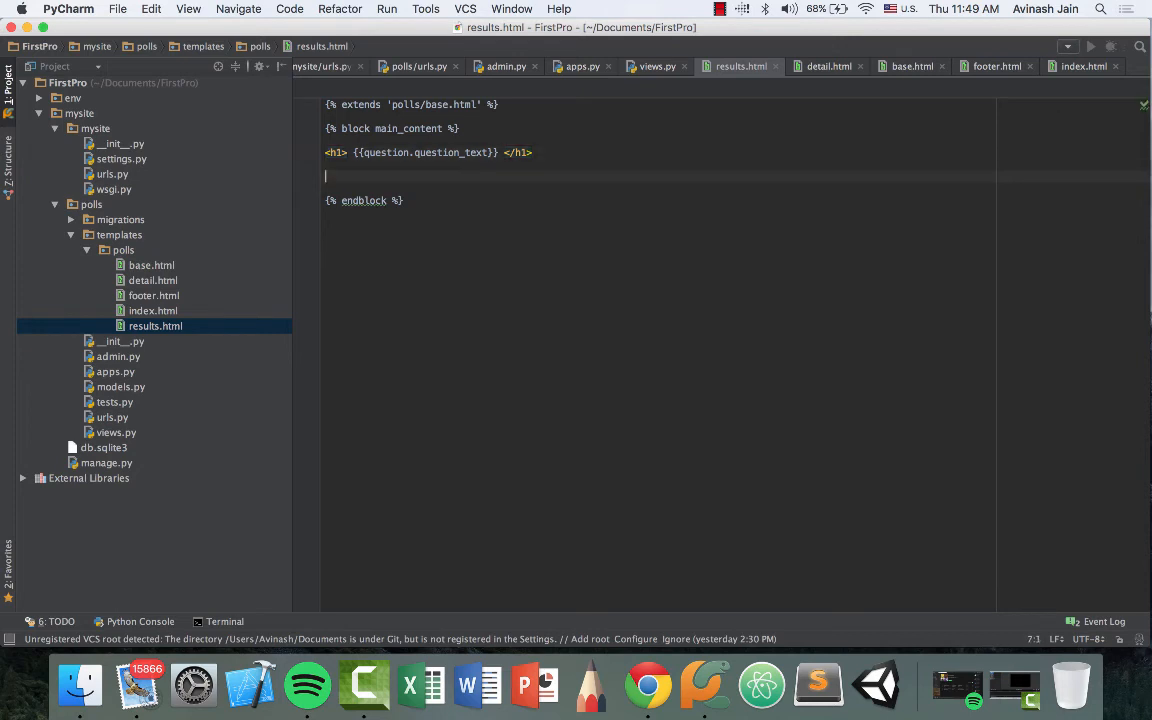
pyautogui.write('<ul>')
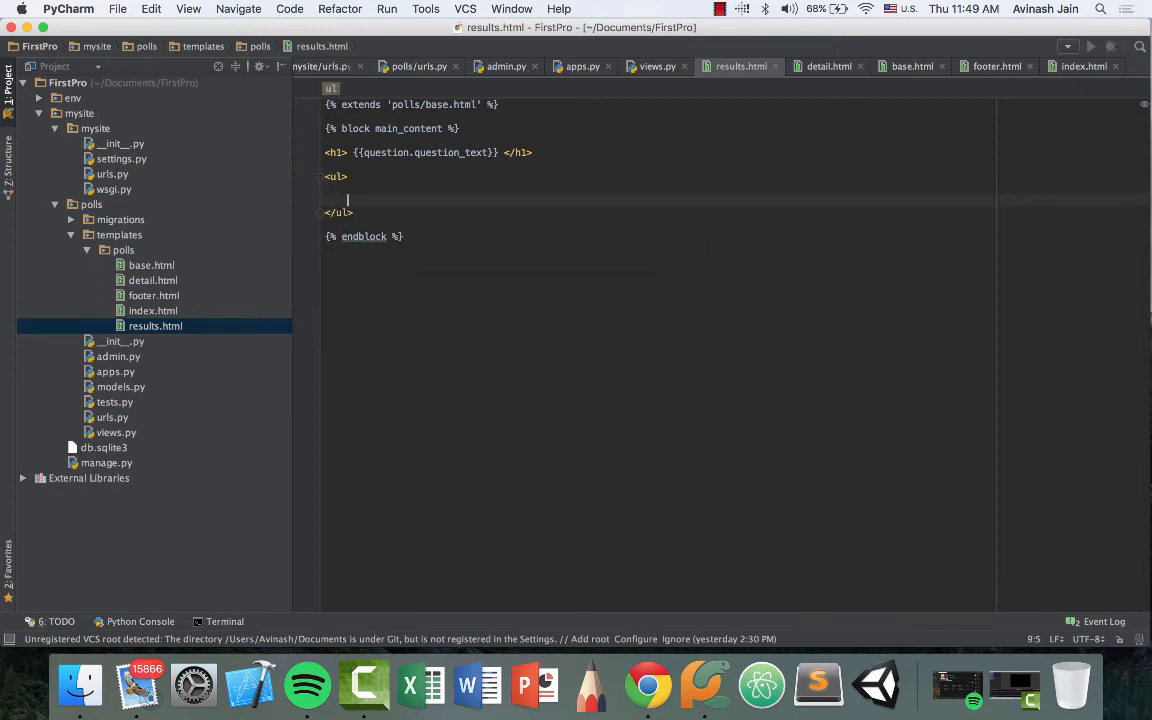
pyautogui.write('{')
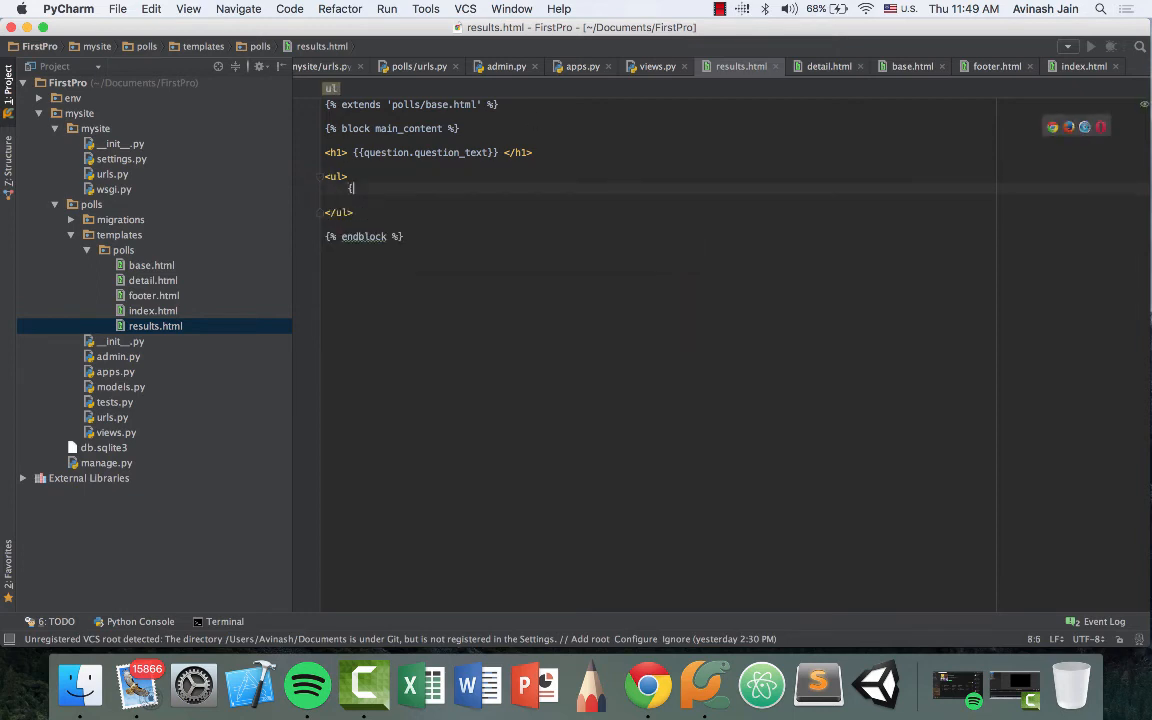
pyautogui.write('{% for choice in question')
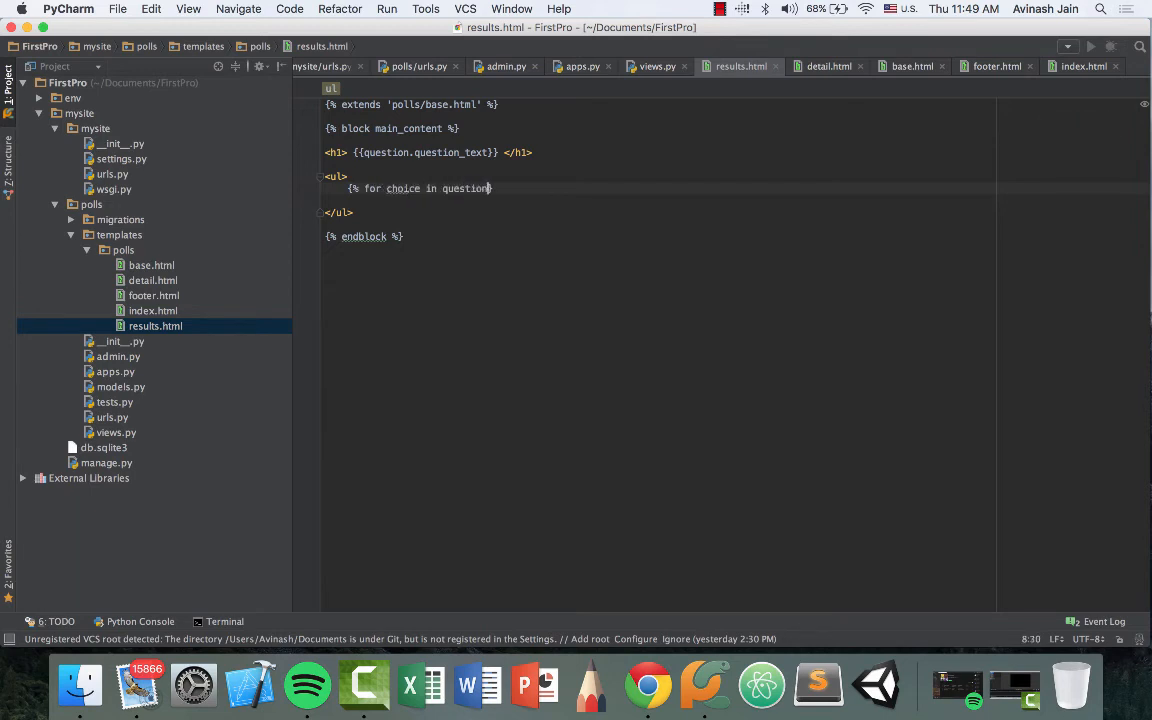
pyautogui.write('.choice_set.all %')
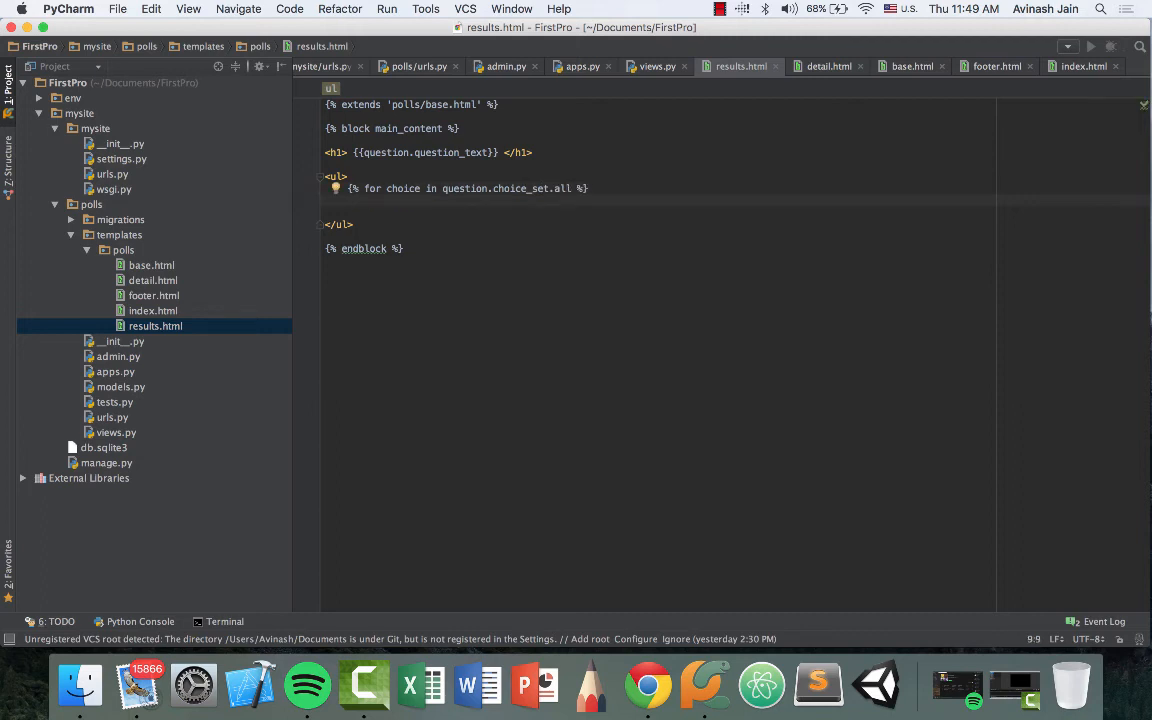
pyautogui.write('<li></li>')
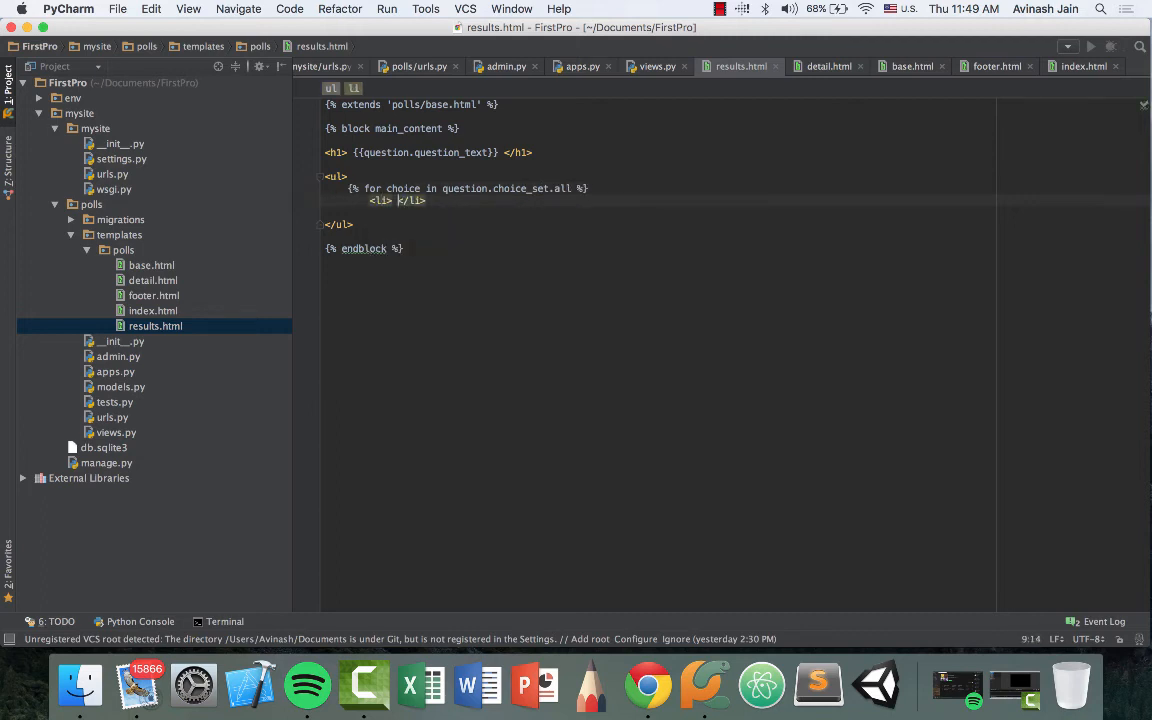
pyautogui.write('{choice.choice_text')
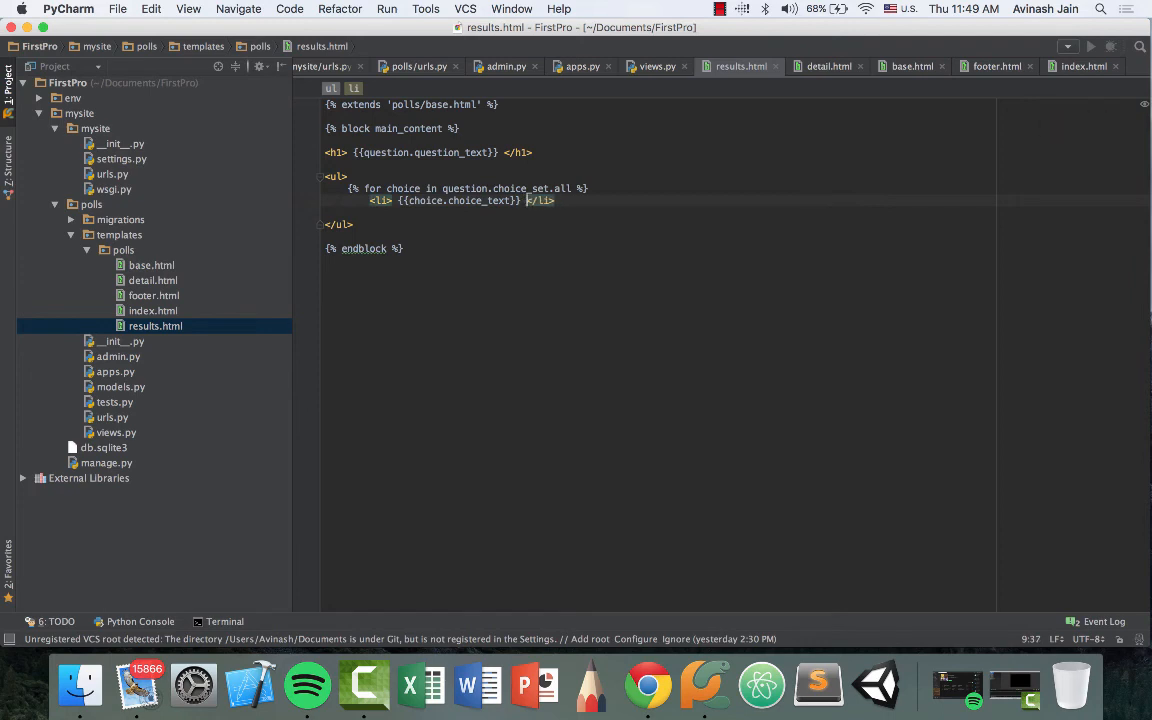
pyautogui.write('--')
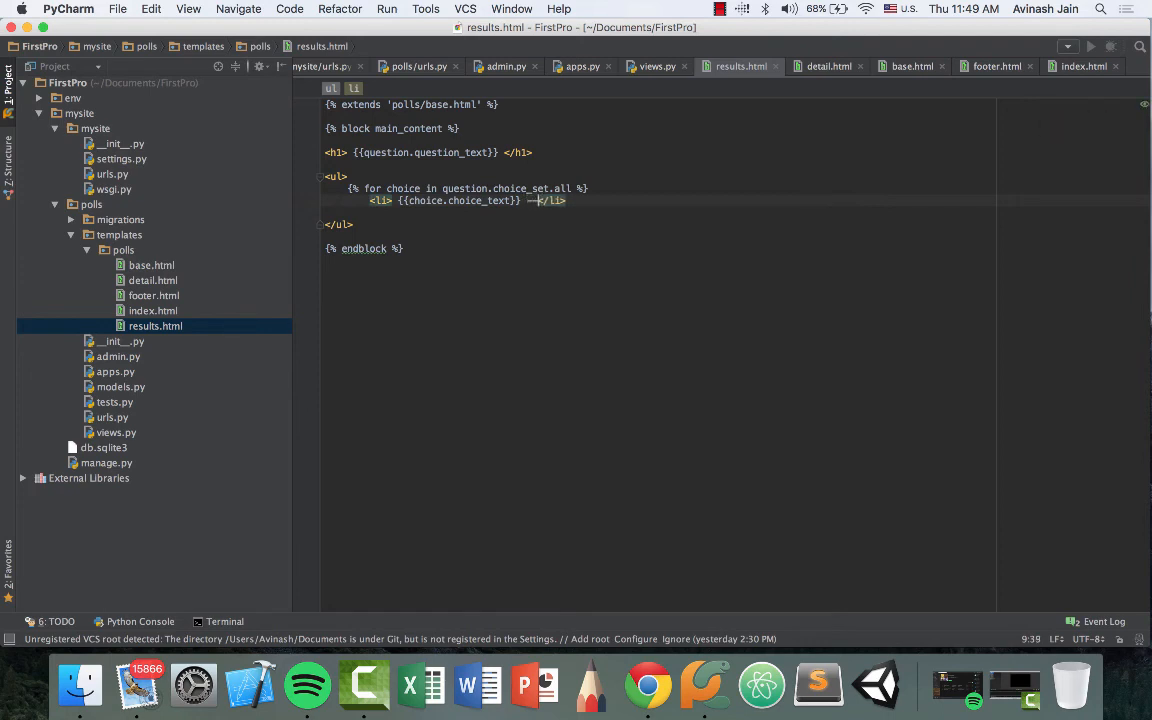
pyautogui.write('{{choice.votes')
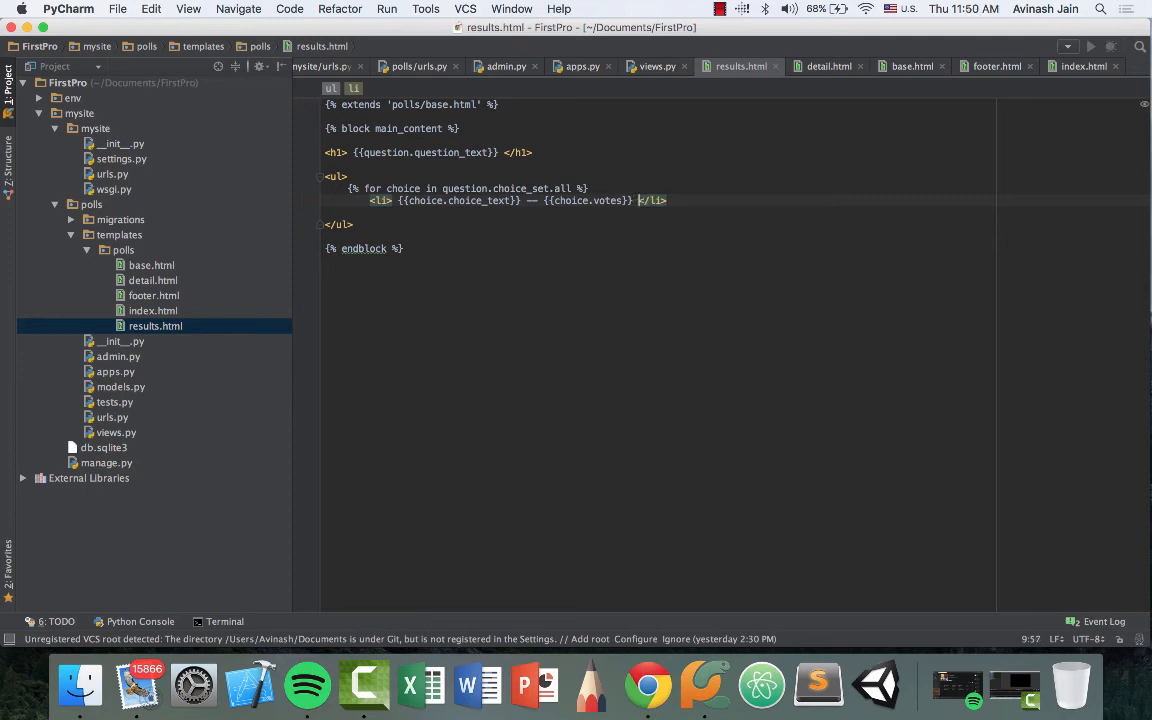
pyautogui.write('vote{{ choice.votes')
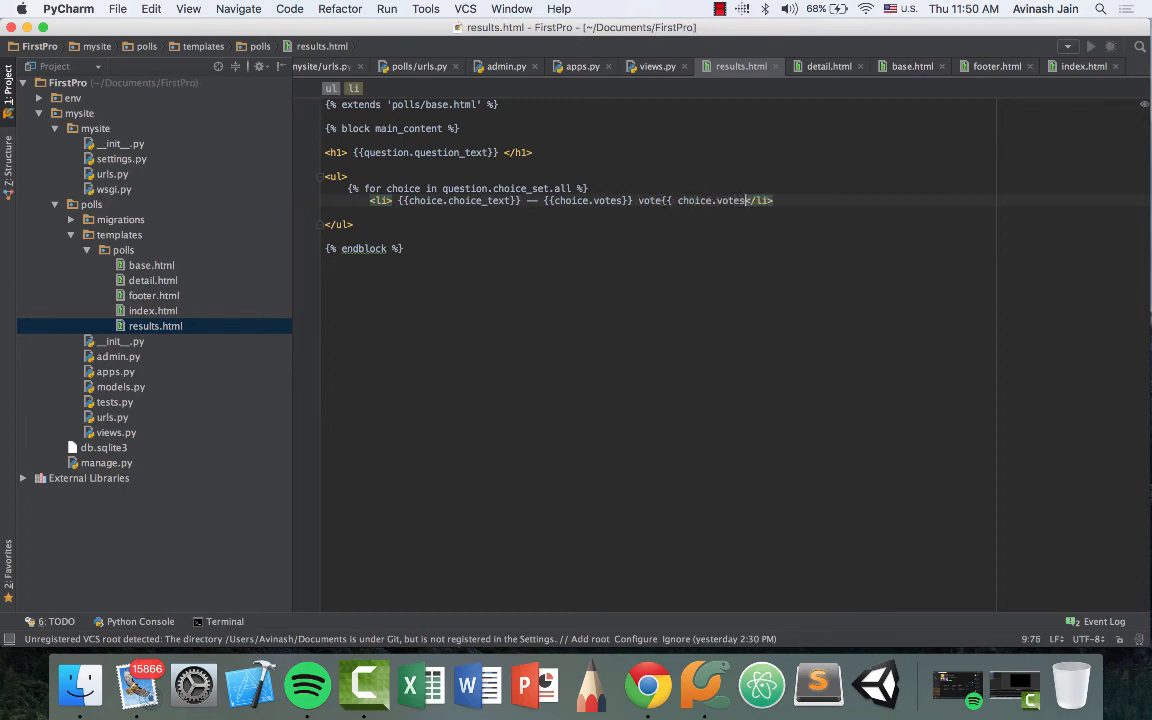
pyautogui.write('| pluralize')
pyautogui.click(657, 212)
pyautogui.write('{% endfor %')
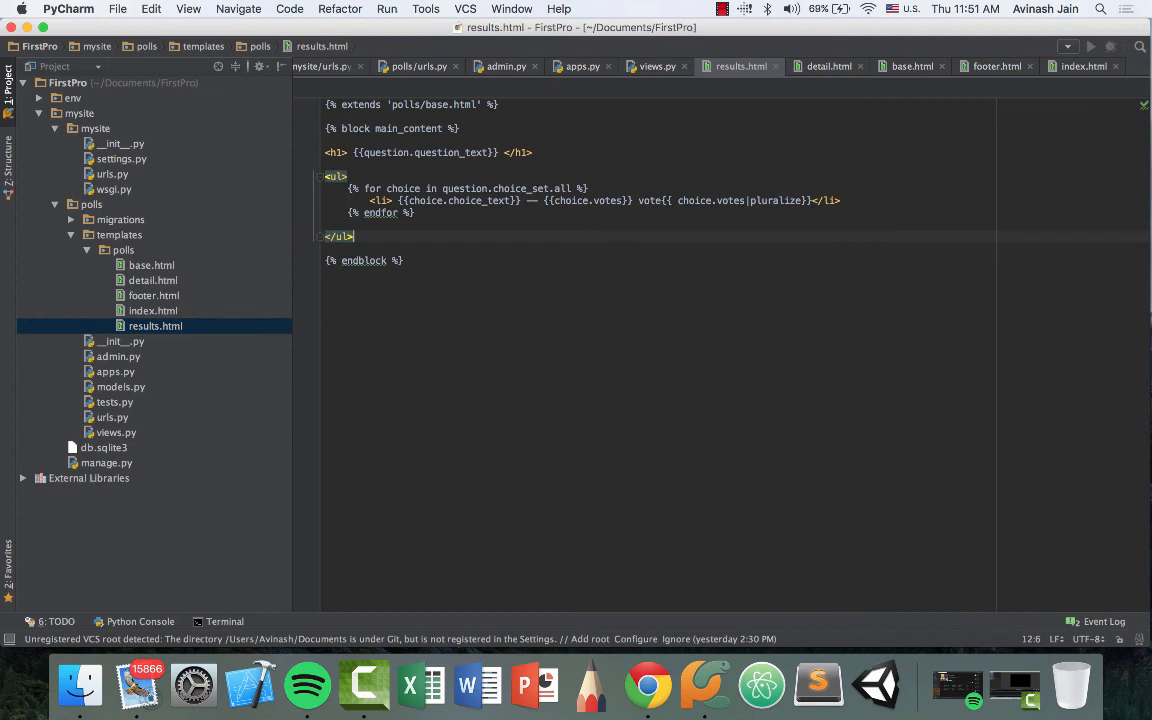
# Step: Below the list, start a link with href {% url 'polls:detail' question.id %}
pyautogui.write('<a')
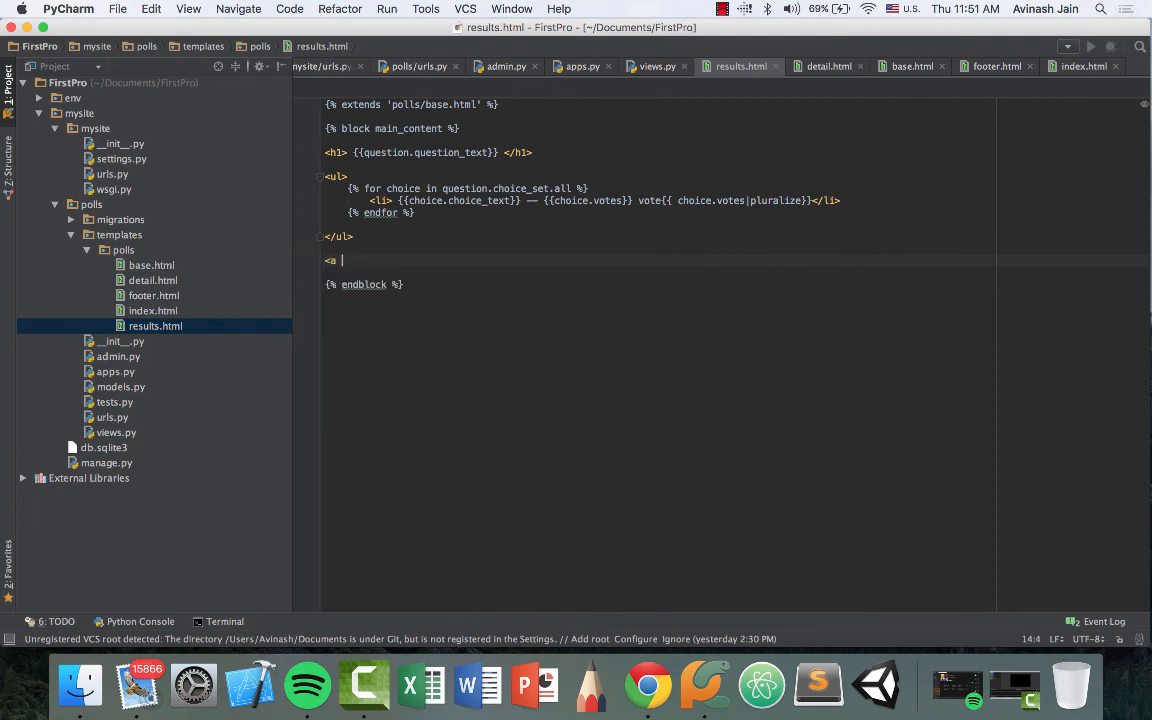
pyautogui.write('href = ""')
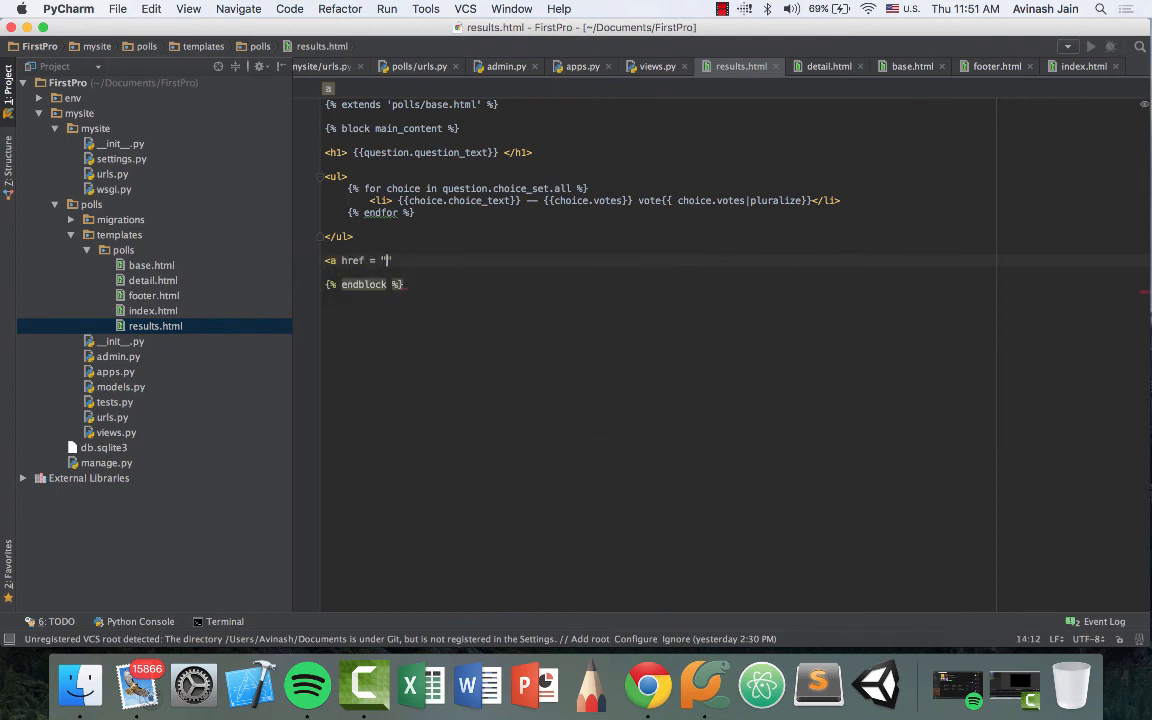
pyautogui.write('{}')
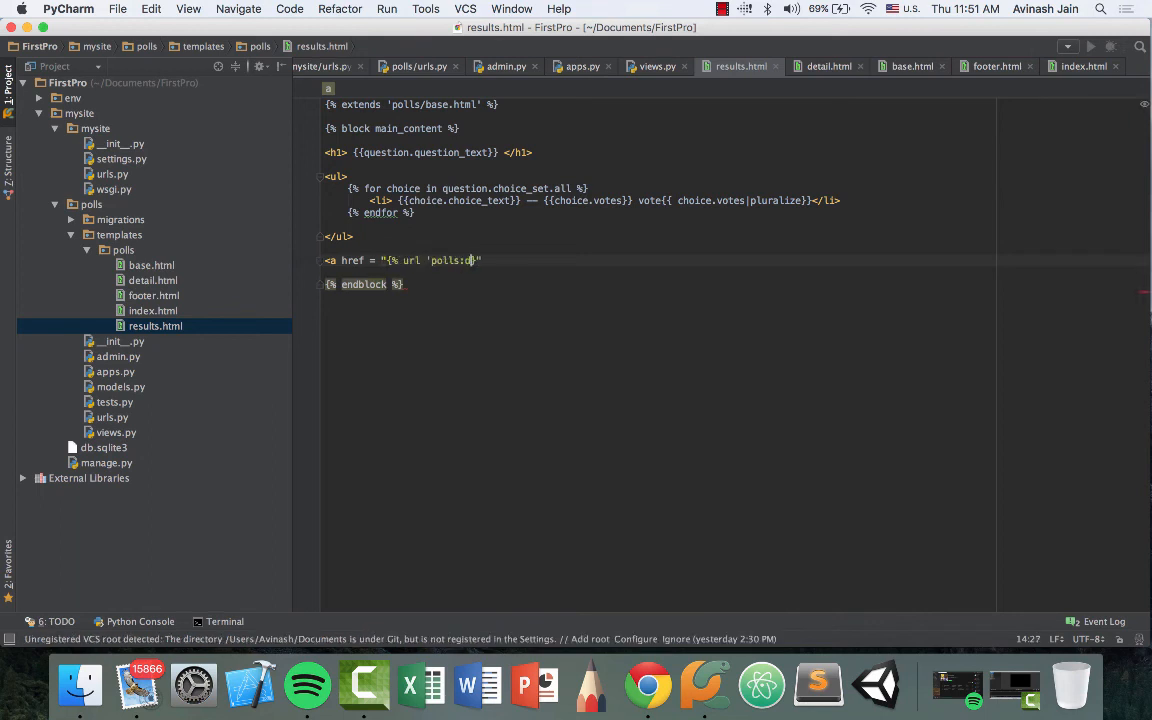
pyautogui.write("etail'")
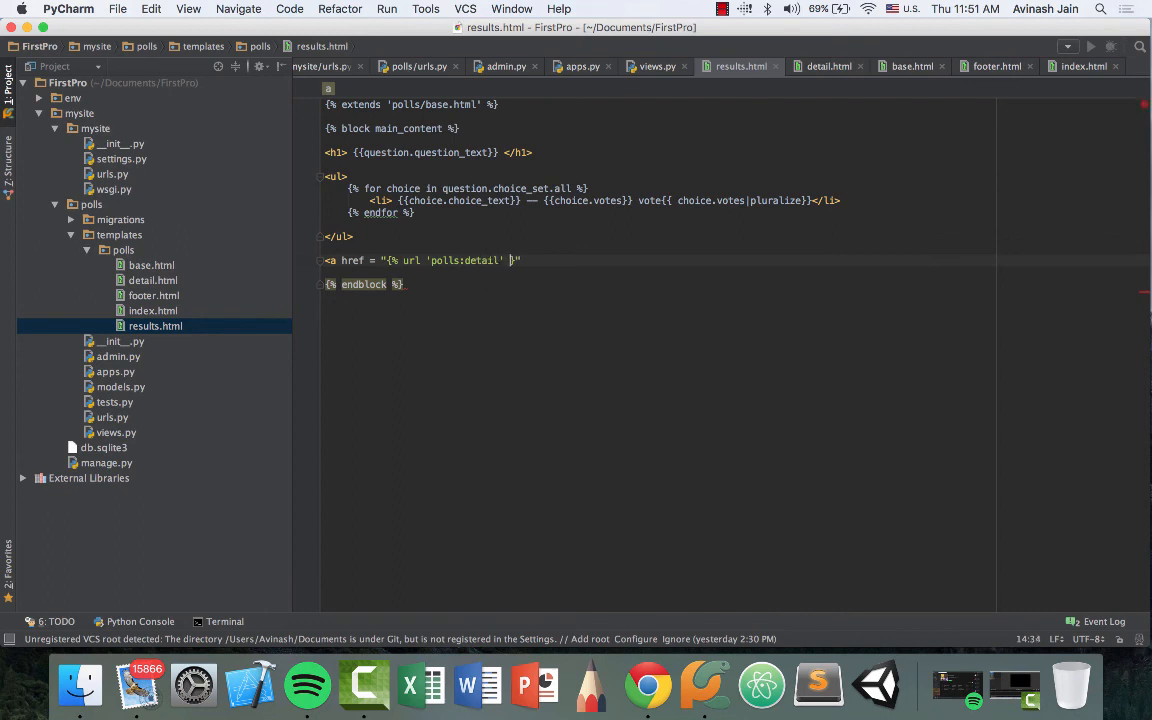
pyautogui.write('question.id')
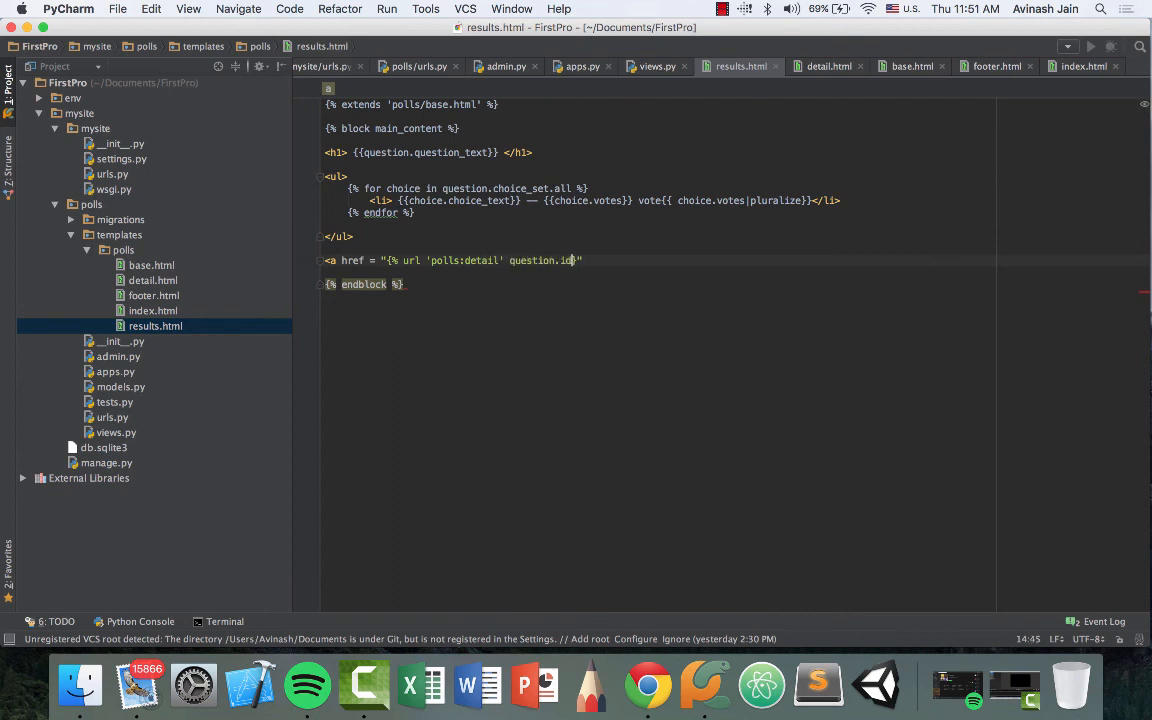
pyautogui.write('}"')
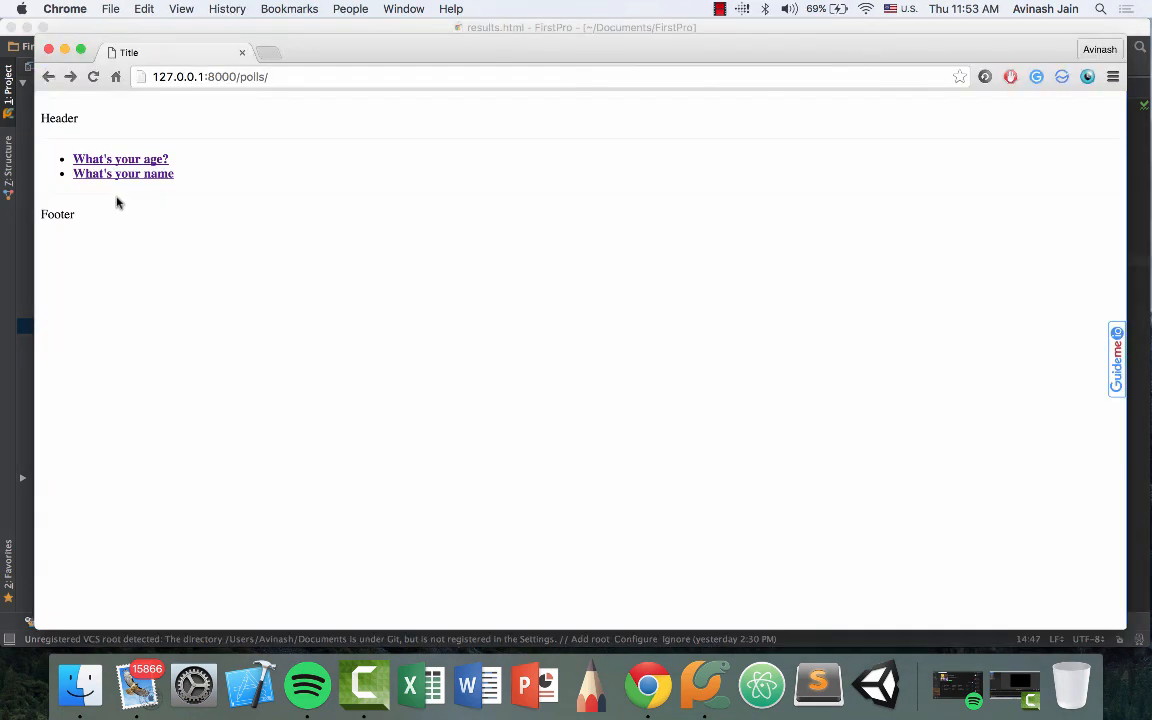
pyautogui.moveTo(68, 211)
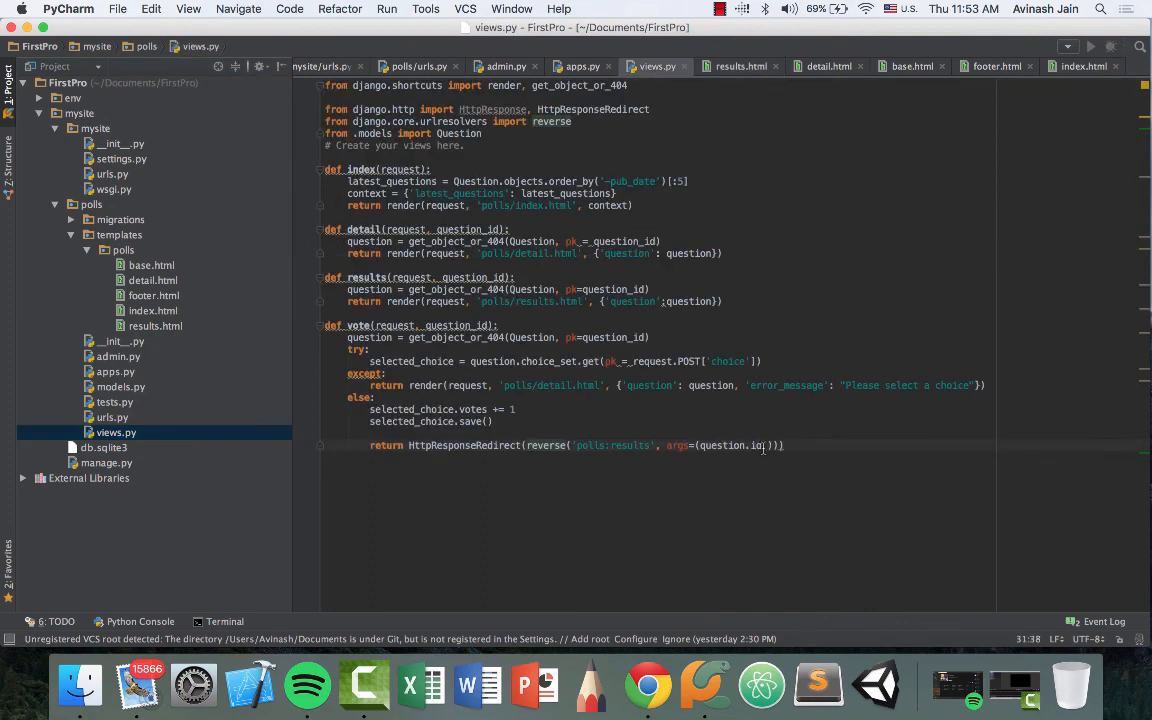
# Step: Add a comma after question.id so the redirect passes args=(question.id,)
pyautogui.write(',')
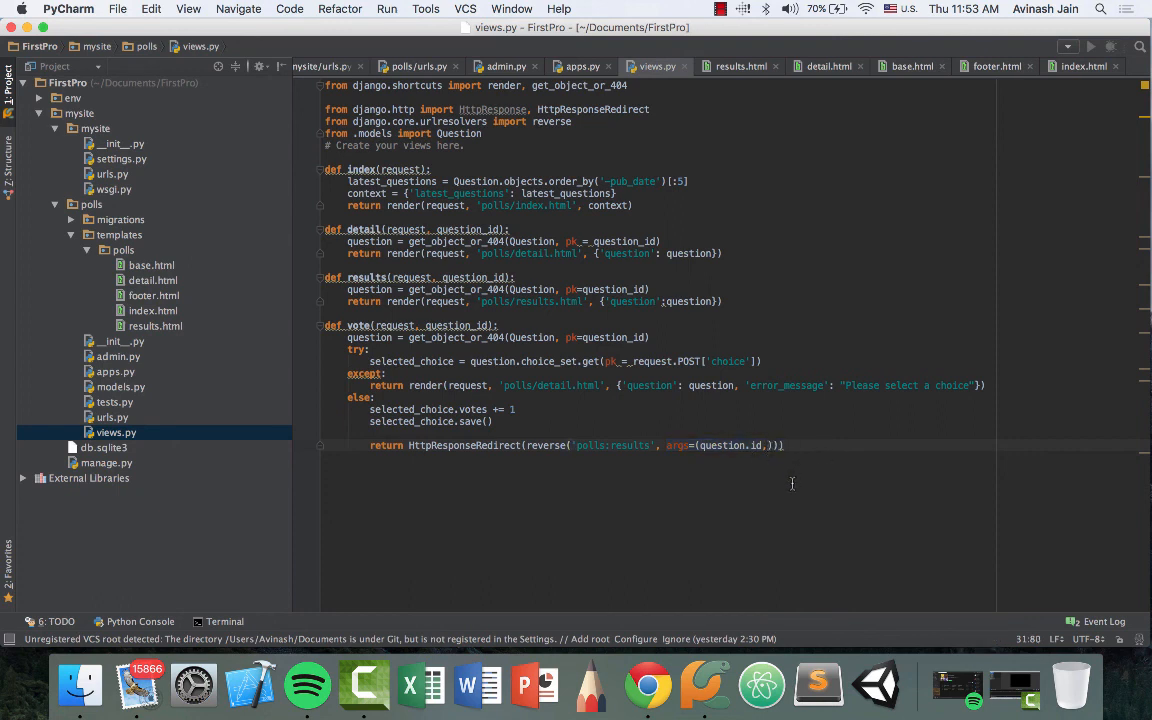
# Step: View the What's your name poll results, check vote pluralization, and vote for rachel
pyautogui.click(644, 686)
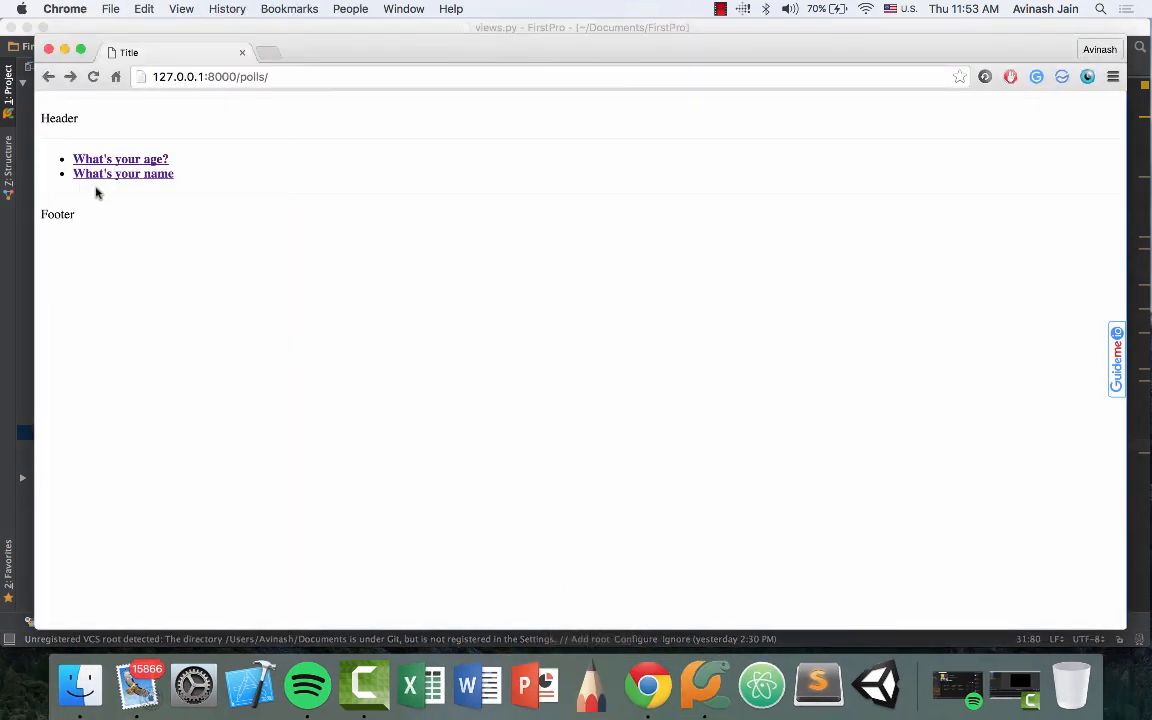
pyautogui.click(123, 173)
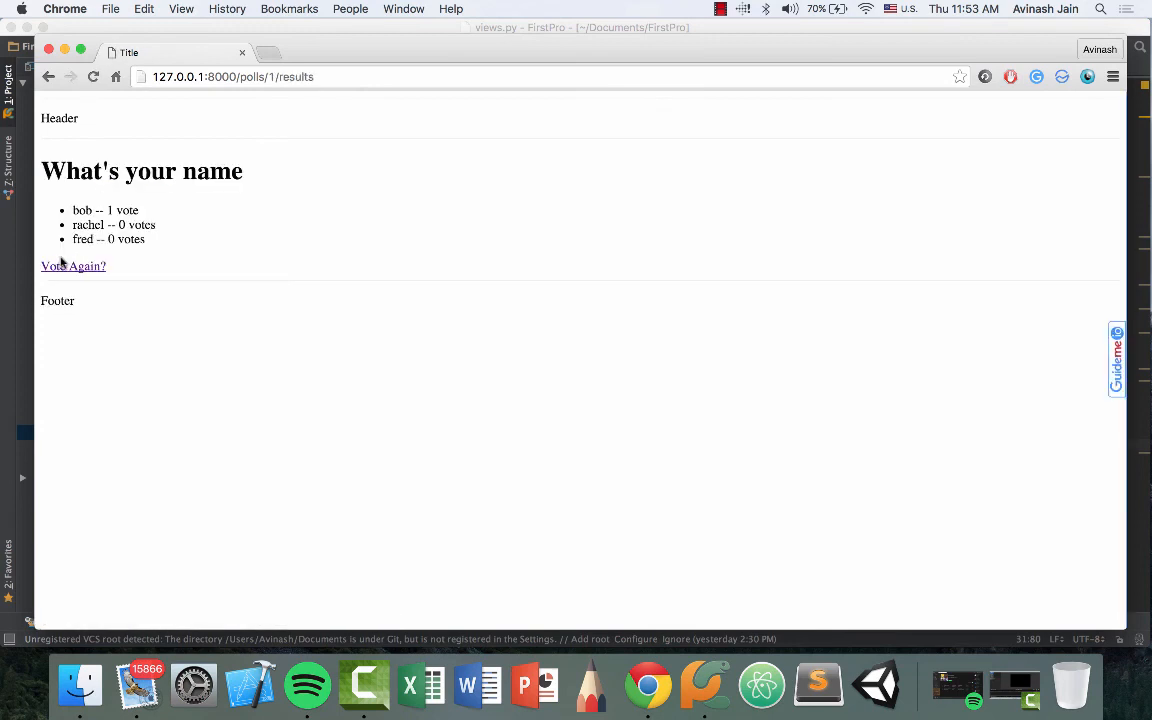
pyautogui.moveTo(190, 229)
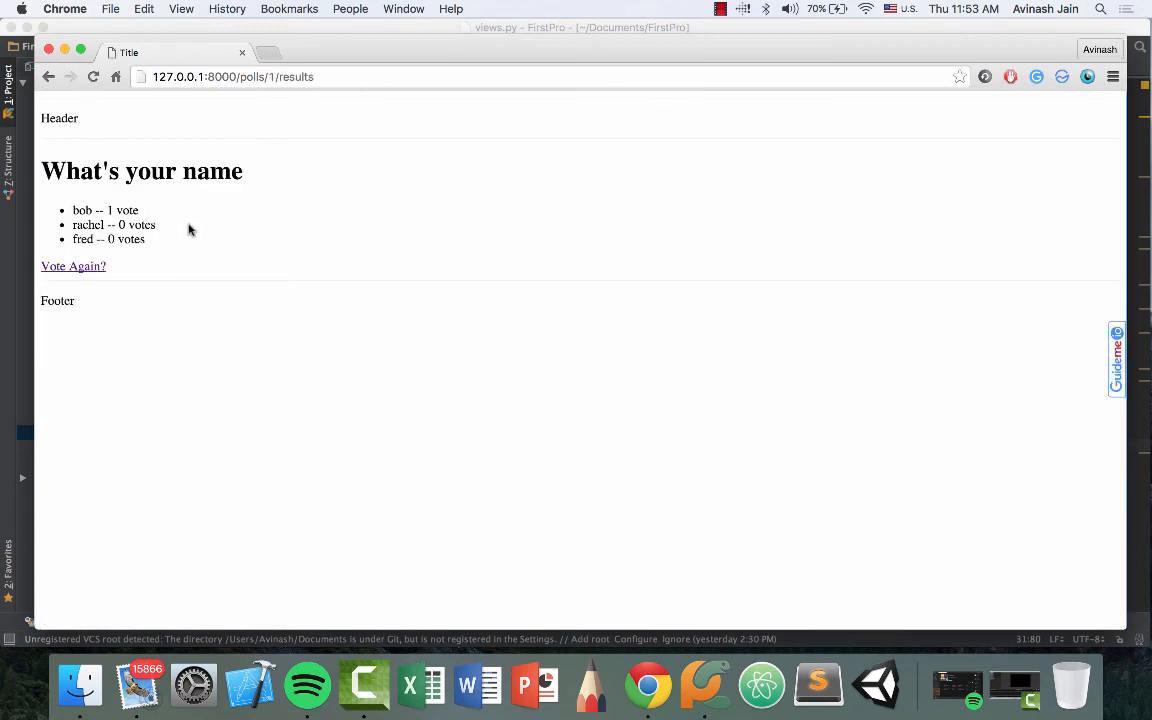
pyautogui.doubleClick(141, 224)
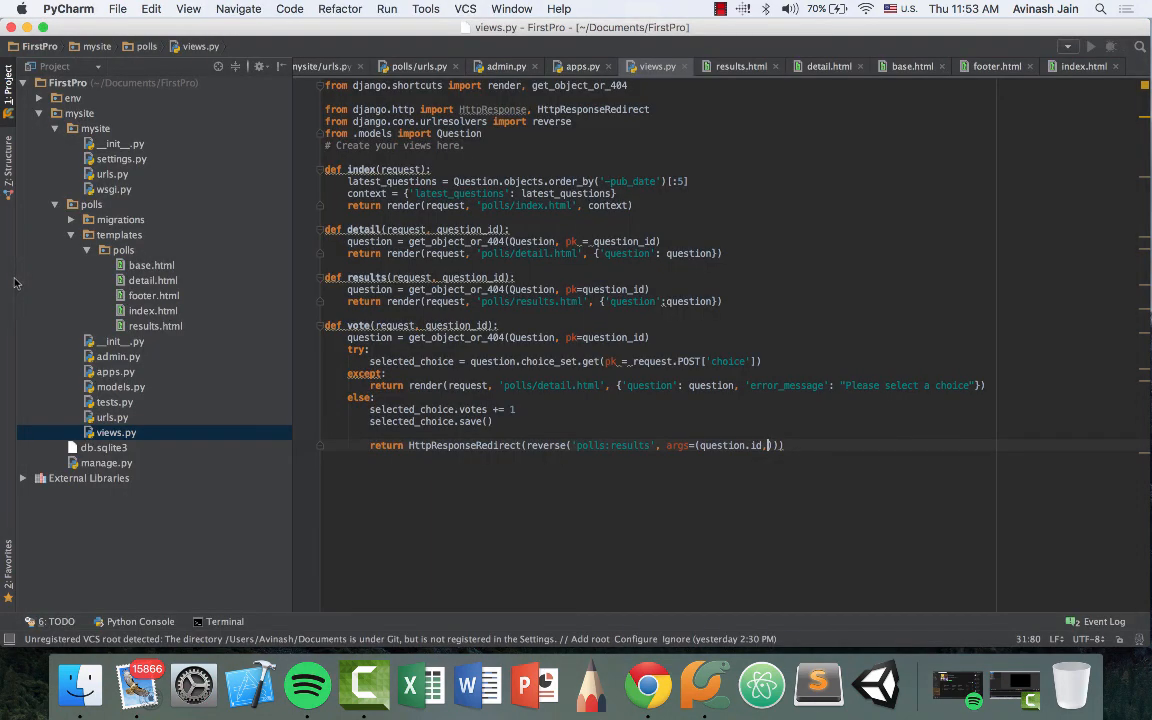
pyautogui.moveTo(168, 329)
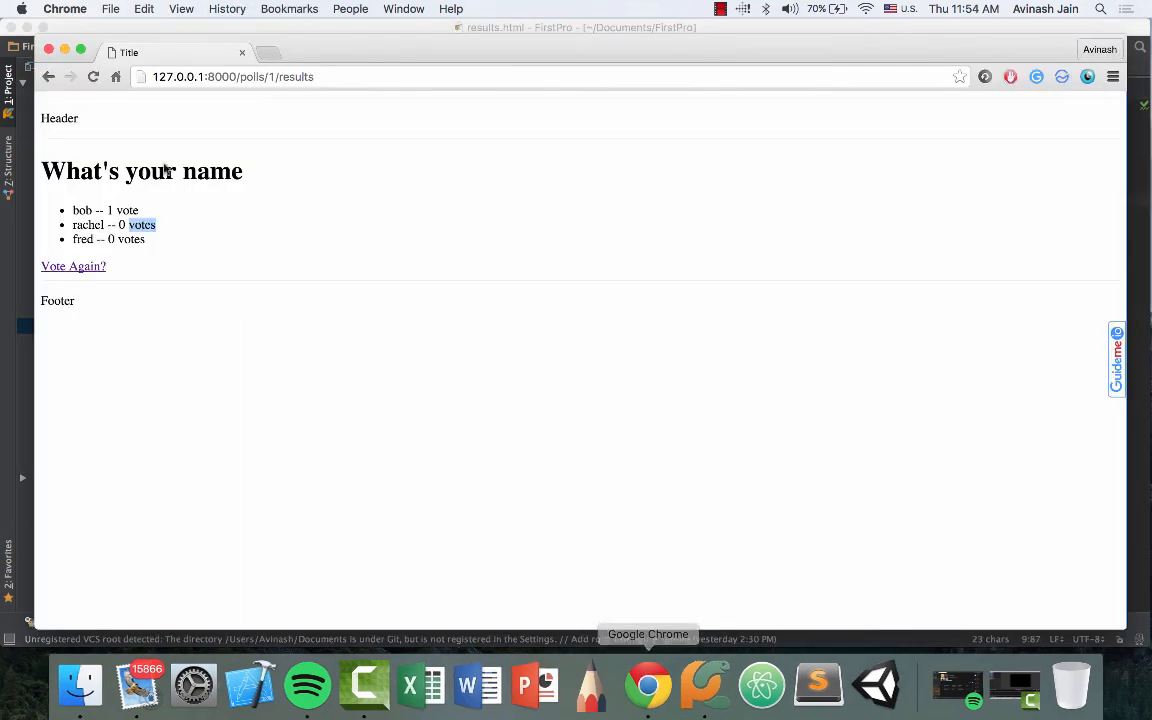
pyautogui.click(73, 266)
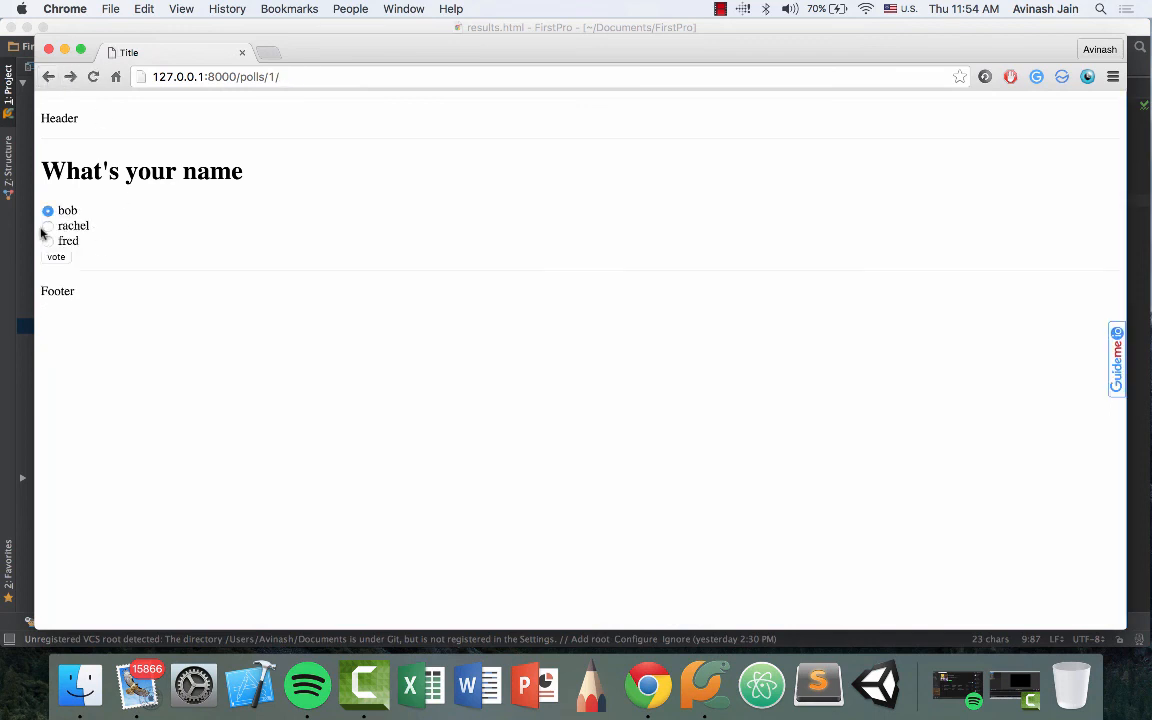
pyautogui.click(56, 257)
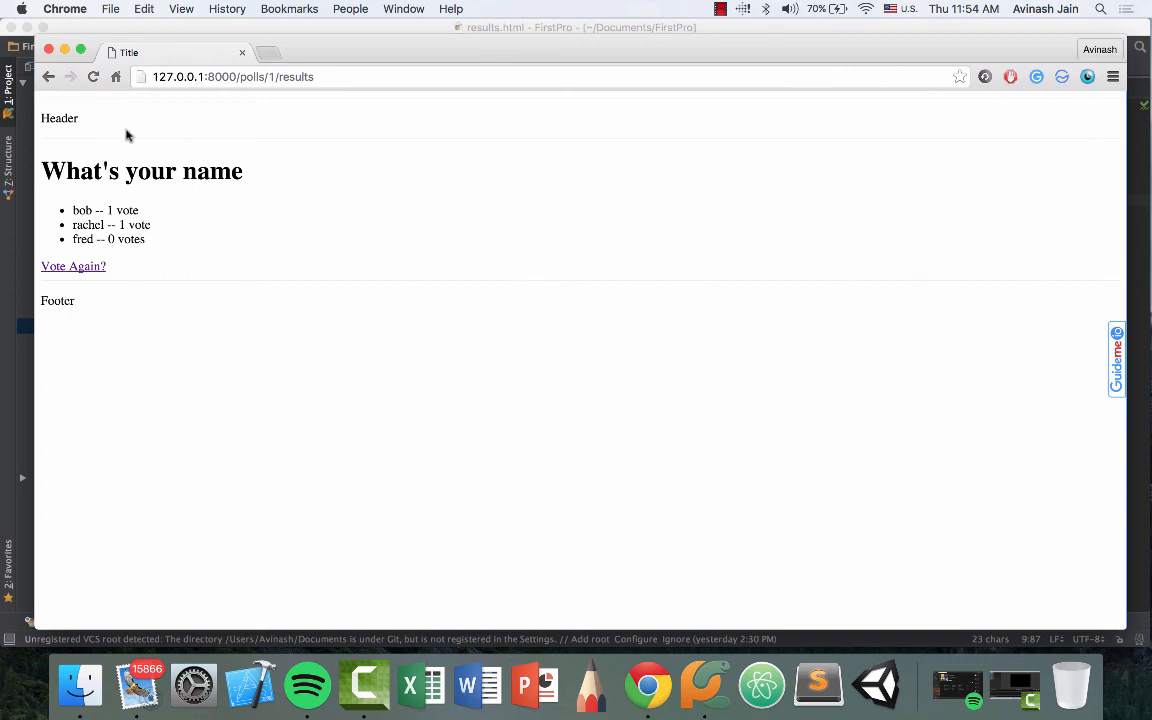
pyautogui.moveTo(45, 77)
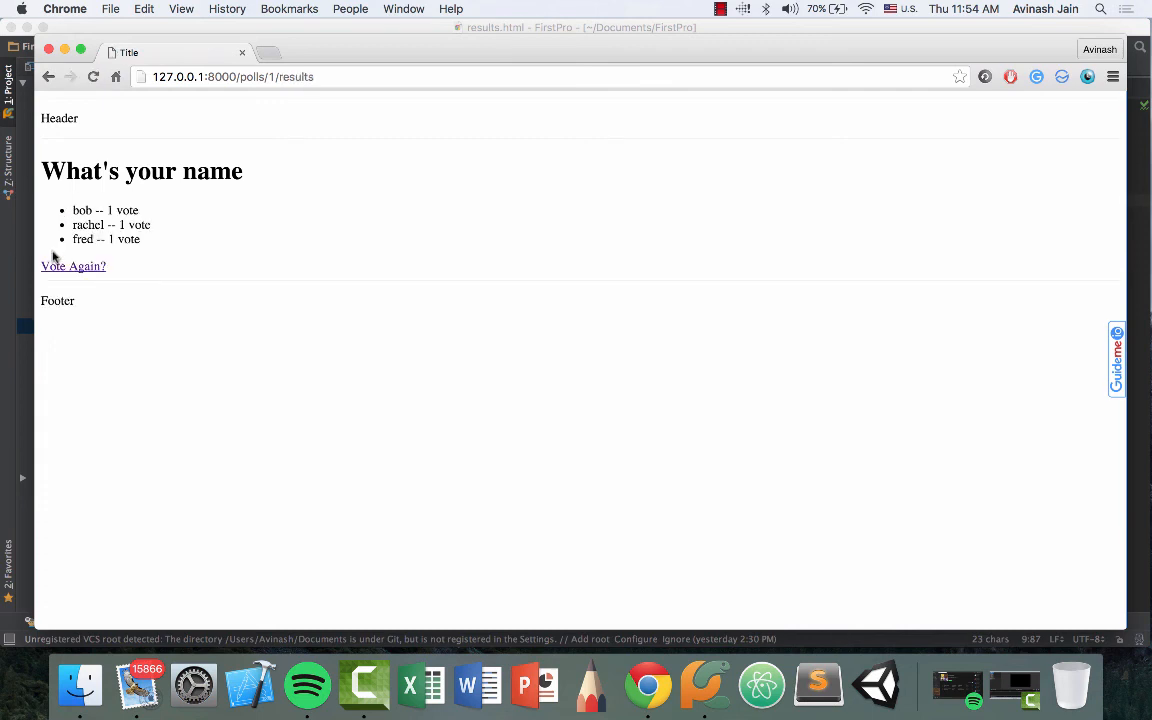
# Step: Vote again on the age poll, choosing 17
pyautogui.click(73, 266)
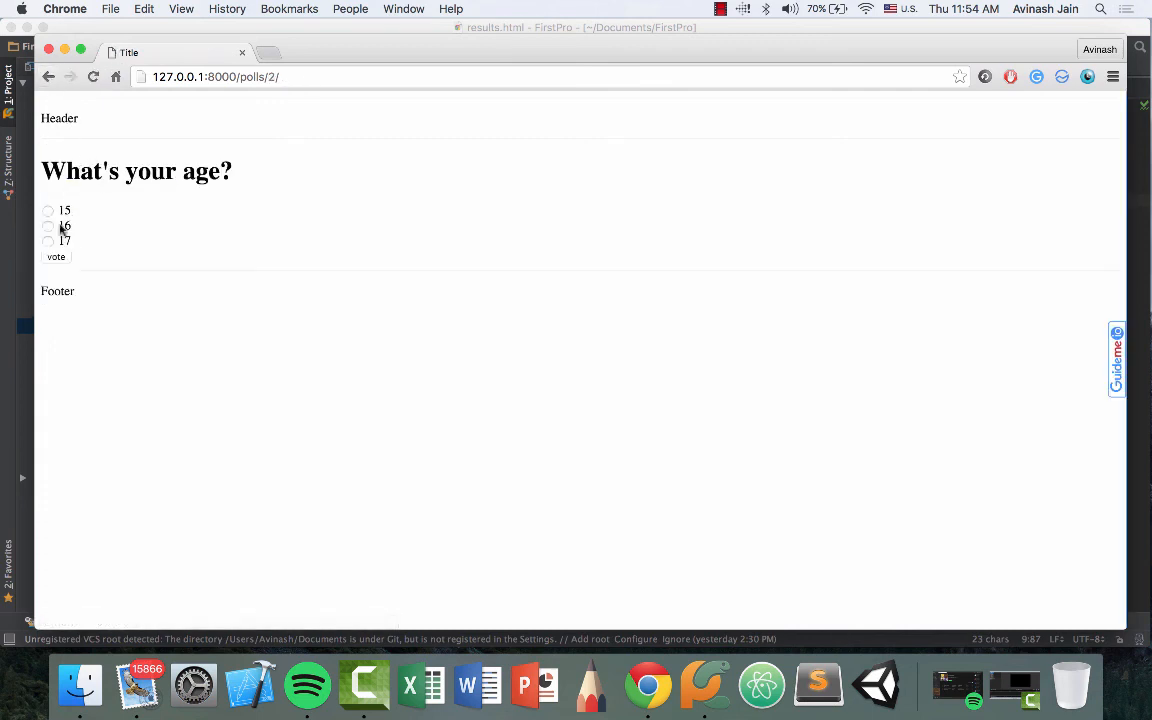
pyautogui.click(47, 241)
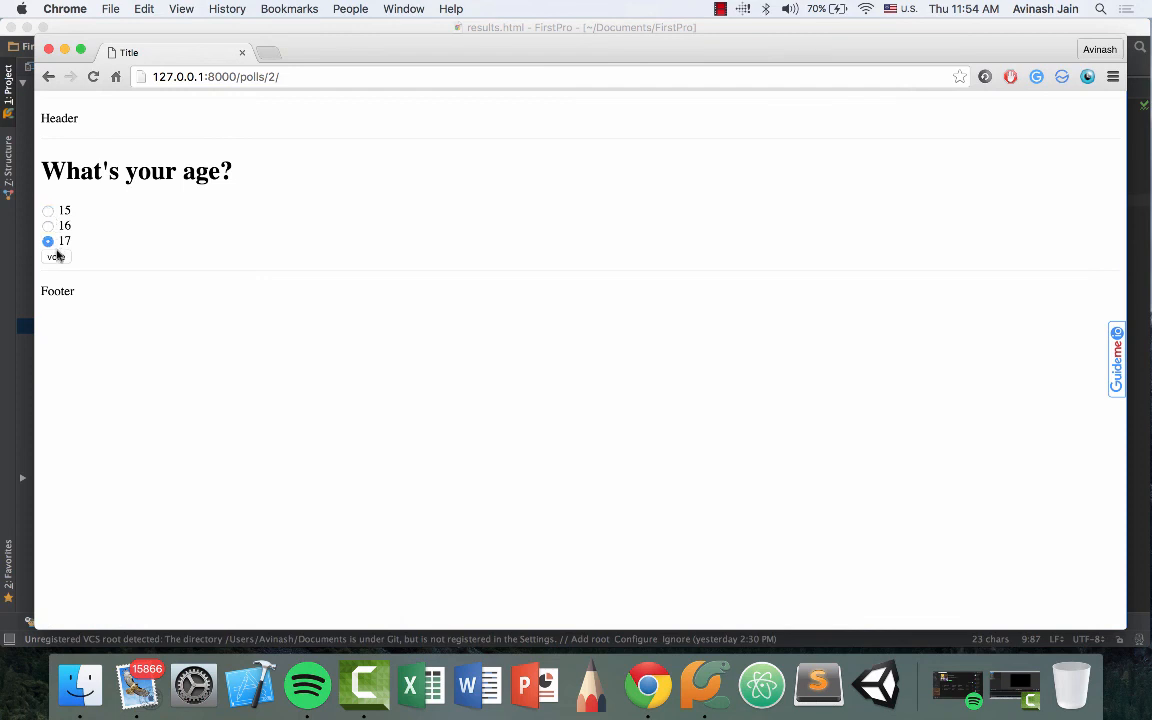
pyautogui.click(56, 256)
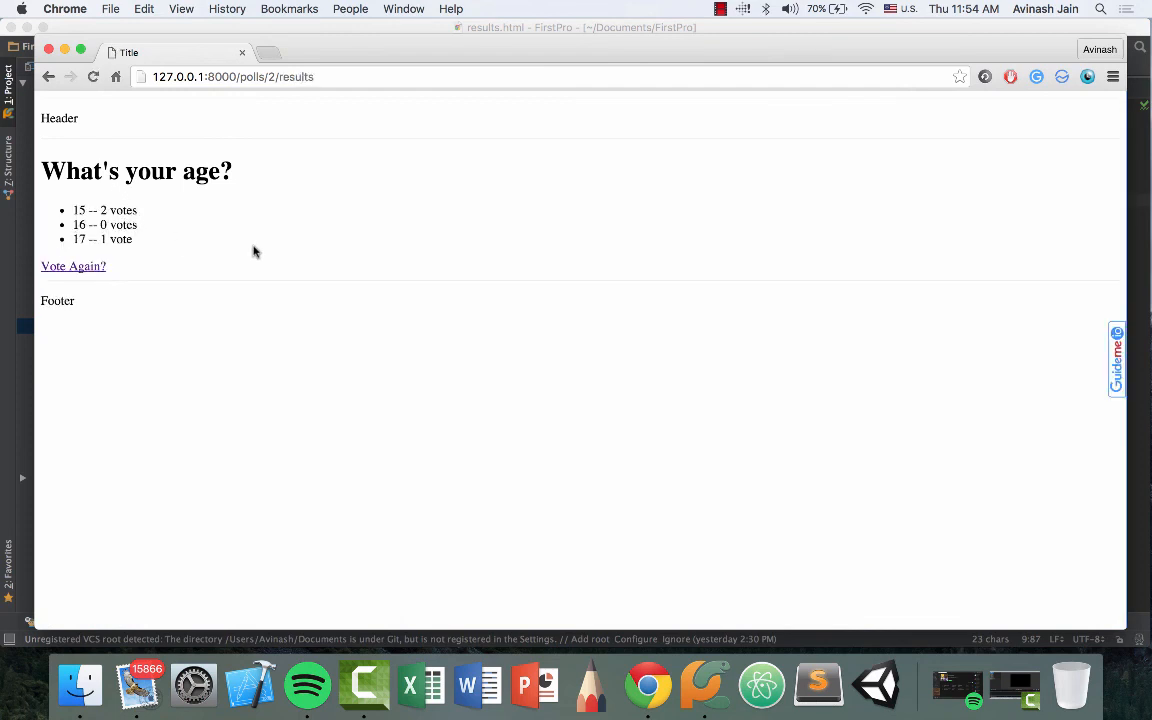
pyautogui.moveTo(249, 261)
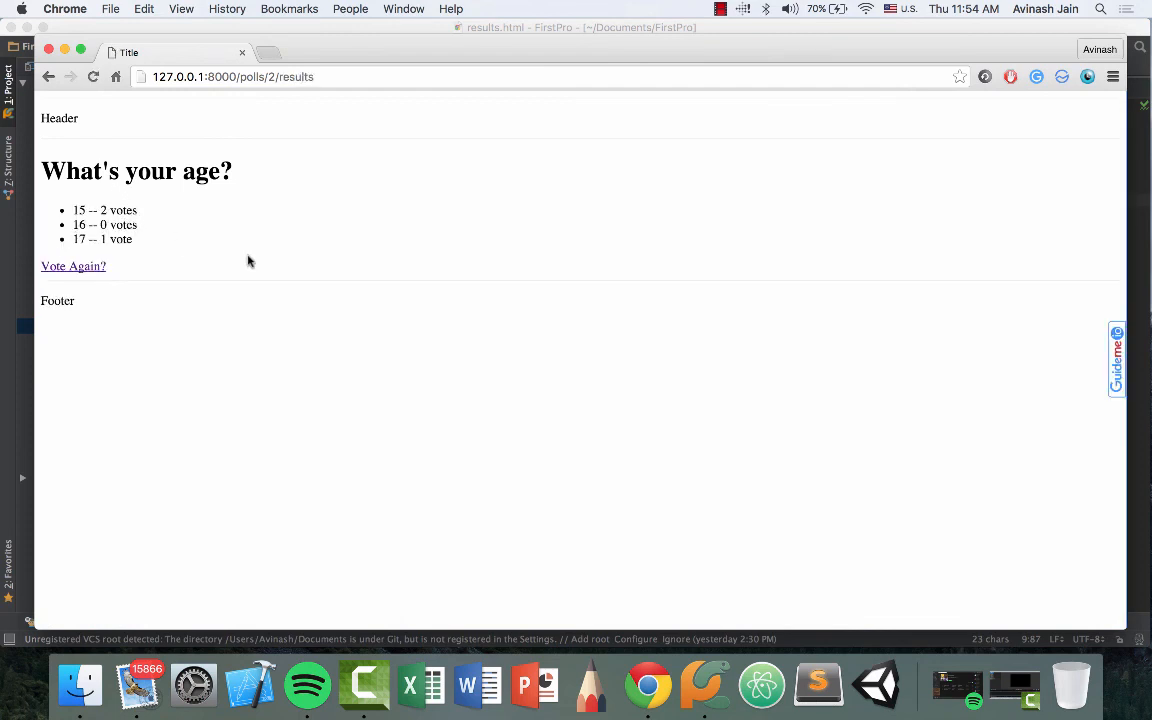
pyautogui.moveTo(251, 282)
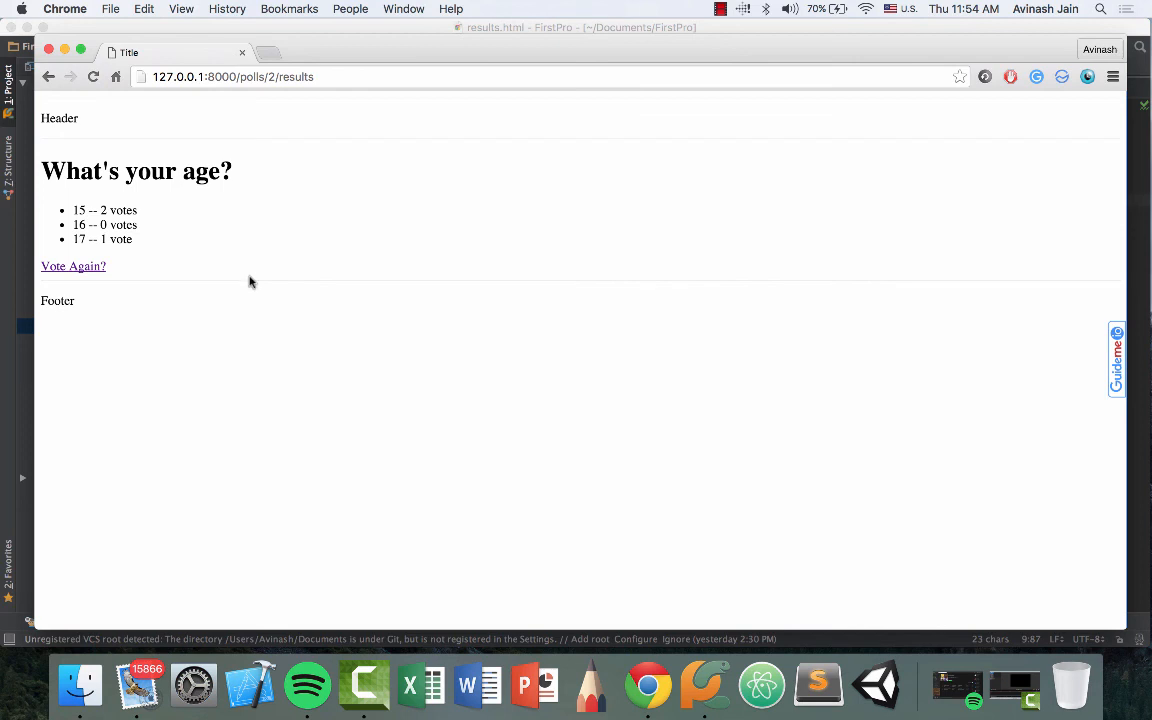